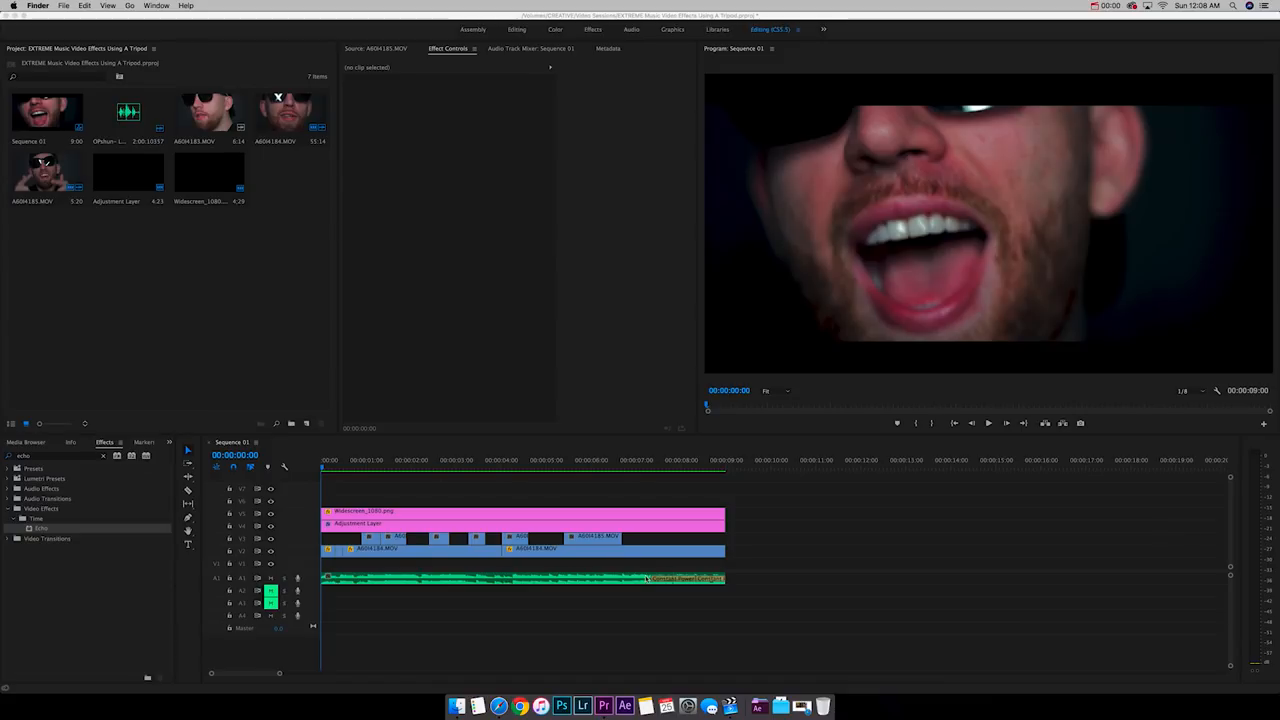
pyautogui.moveTo(626, 560)
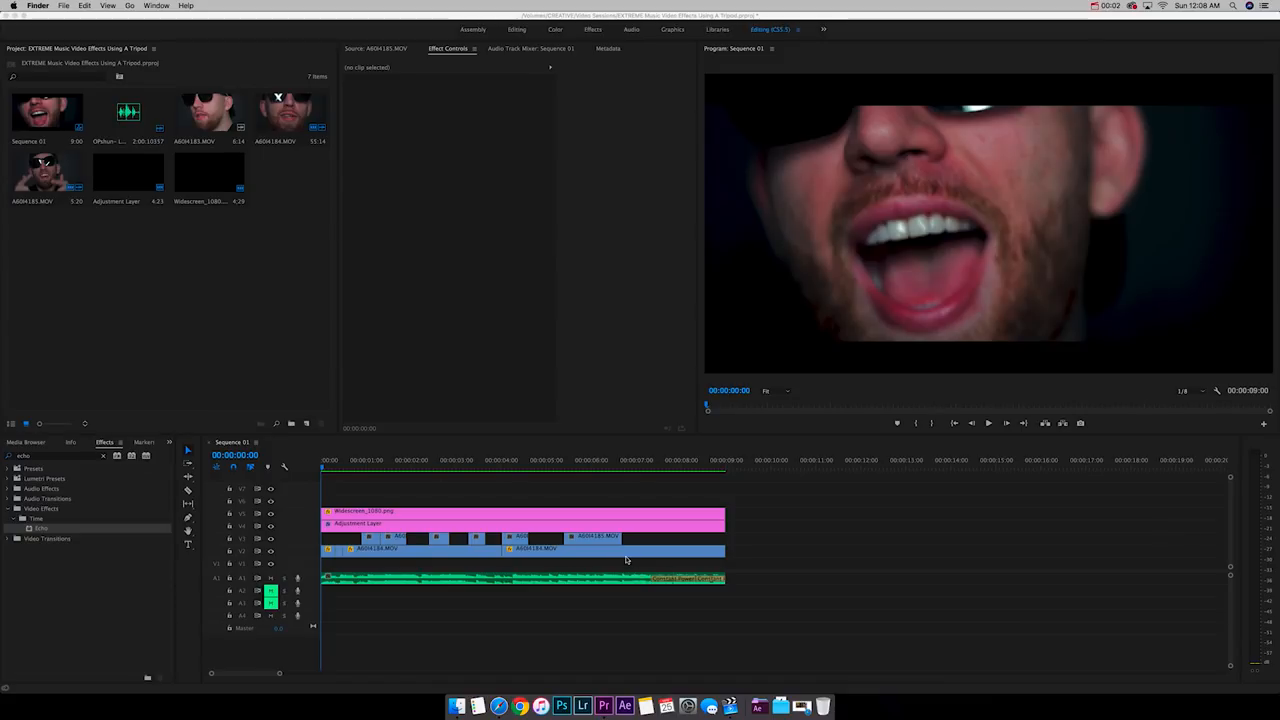
# - Scrub the playhead through the sequence and select both A60H4184.MOV clips on V2
pyautogui.click(637, 460)
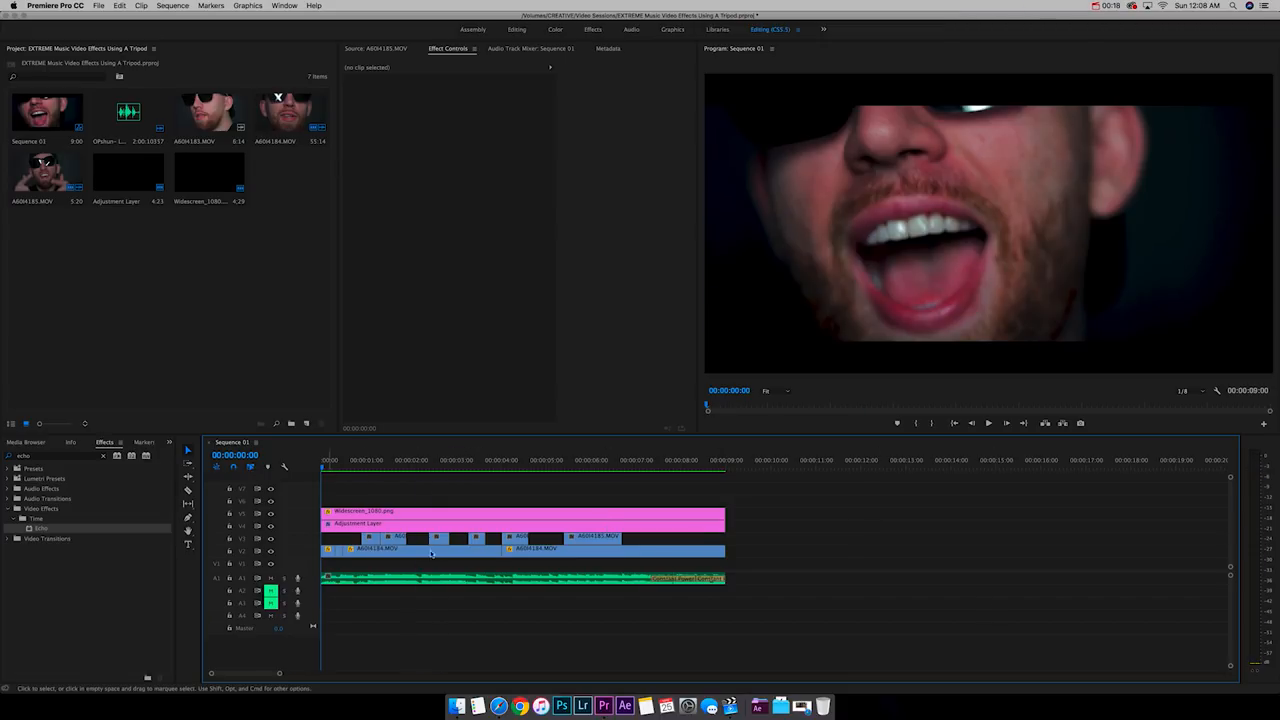
pyautogui.click(390, 469)
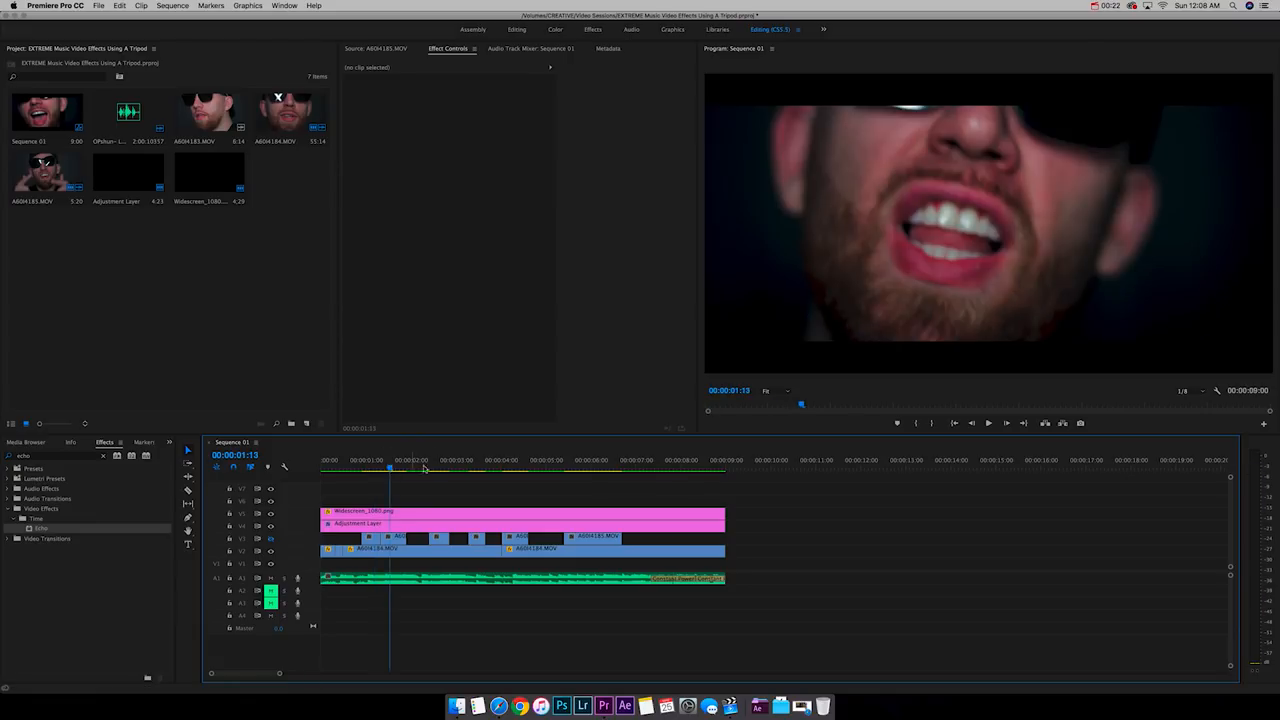
pyautogui.click(432, 468)
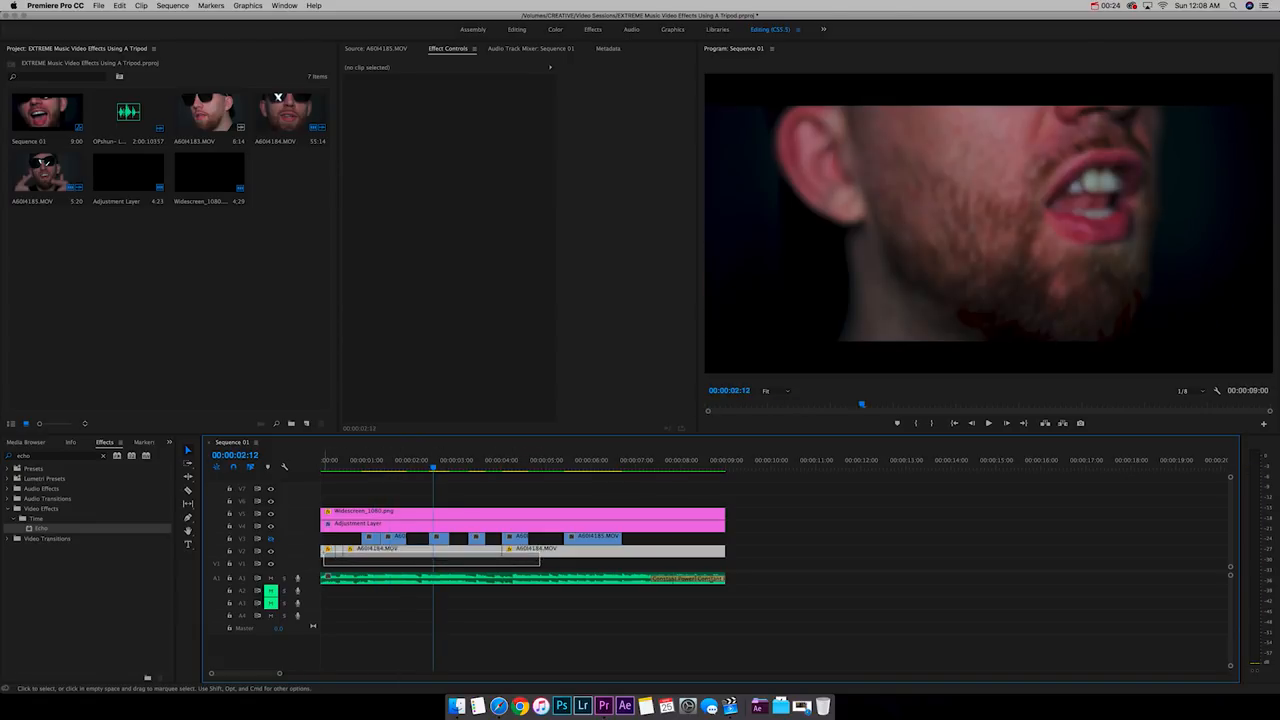
pyautogui.click(540, 467)
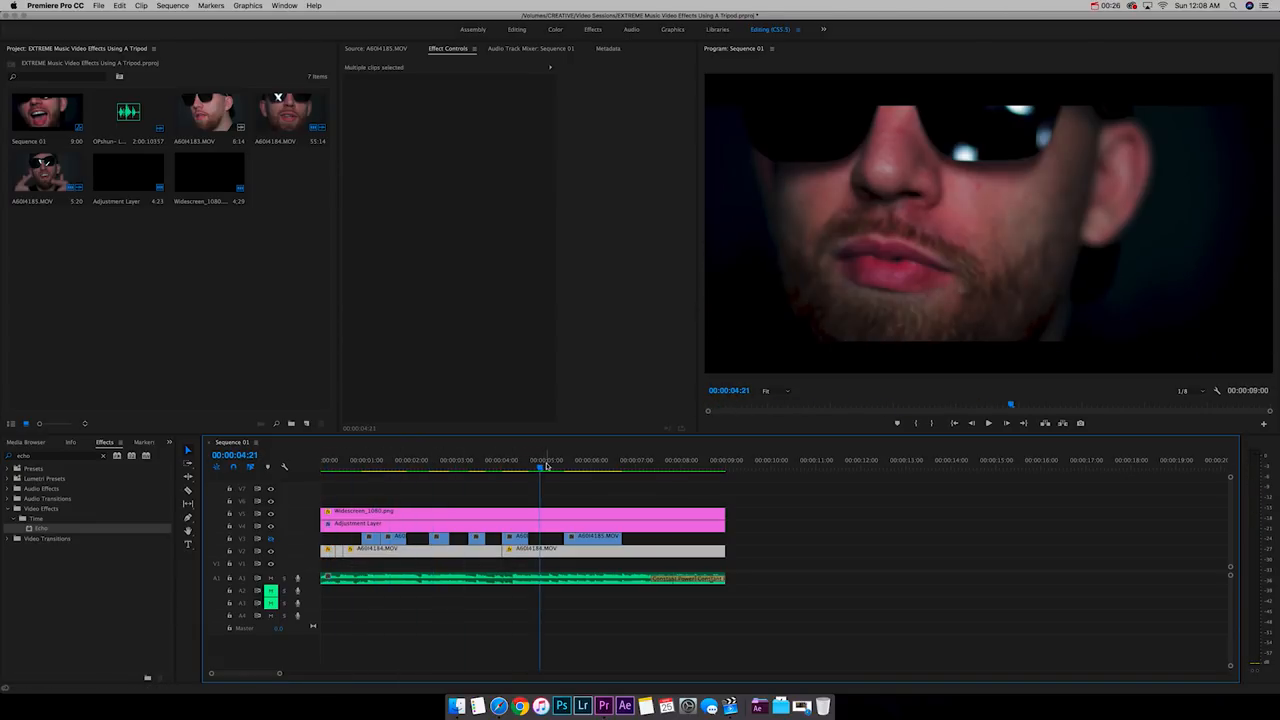
pyautogui.click(693, 470)
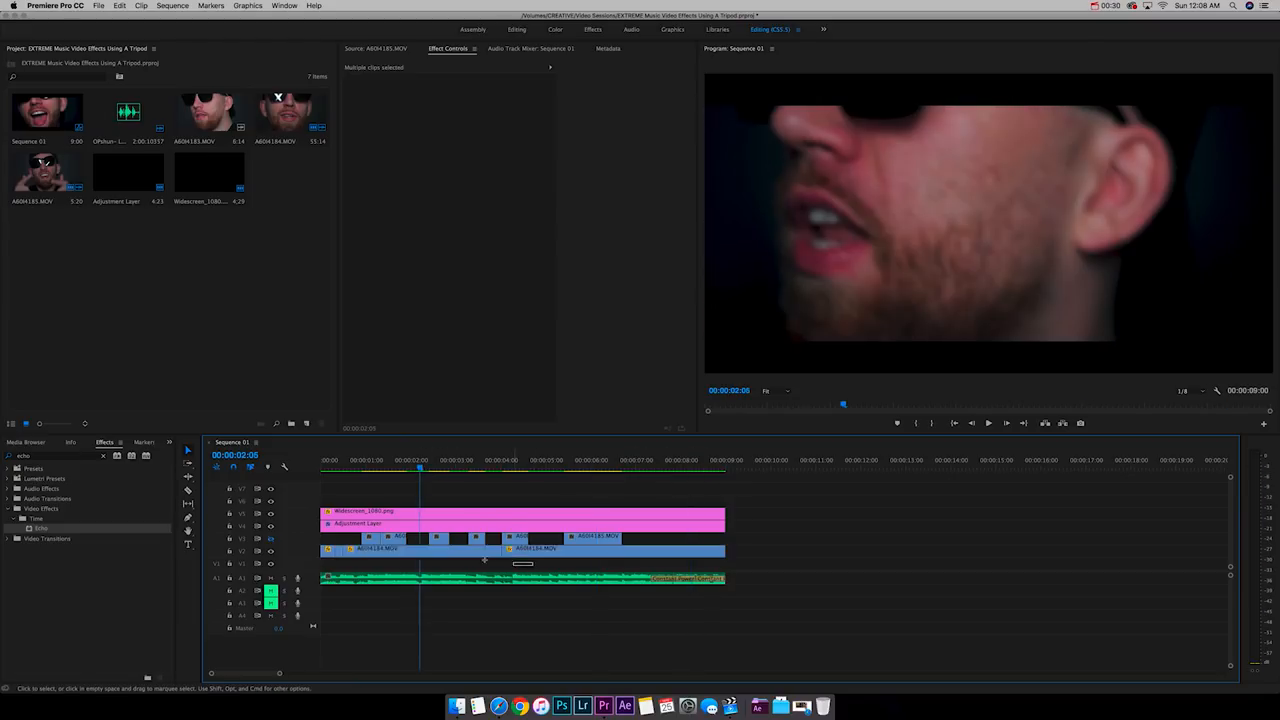
# - Nest the selected V2 clips as Nested Sequence 02
pyautogui.rightClick(537, 540)
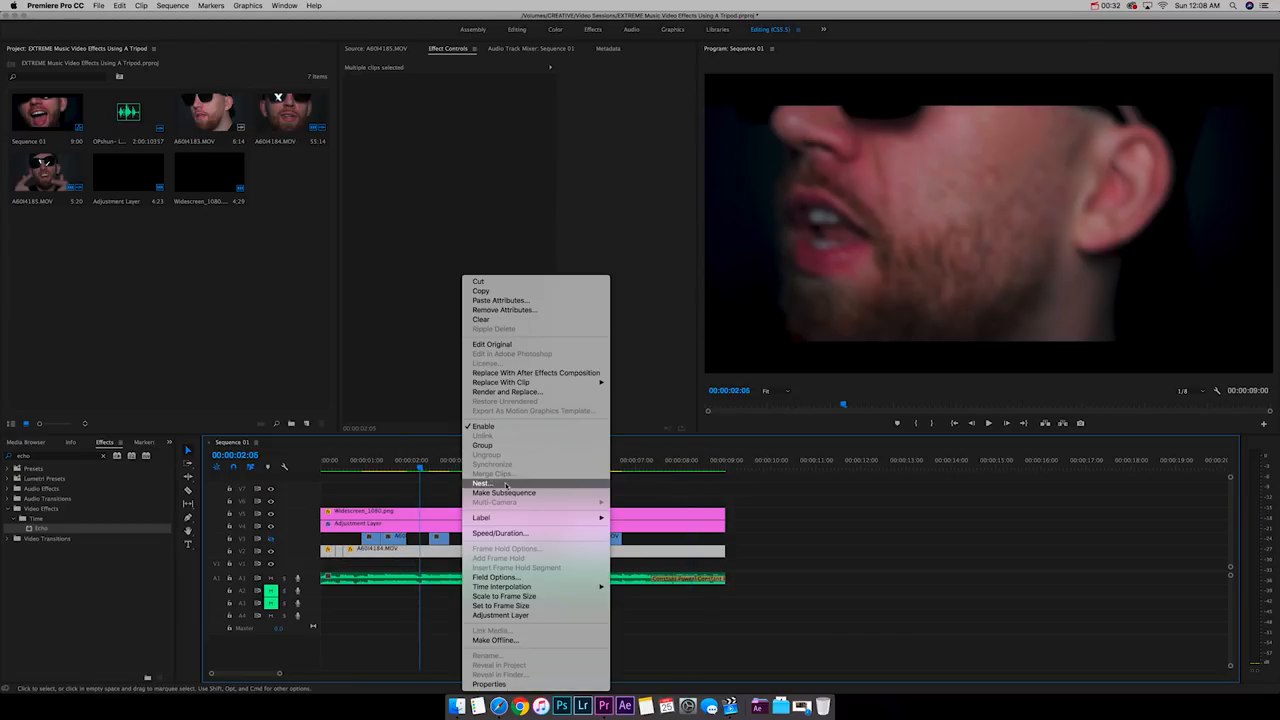
pyautogui.click(482, 483)
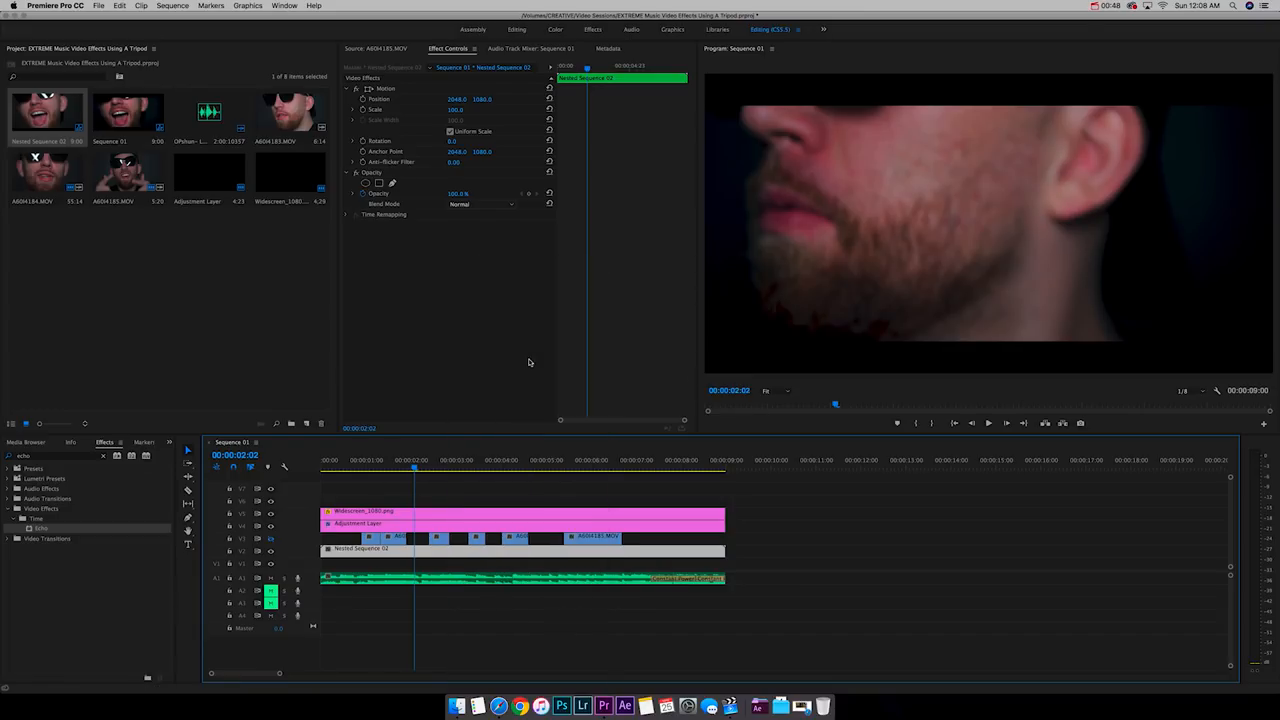
pyautogui.moveTo(538, 376)
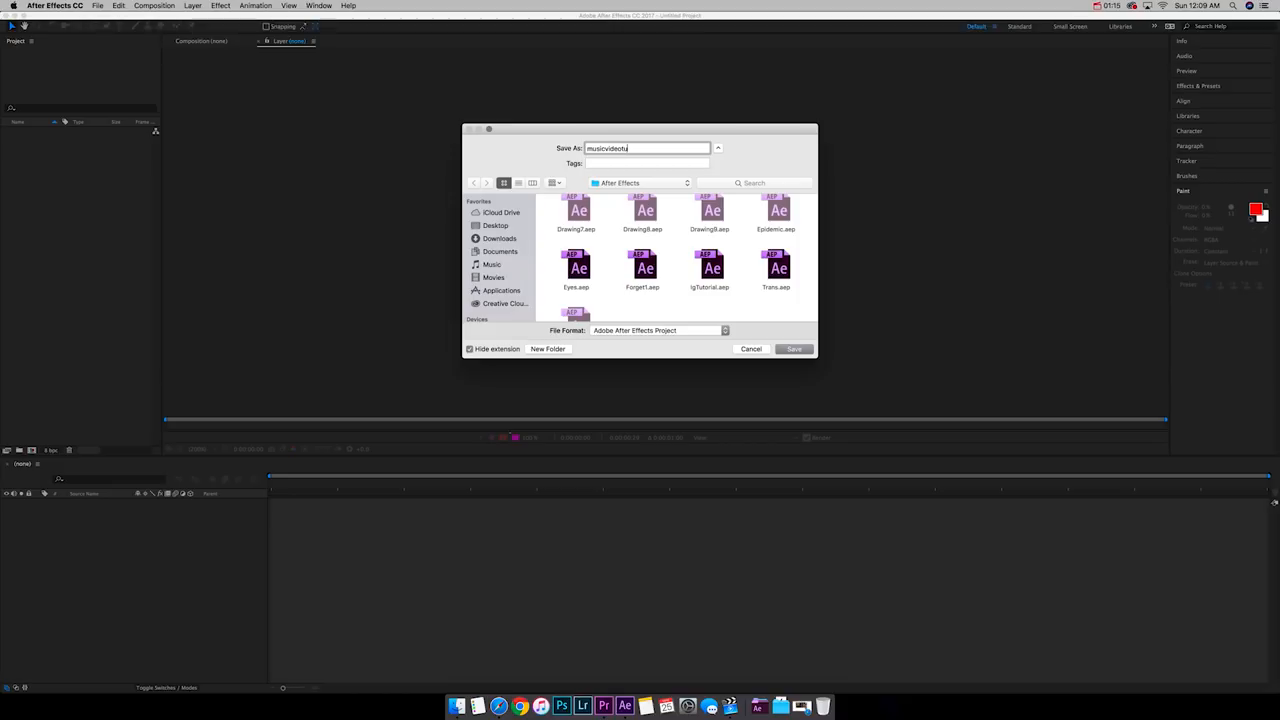
# - Name the After Effects project musicvideotutorialontripod and save it
pyautogui.write('tutorial')
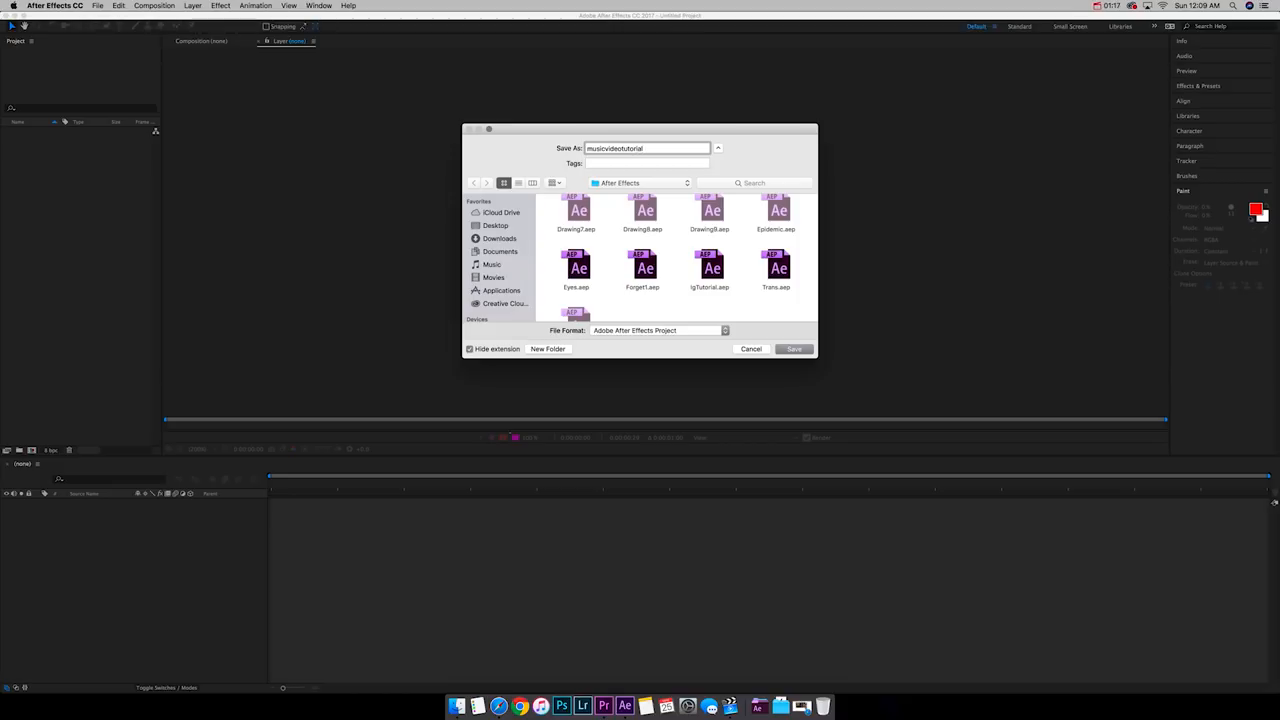
pyautogui.write('ontripod')
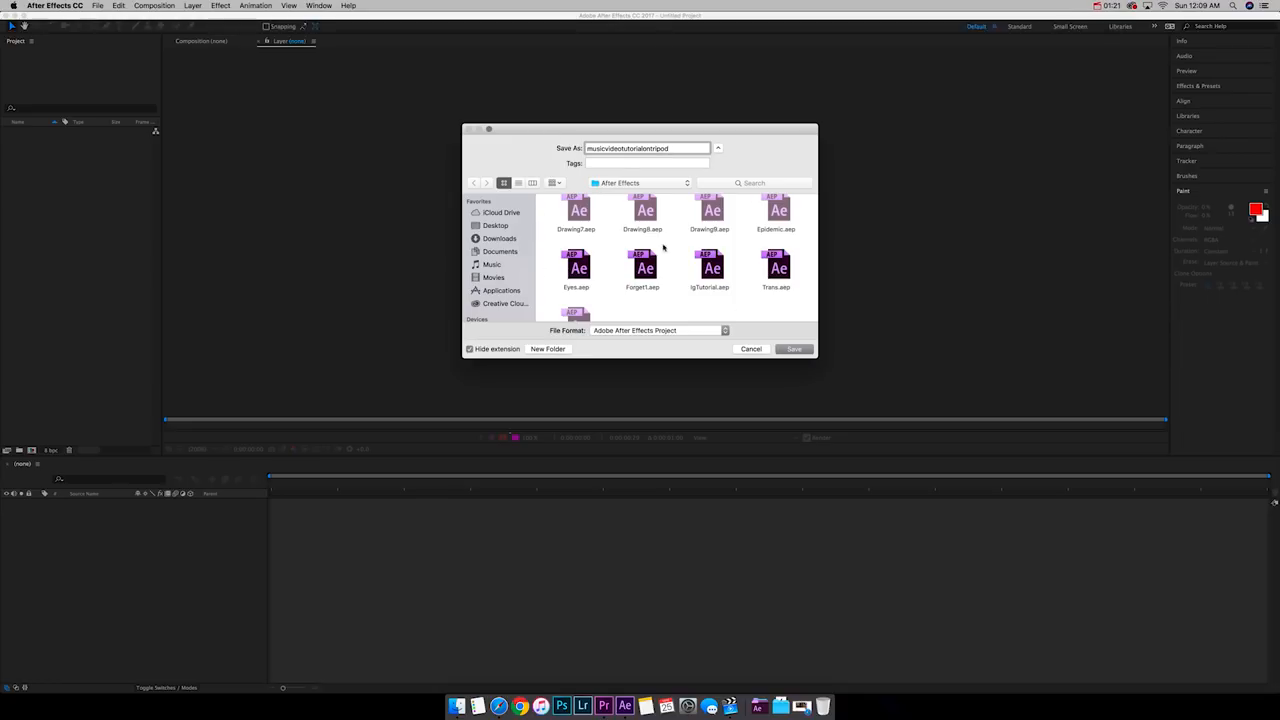
pyautogui.scroll(3)
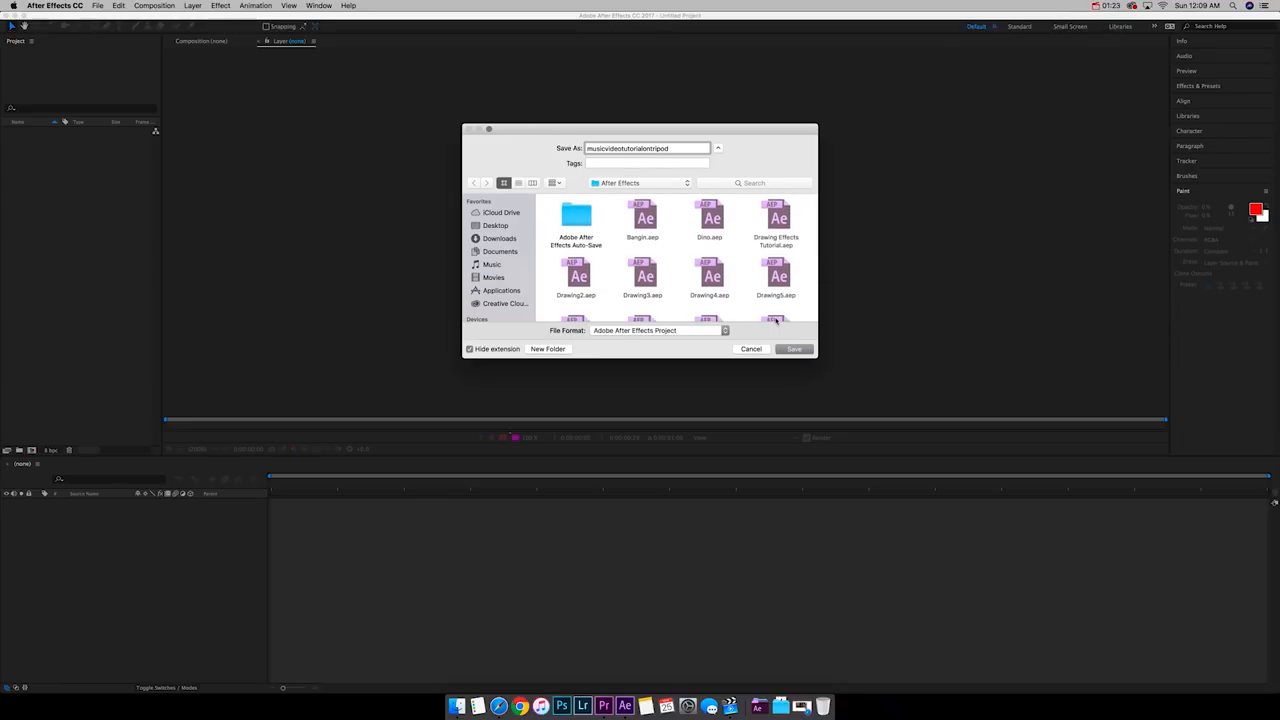
pyautogui.click(794, 348)
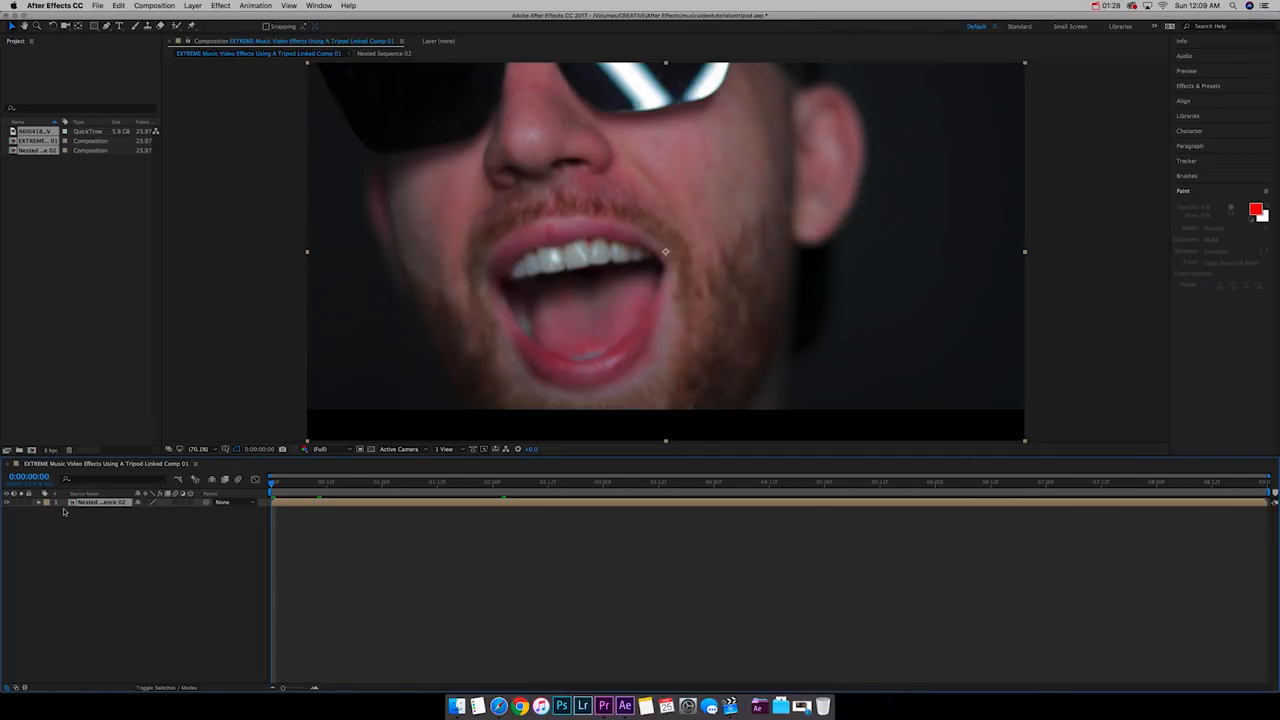
pyautogui.moveTo(351, 503)
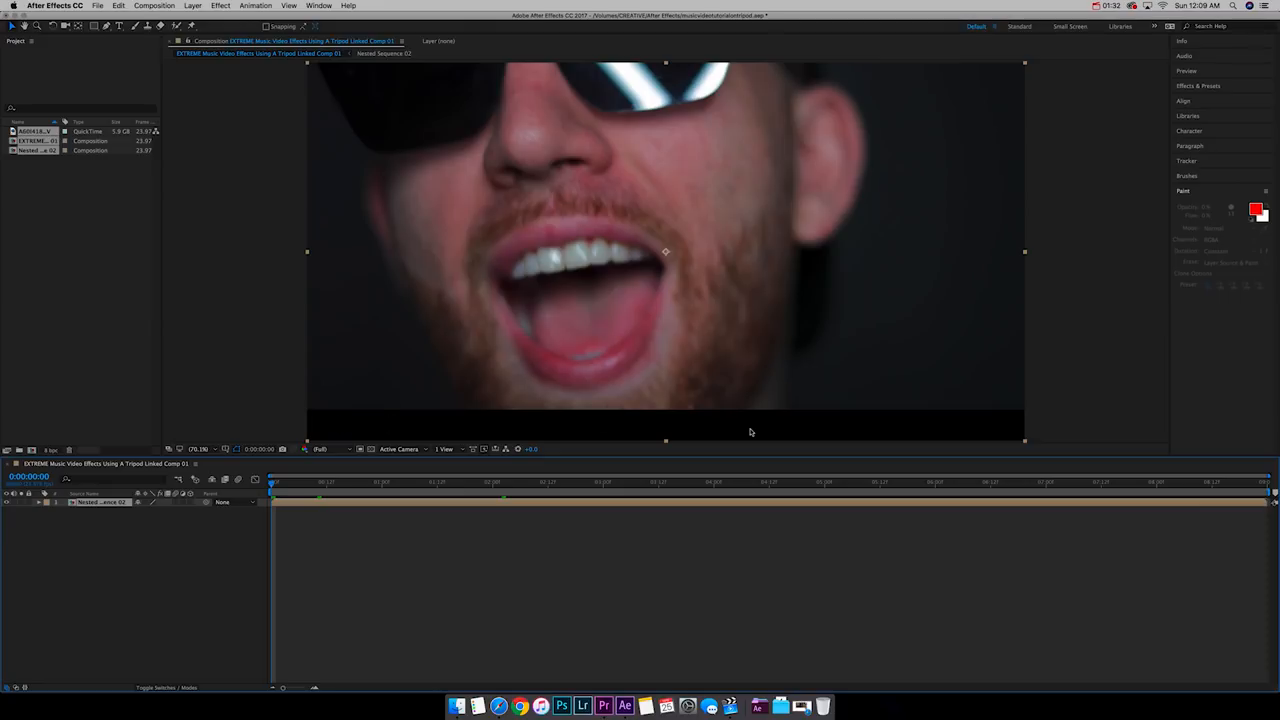
pyautogui.moveTo(624, 706)
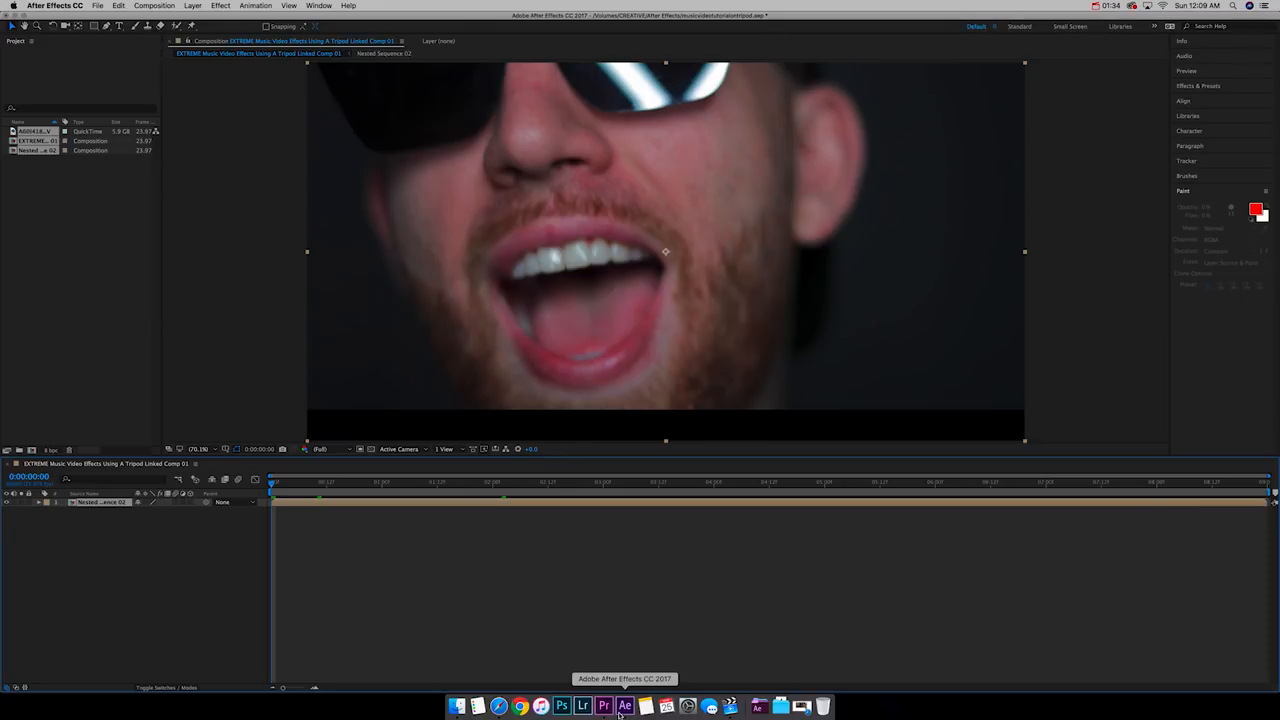
# - Add an expression to Nested Sequence 02's Transform Position property
pyautogui.click(604, 706)
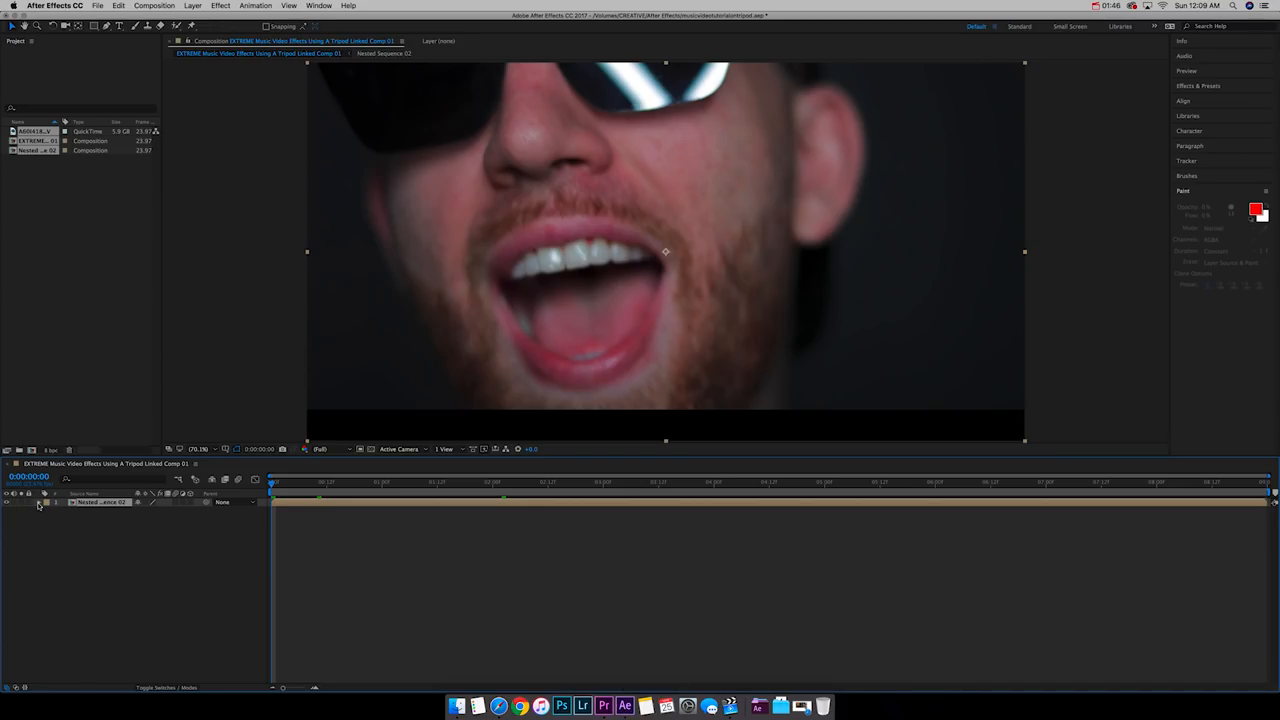
pyautogui.click(47, 502)
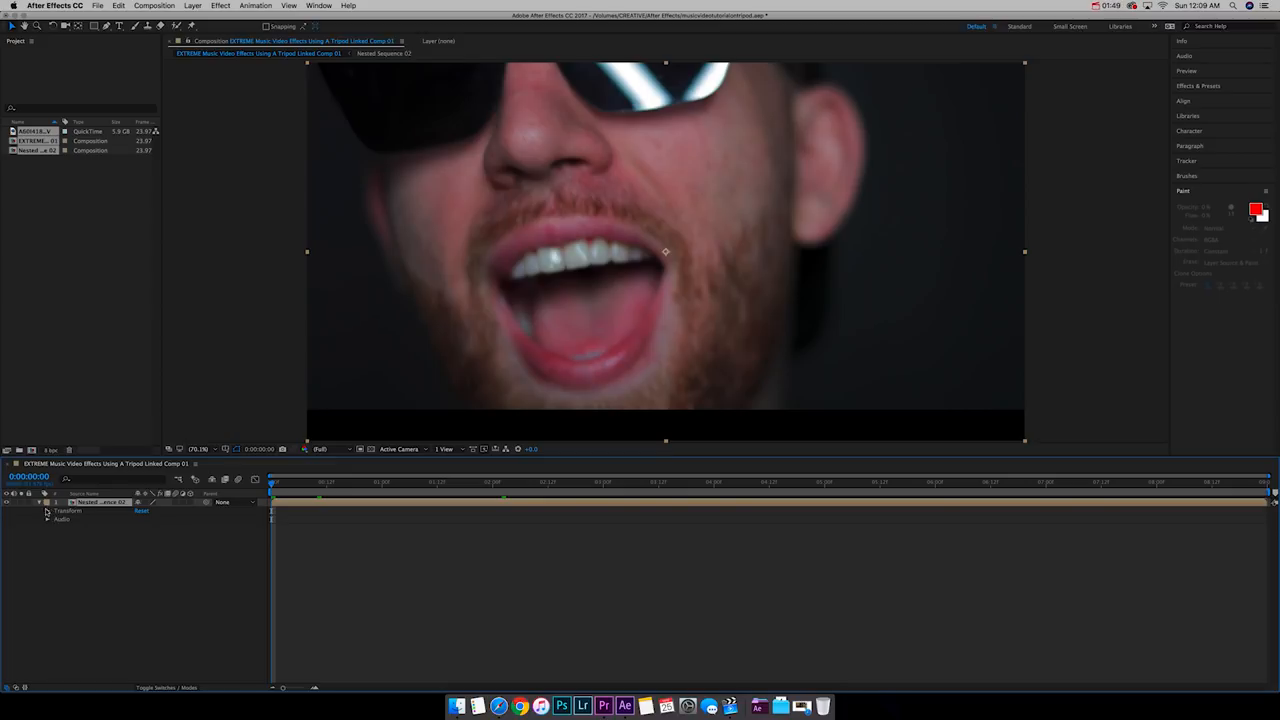
pyautogui.click(47, 510)
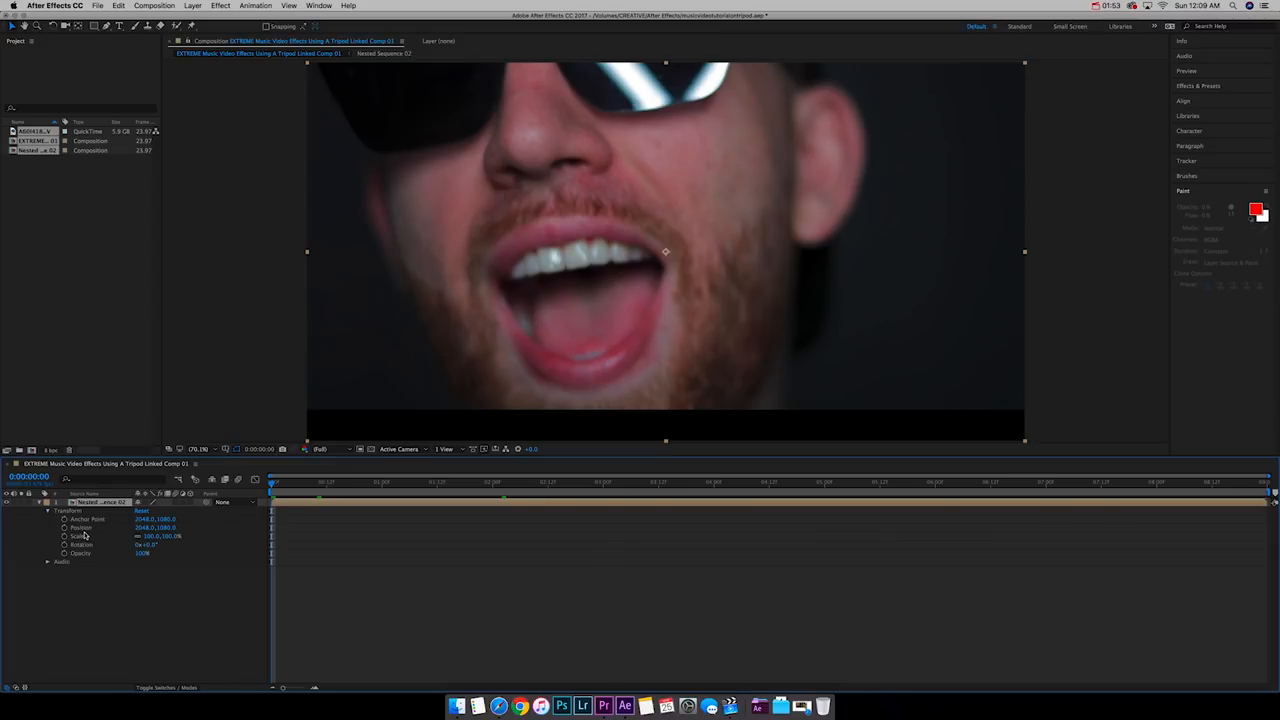
pyautogui.click(81, 527)
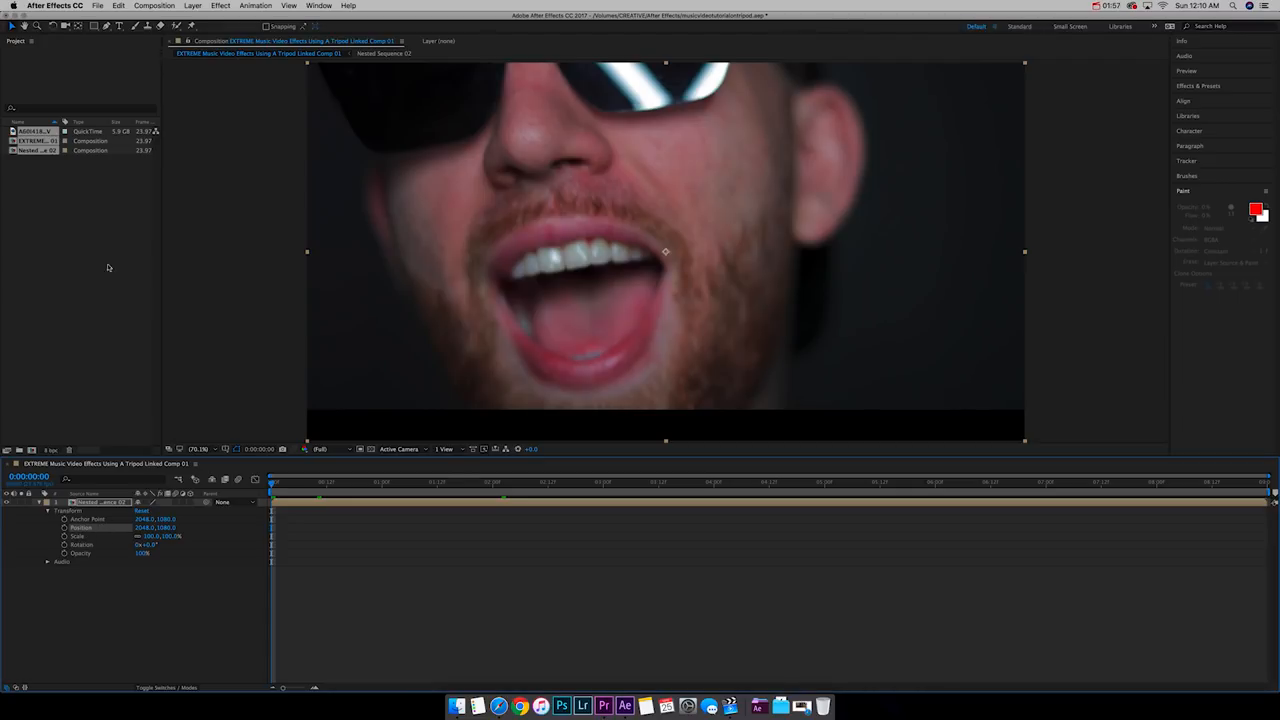
pyautogui.click(255, 6)
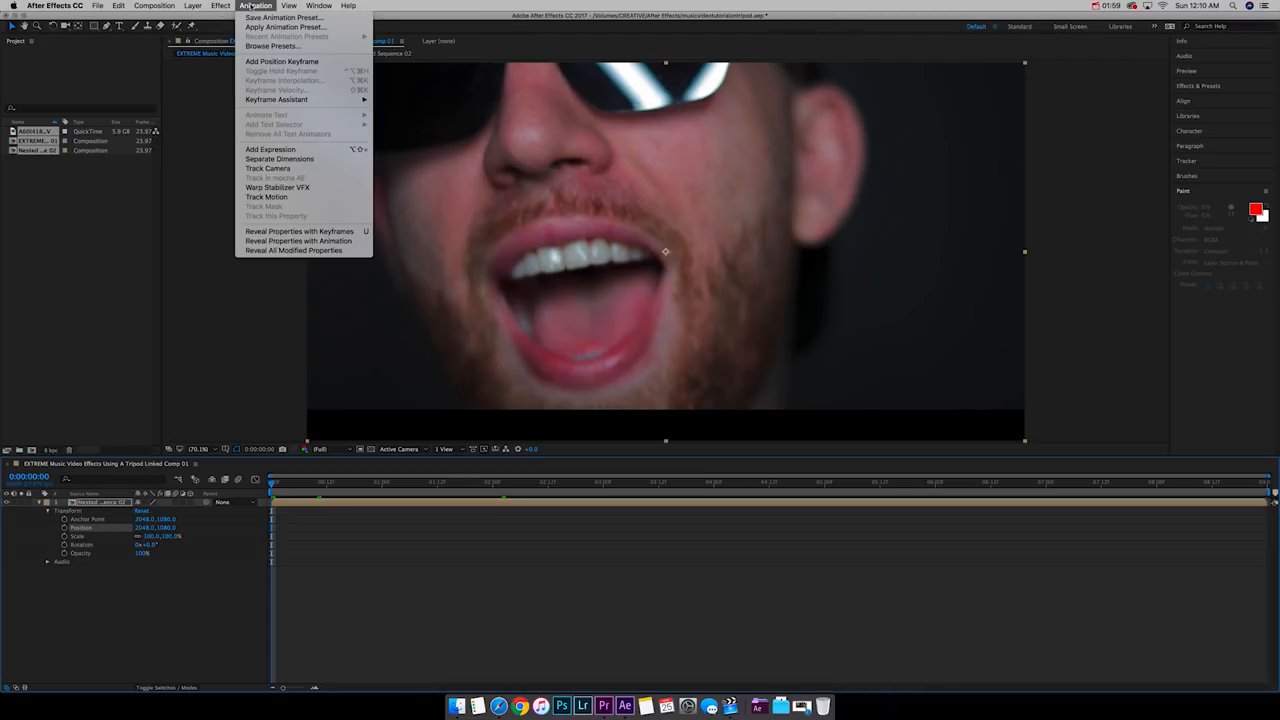
pyautogui.click(270, 149)
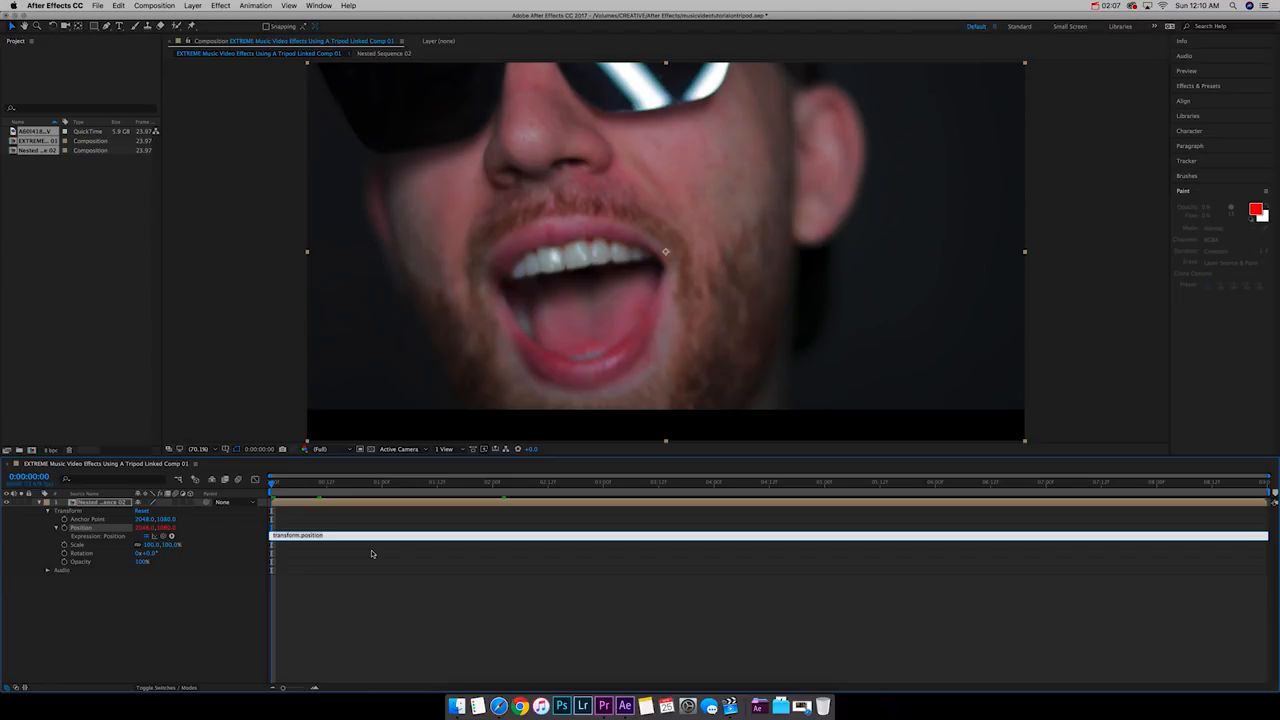
# - Type a wiggle() expression into the Position expression field
pyautogui.write('wiggle(400')
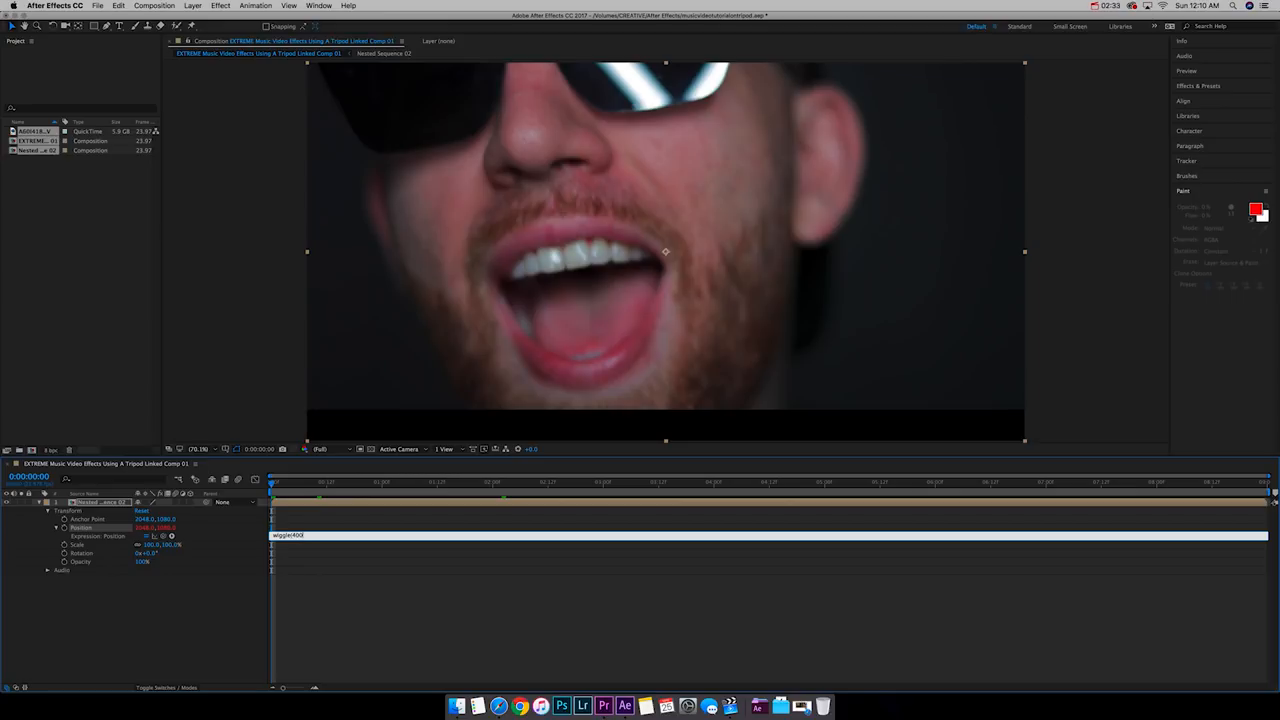
pyautogui.write(',')
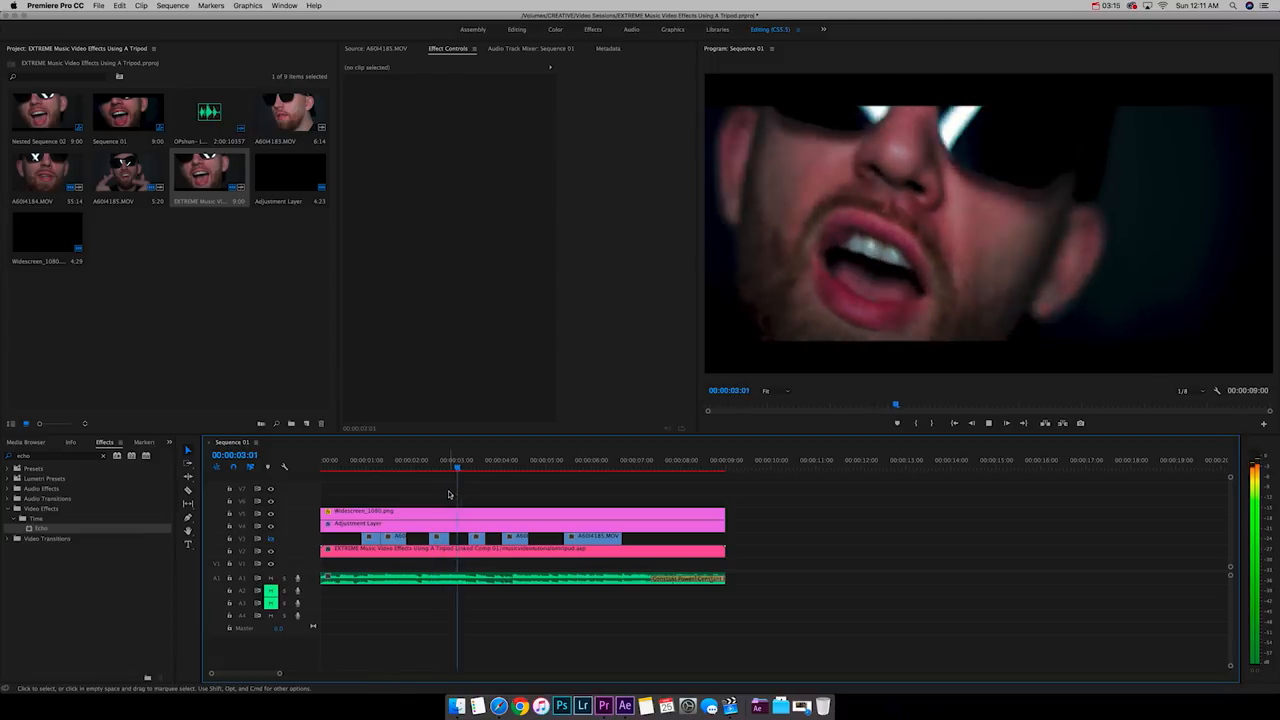
# - Commit wiggle(5000,100) on Position, scrub to preview the shake, and save
pyautogui.click(624, 706)
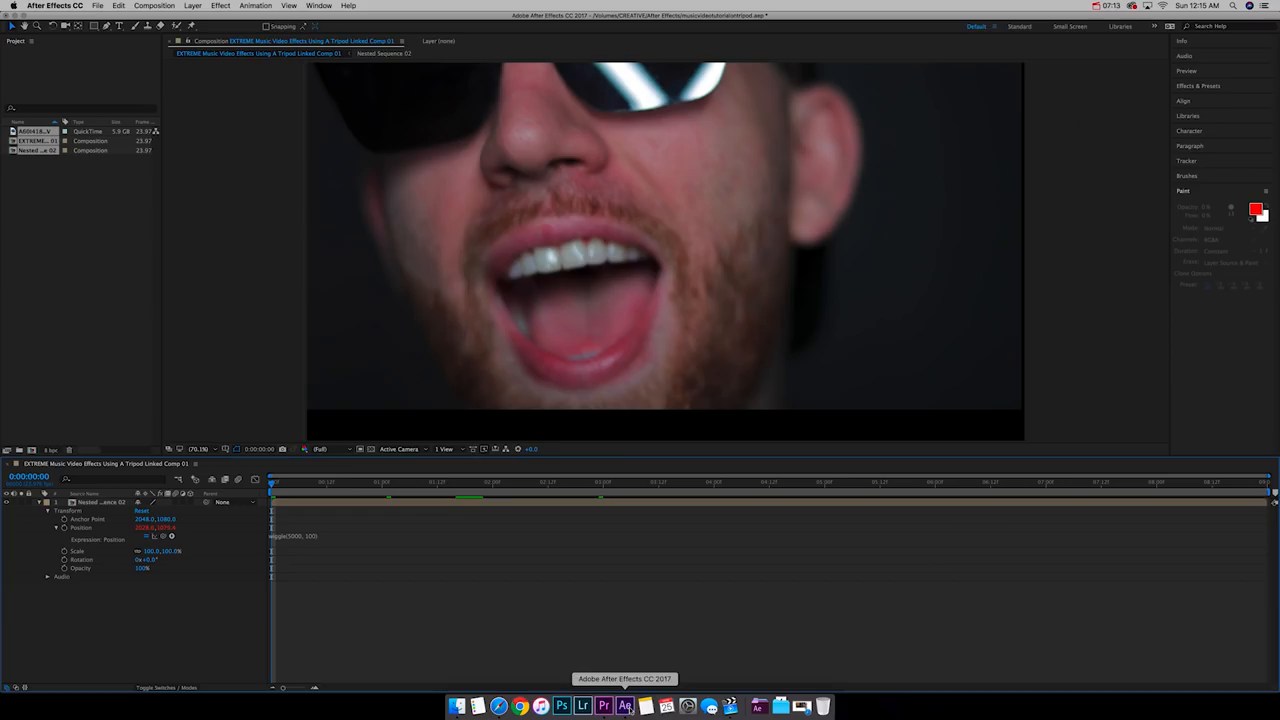
pyautogui.moveTo(295, 539)
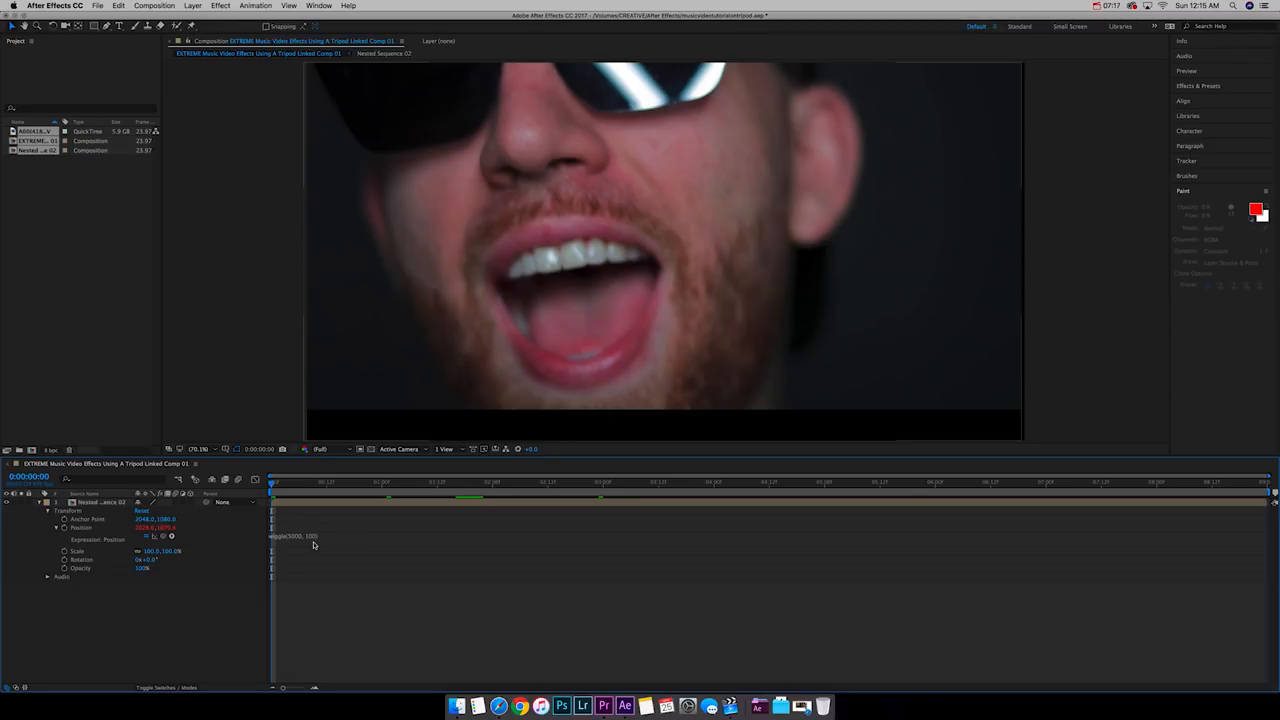
pyautogui.moveTo(704, 250)
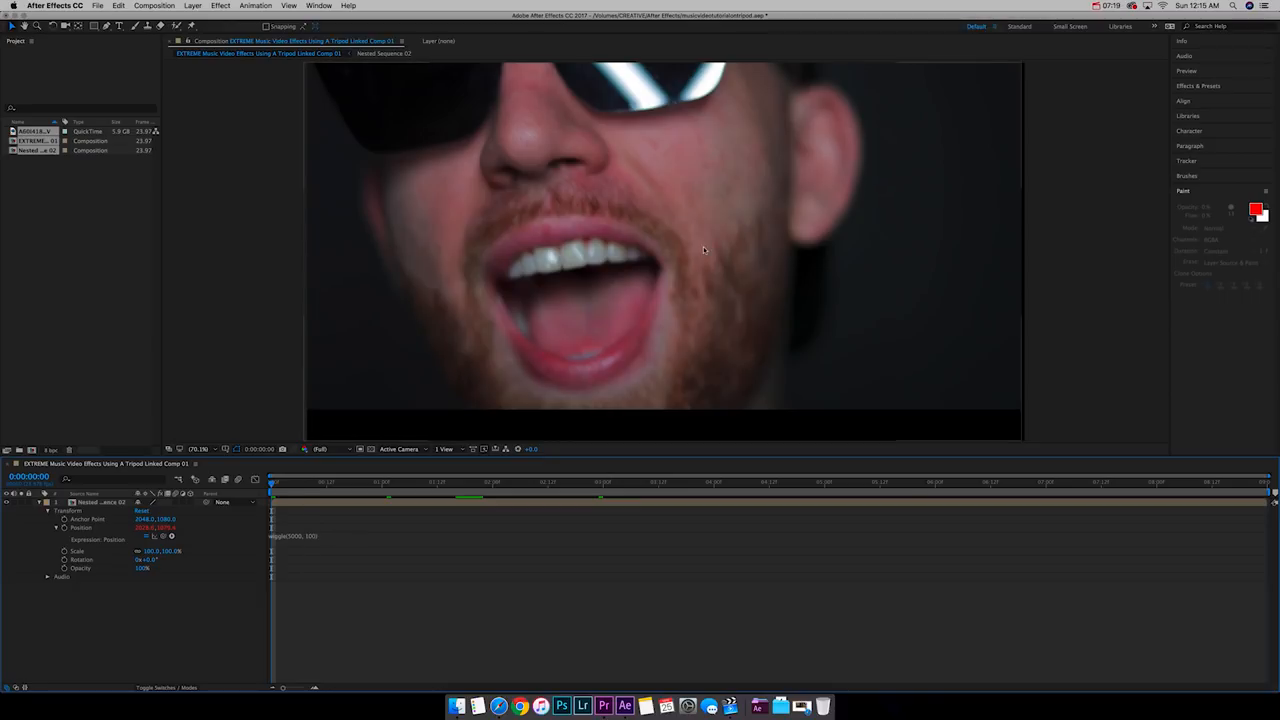
pyautogui.moveTo(561, 391)
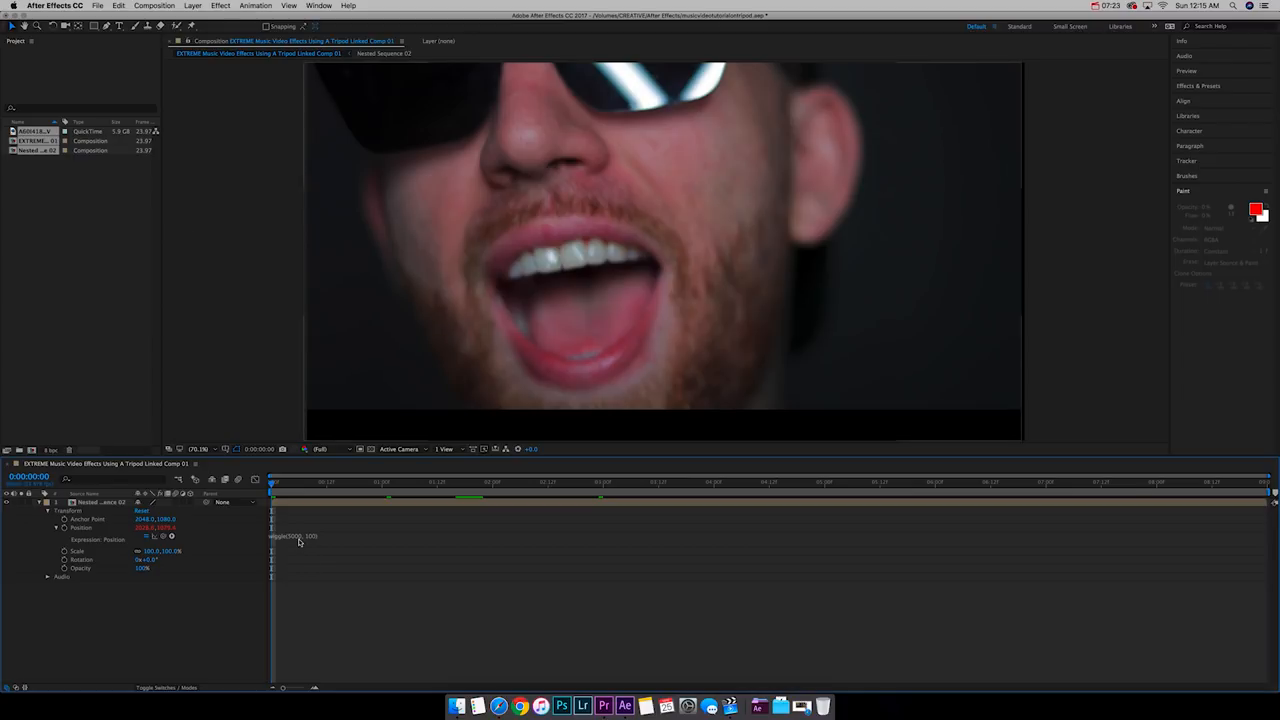
pyautogui.click(290, 483)
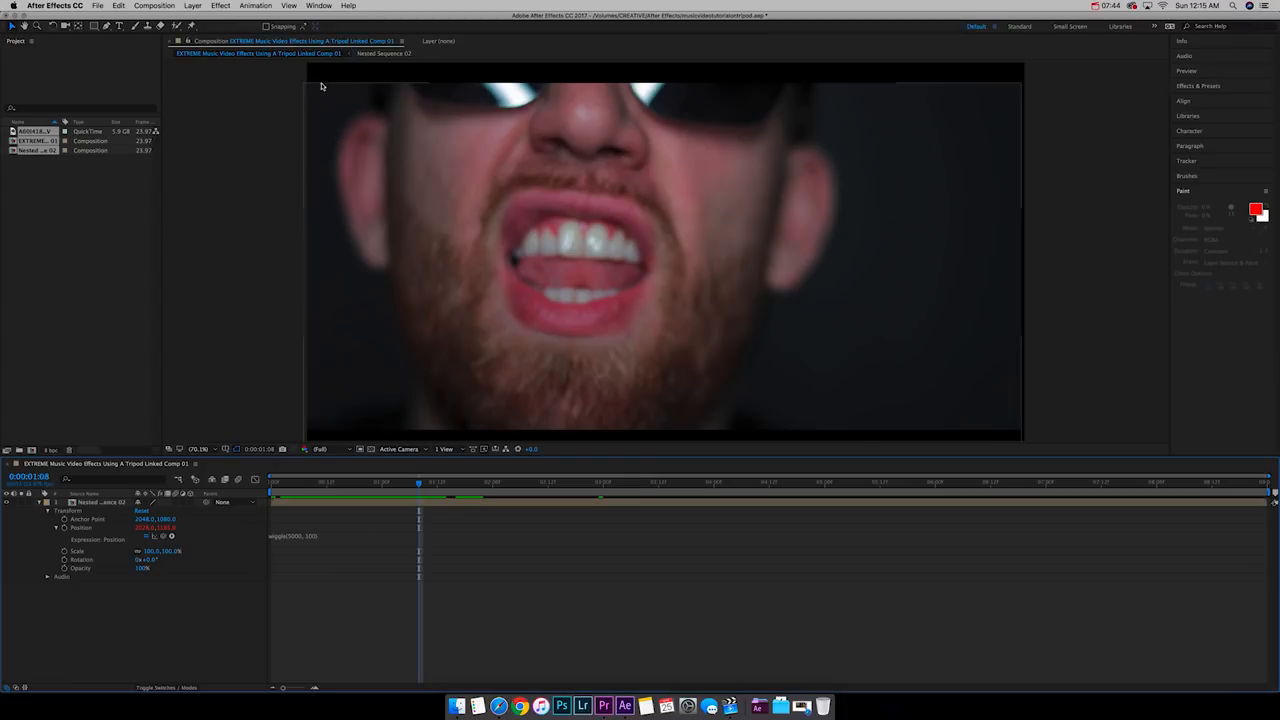
pyautogui.moveTo(762, 307)
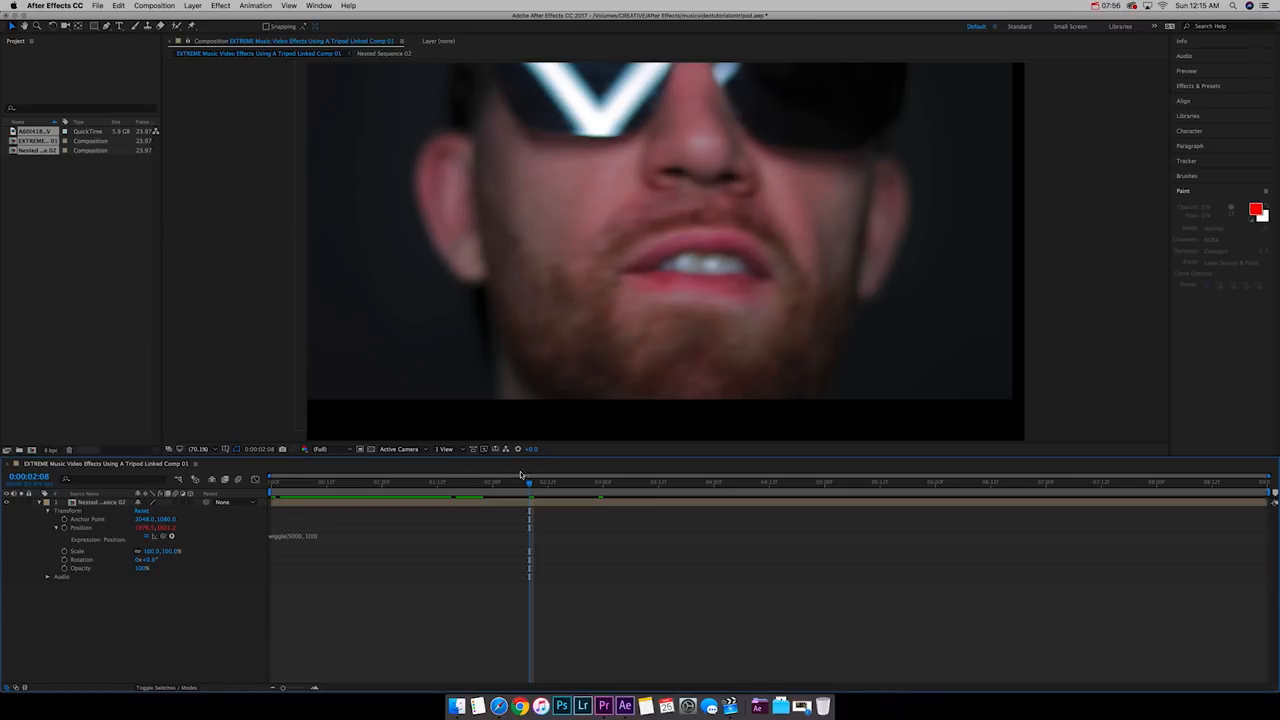
pyautogui.moveTo(527, 482); pyautogui.dragTo(500, 482)
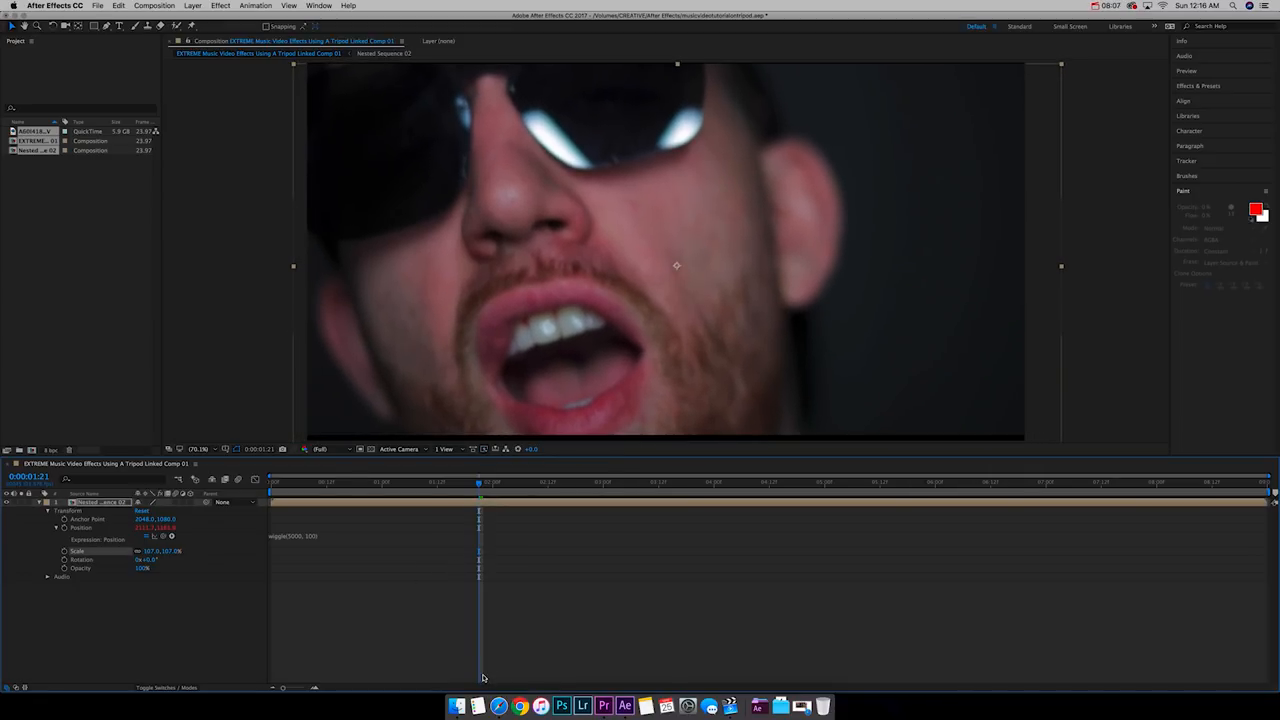
pyautogui.press('cmd+s')
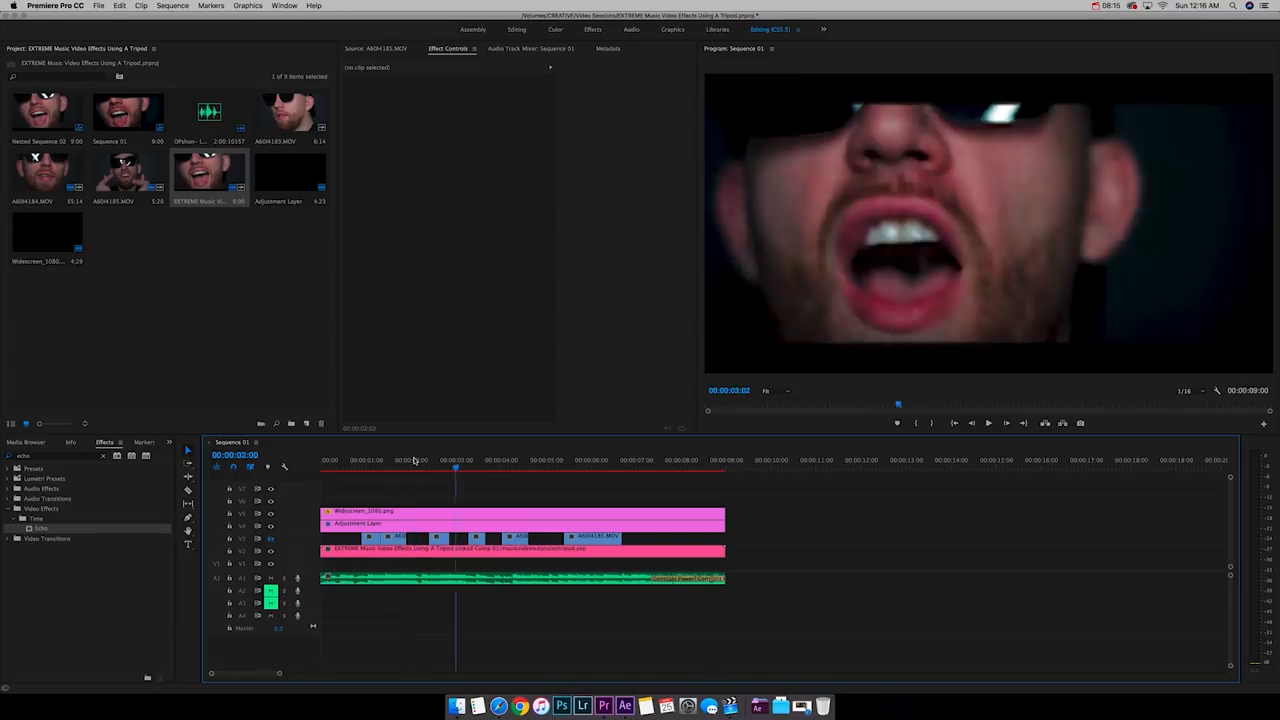
pyautogui.click(172, 6)
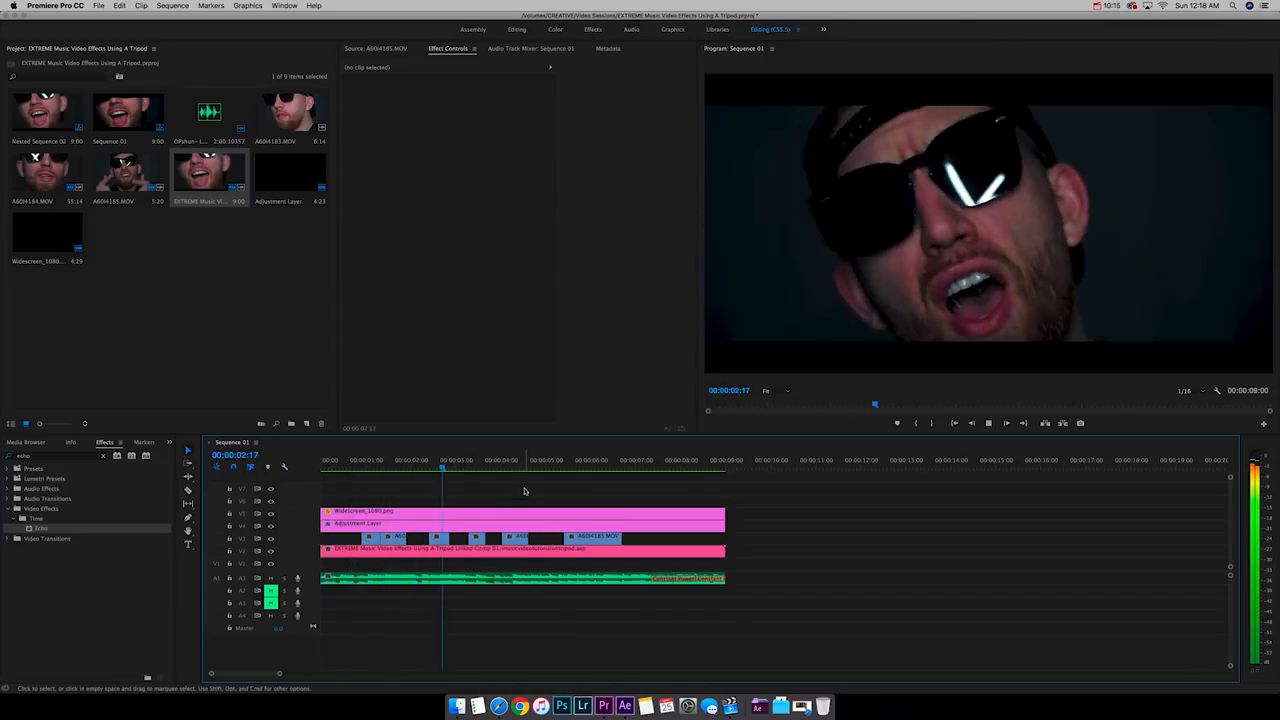
pyautogui.click(368, 465)
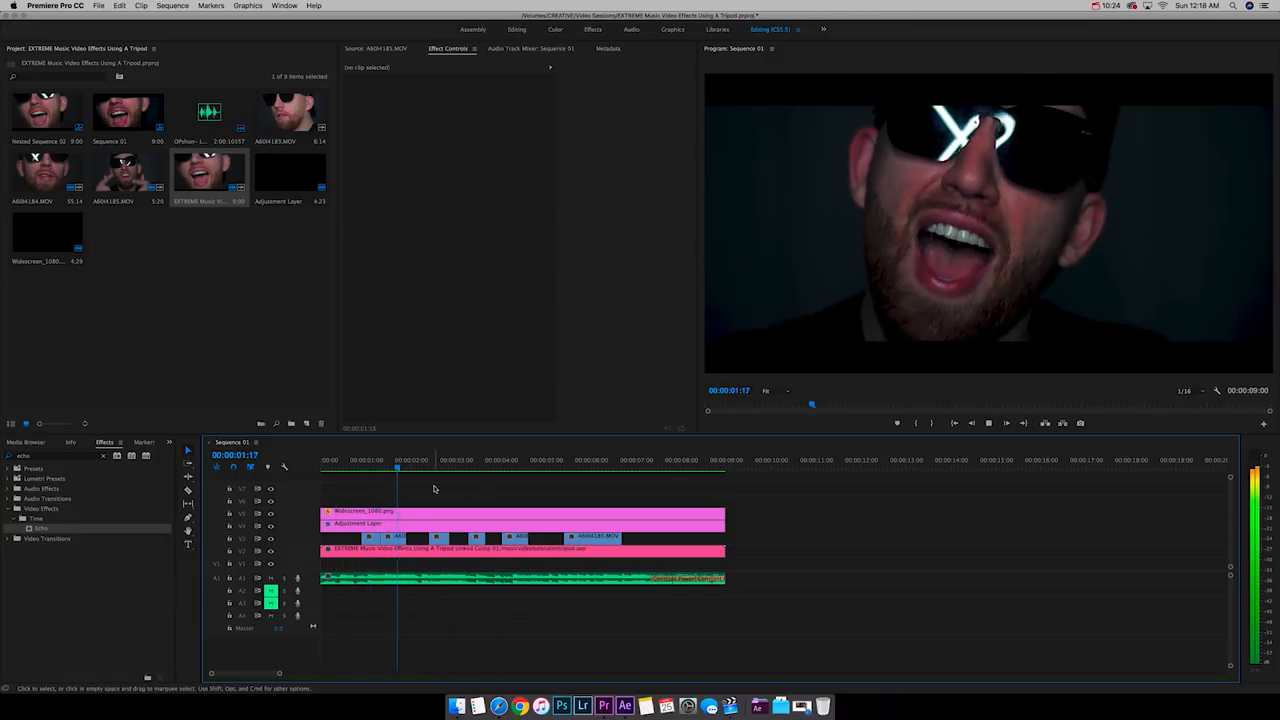
pyautogui.click(380, 460)
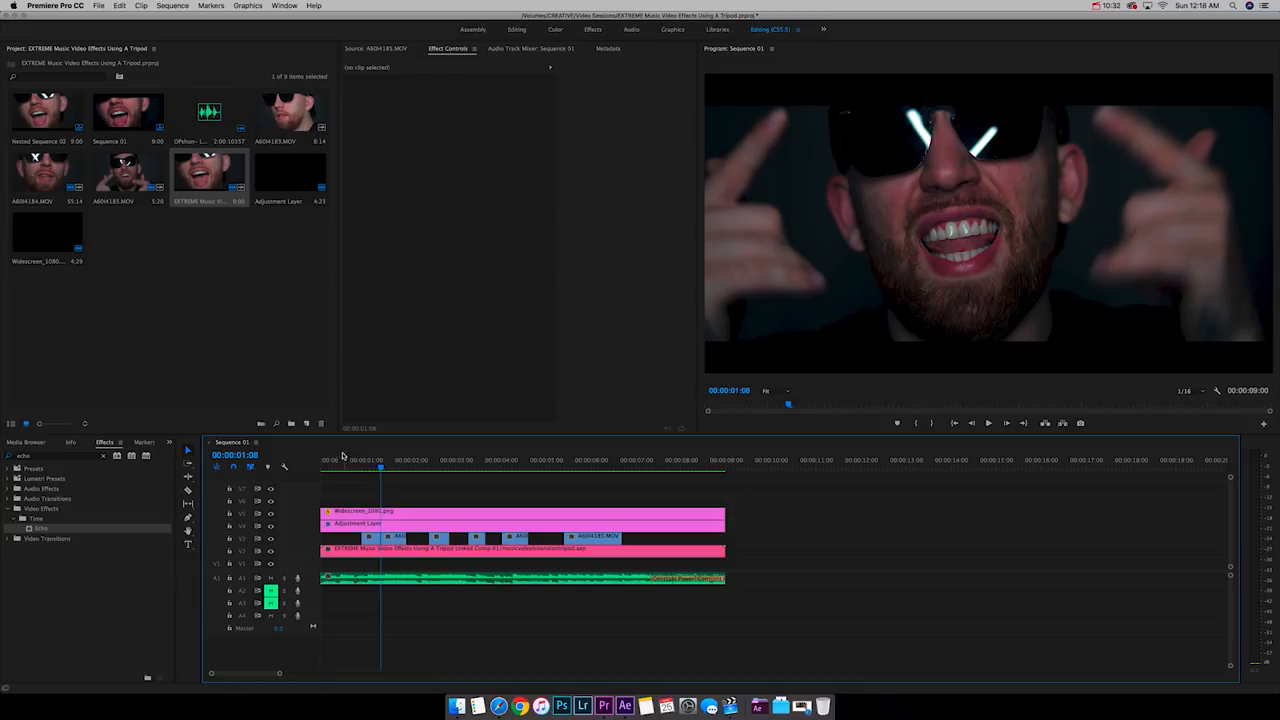
pyautogui.click(336, 460)
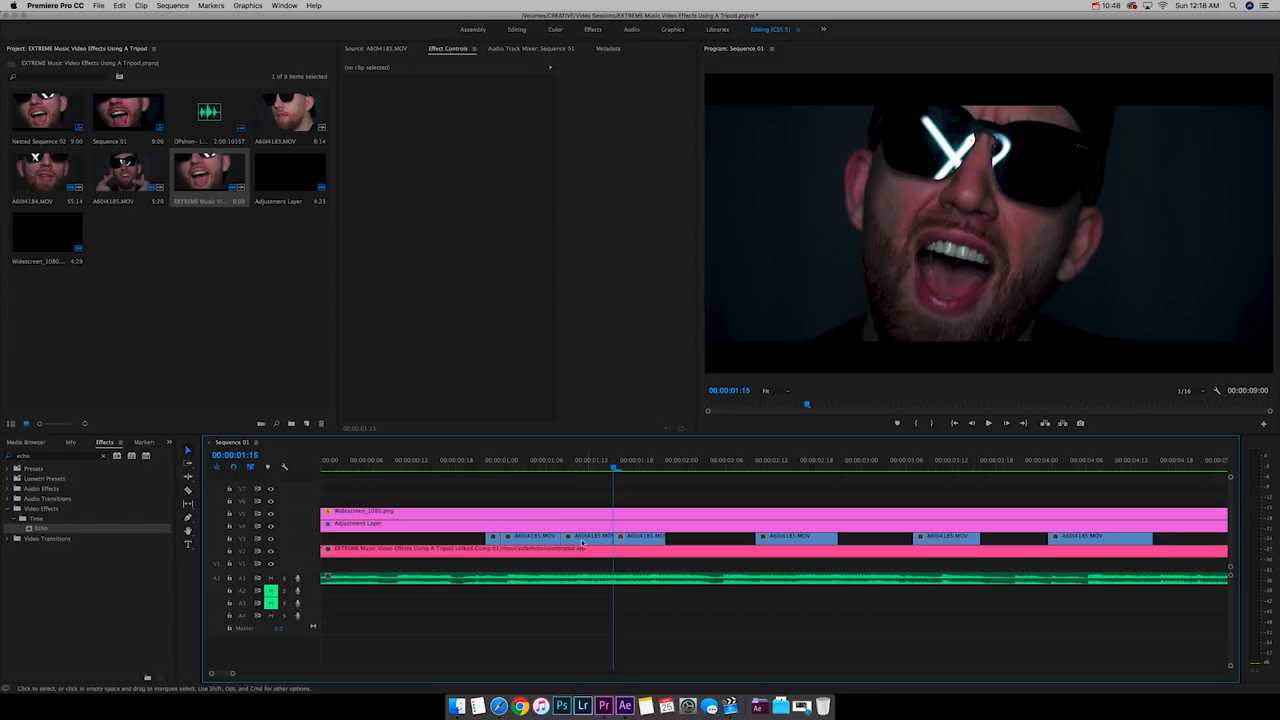
# - Nest the short upper-track clip as Nested Sequence 04 and replace it with an After Effects composition
pyautogui.click(585, 536)
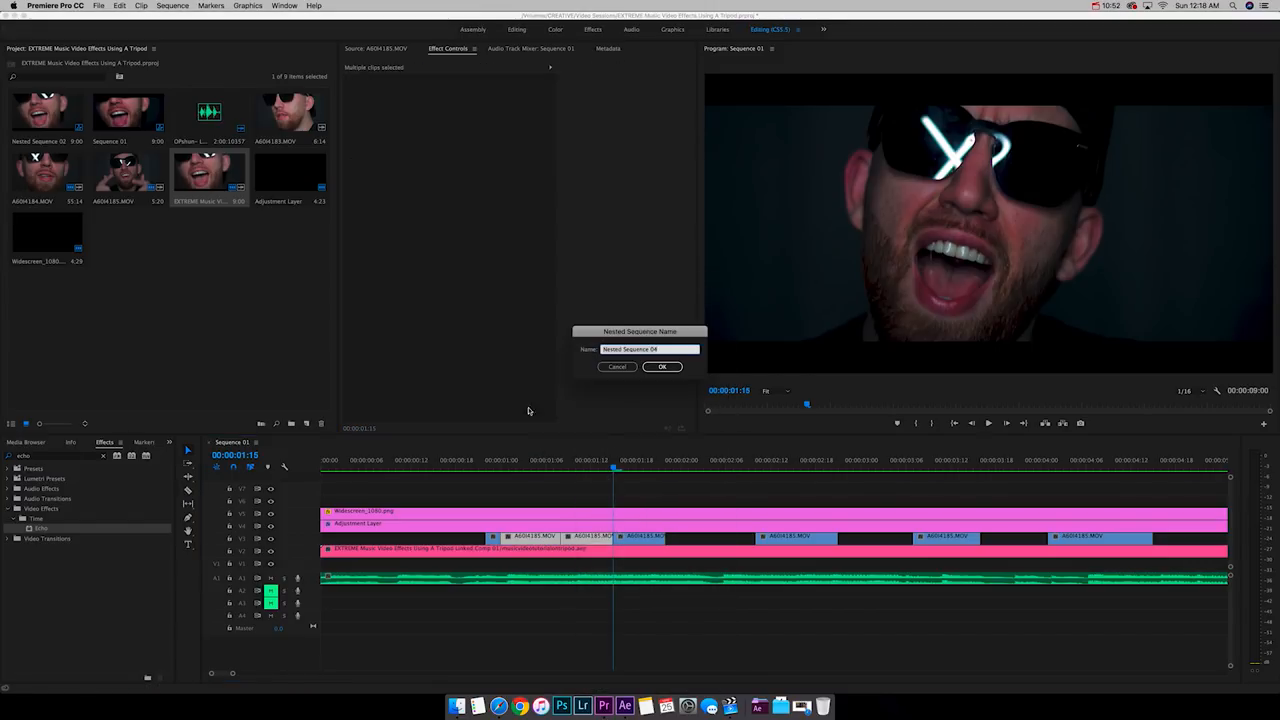
pyautogui.click(662, 366)
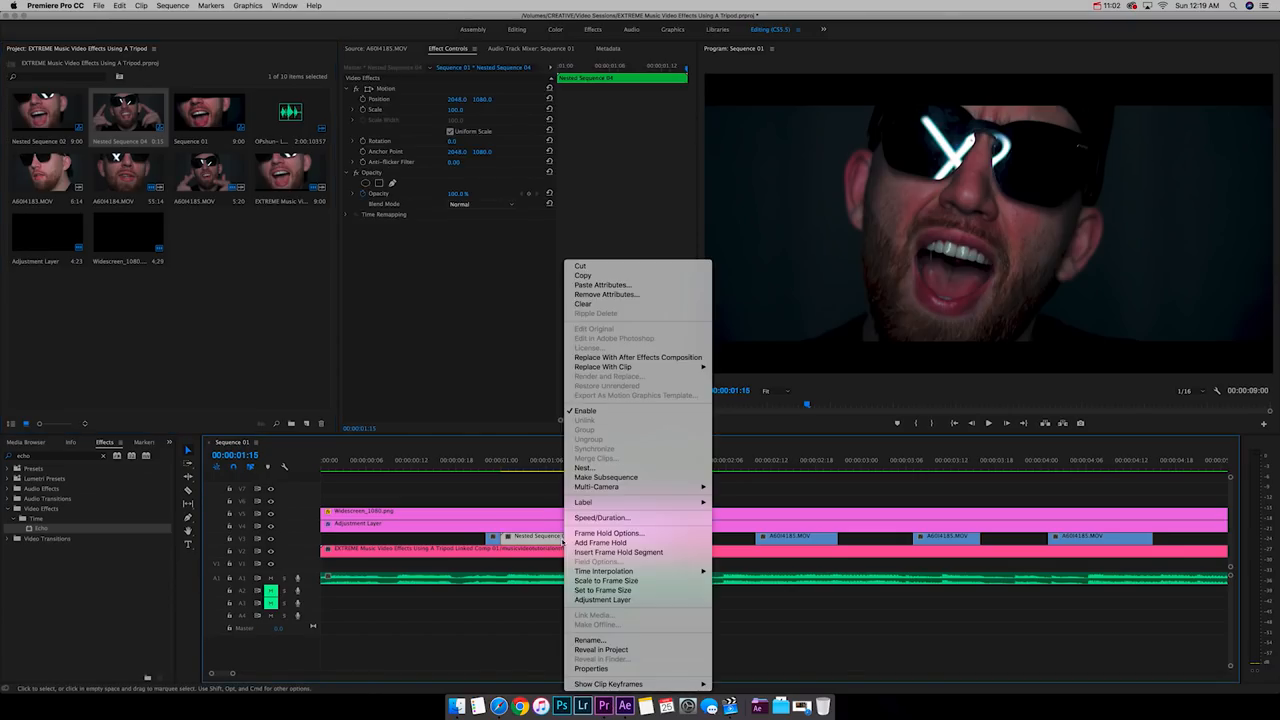
pyautogui.click(638, 357)
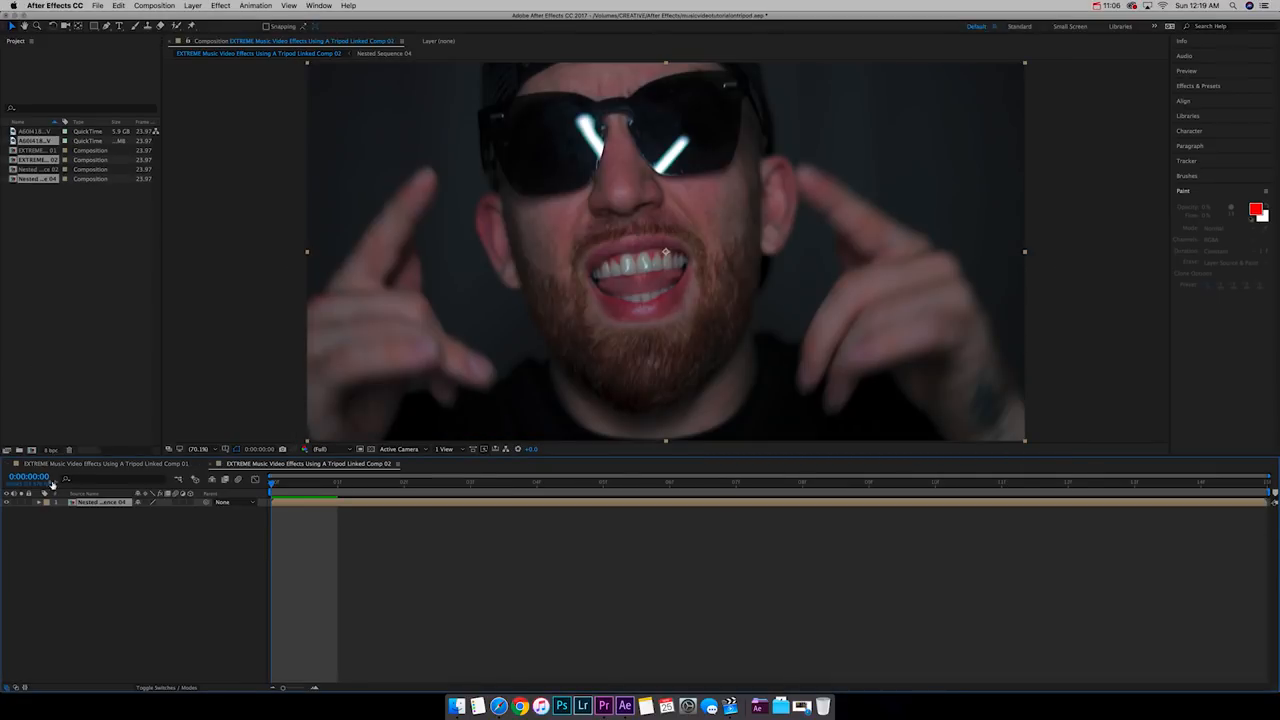
# - Add an expression to Nested Sequence 04's Transform Position property
pyautogui.click(46, 501)
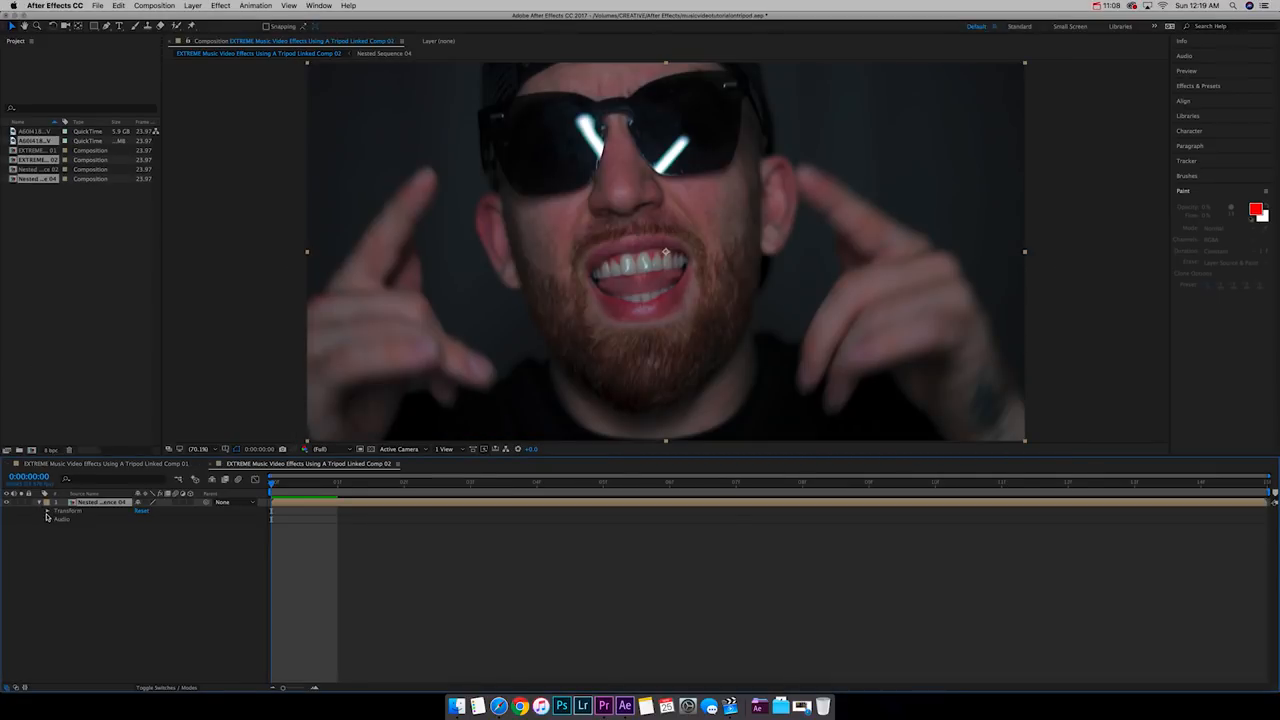
pyautogui.click(48, 511)
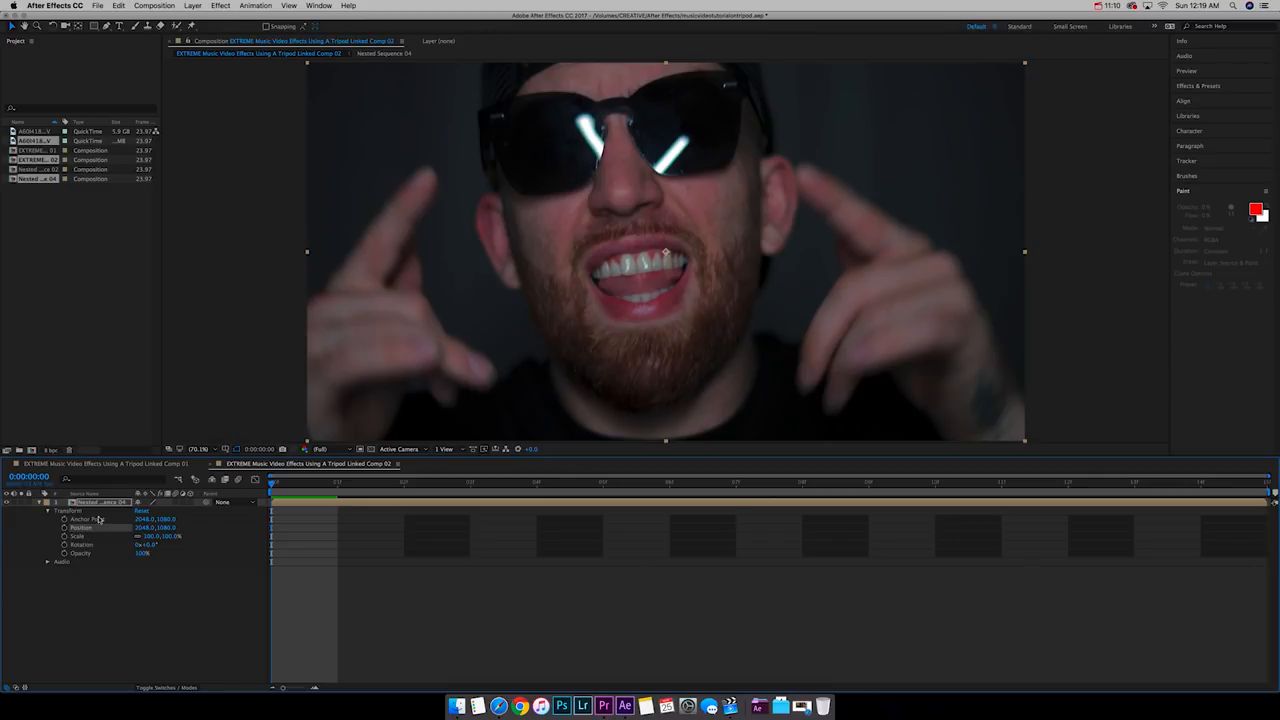
pyautogui.click(255, 5)
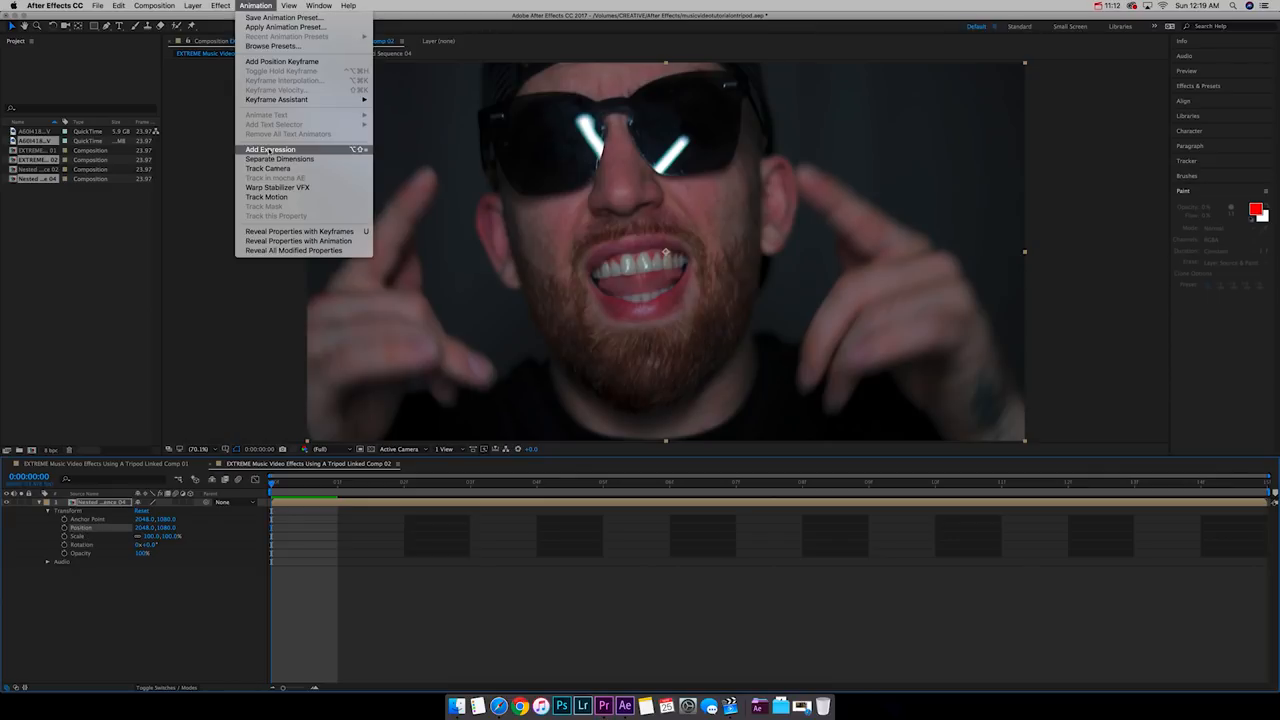
pyautogui.click(269, 149)
pyautogui.write('wiggle(5000, 100)')
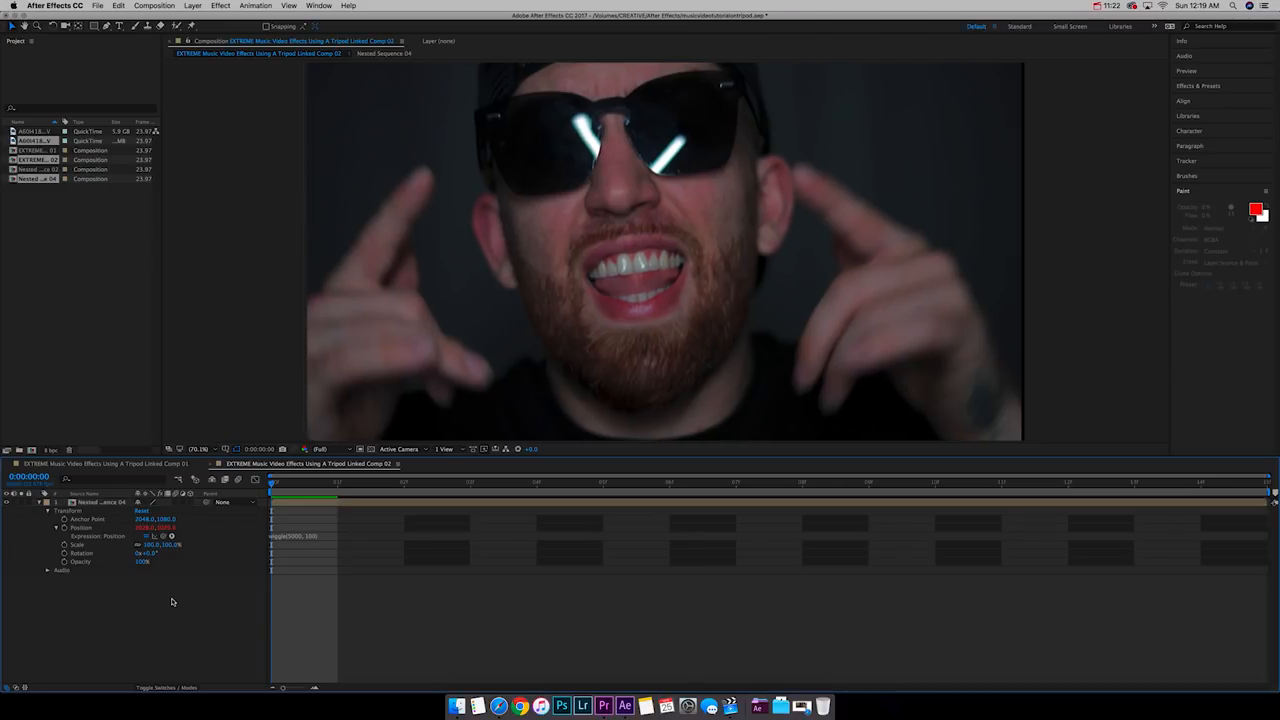
pyautogui.moveTo(605, 706)
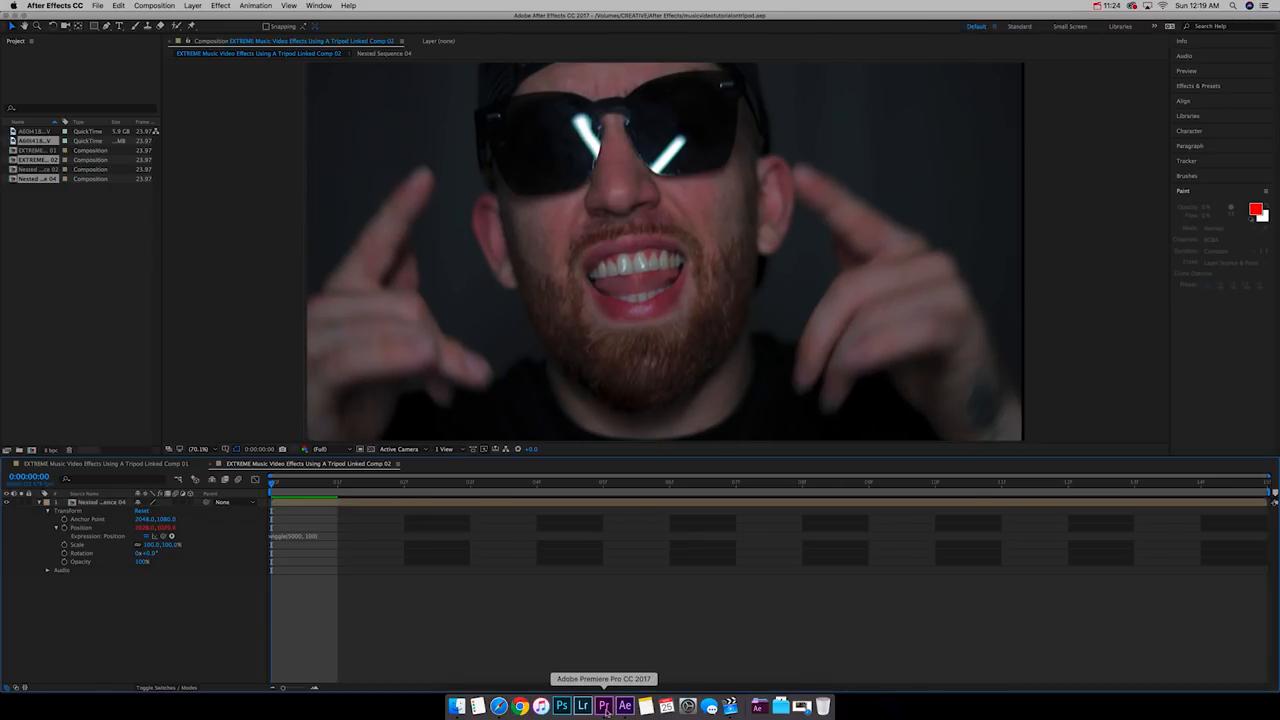
pyautogui.click(583, 707)
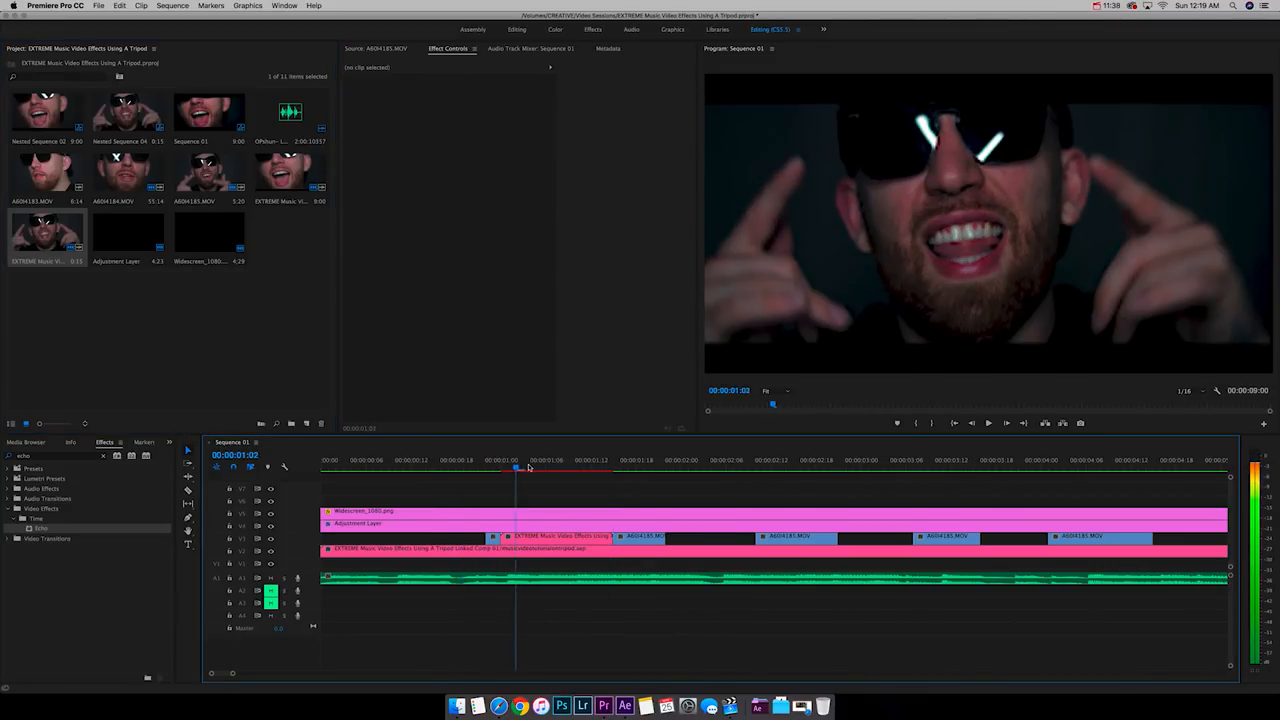
pyautogui.click(680, 468)
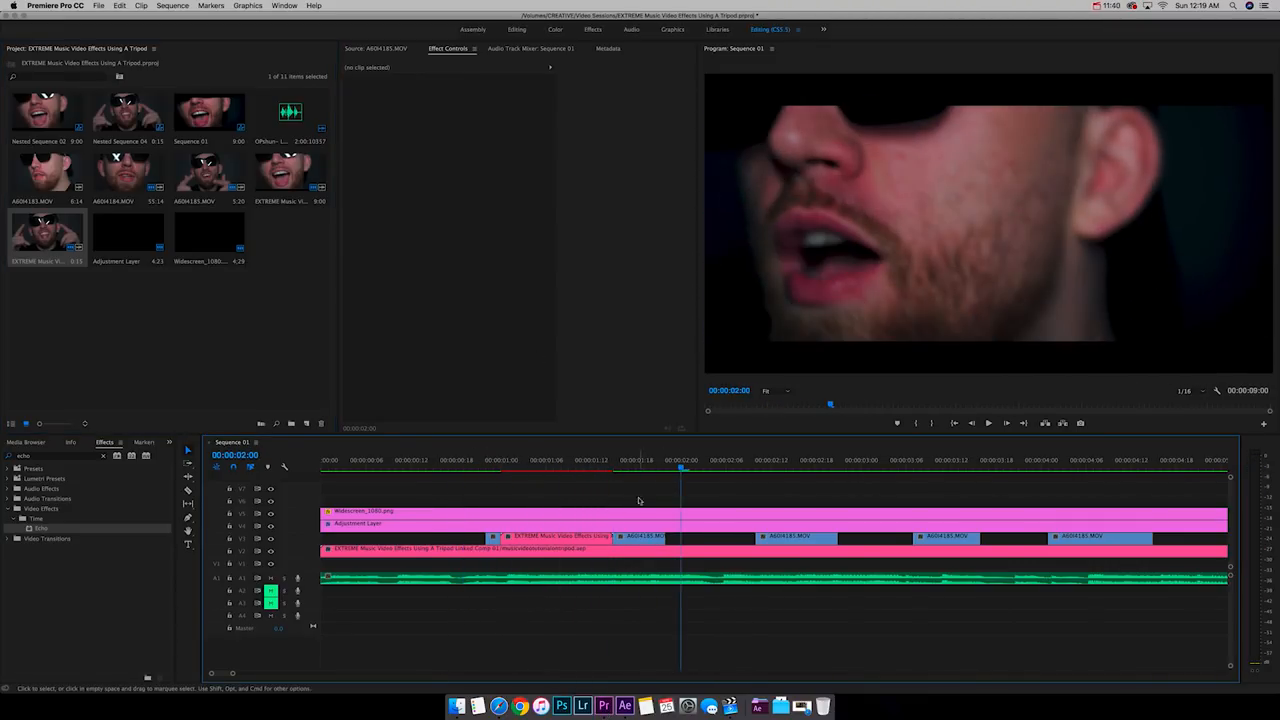
pyautogui.click(780, 468)
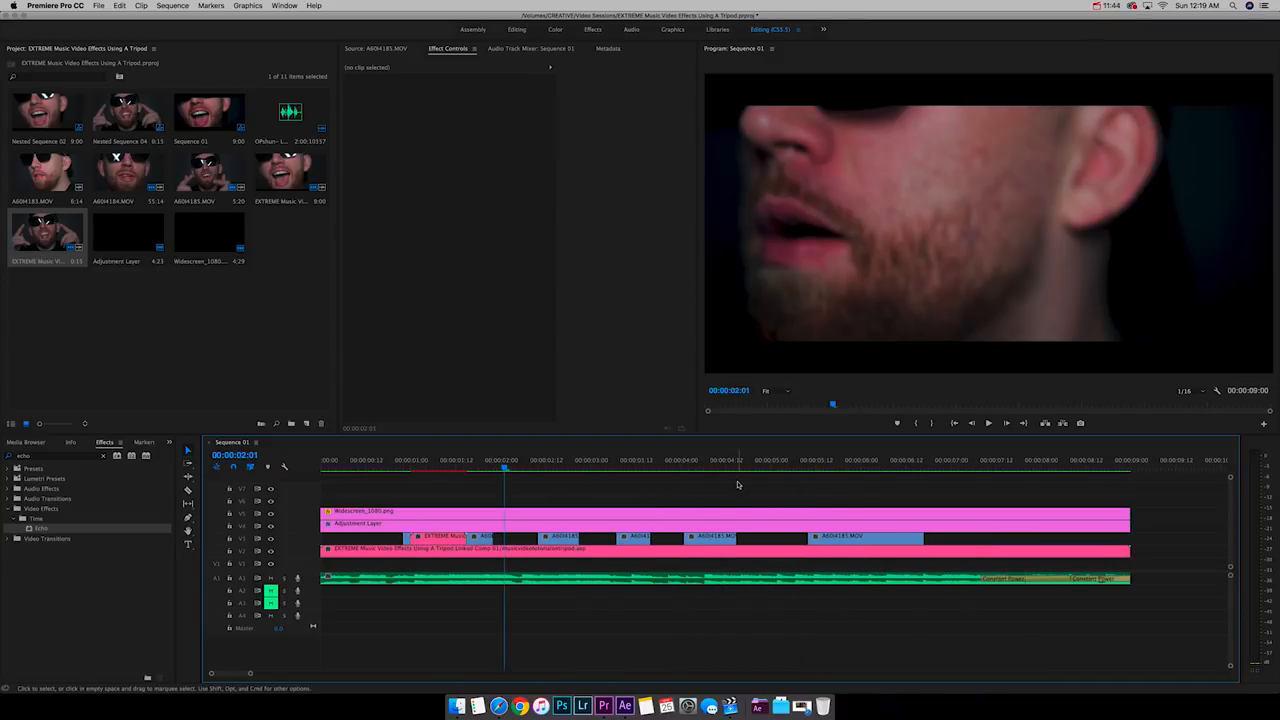
pyautogui.click(420, 466)
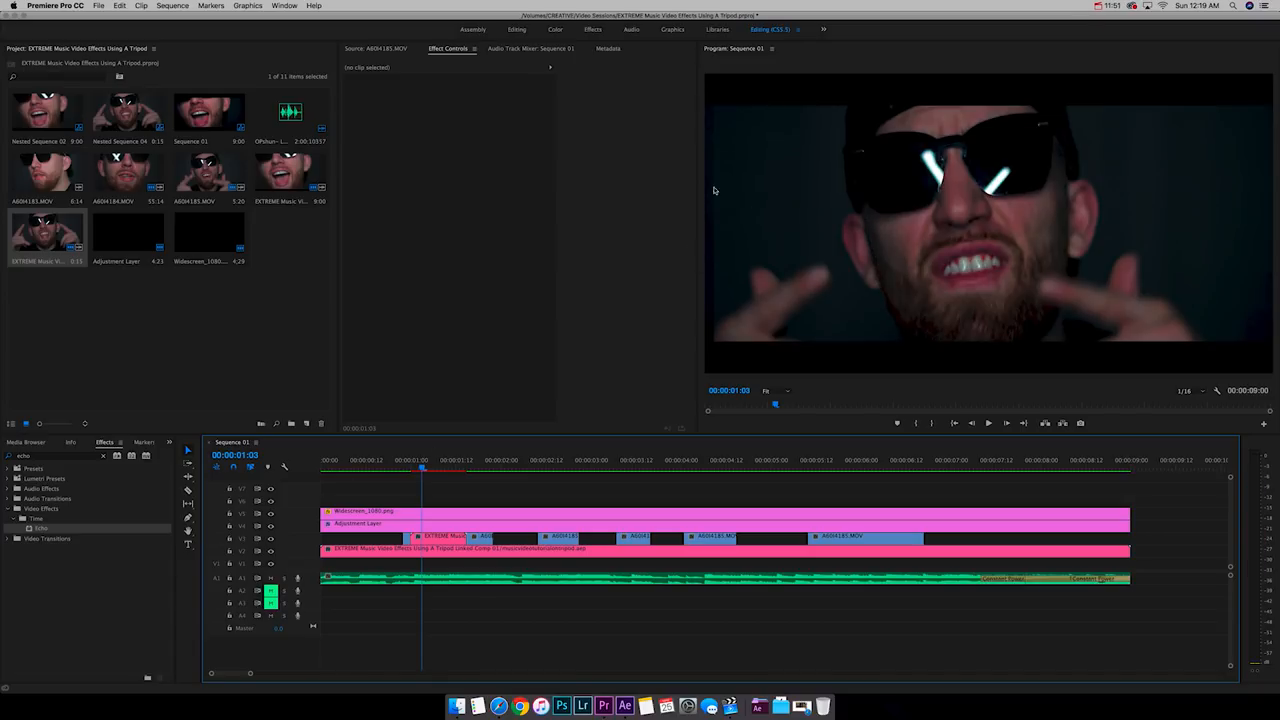
pyautogui.click(624, 706)
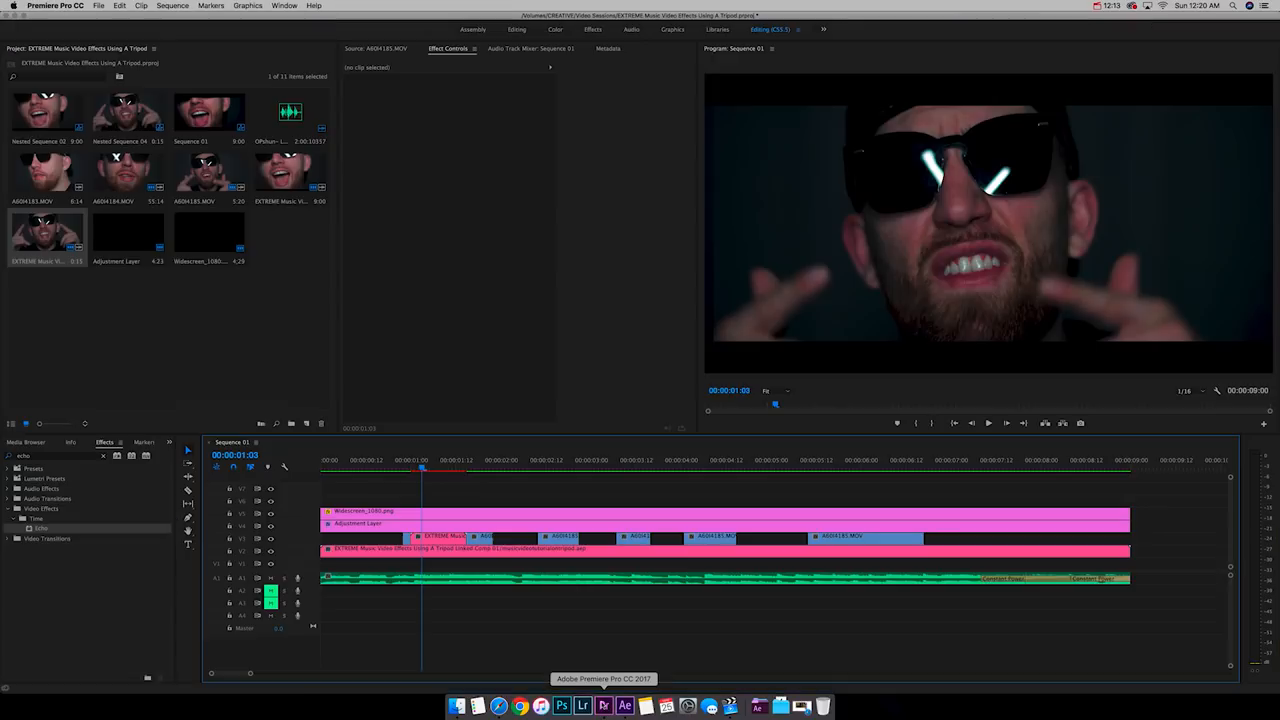
pyautogui.press('cmd+s')
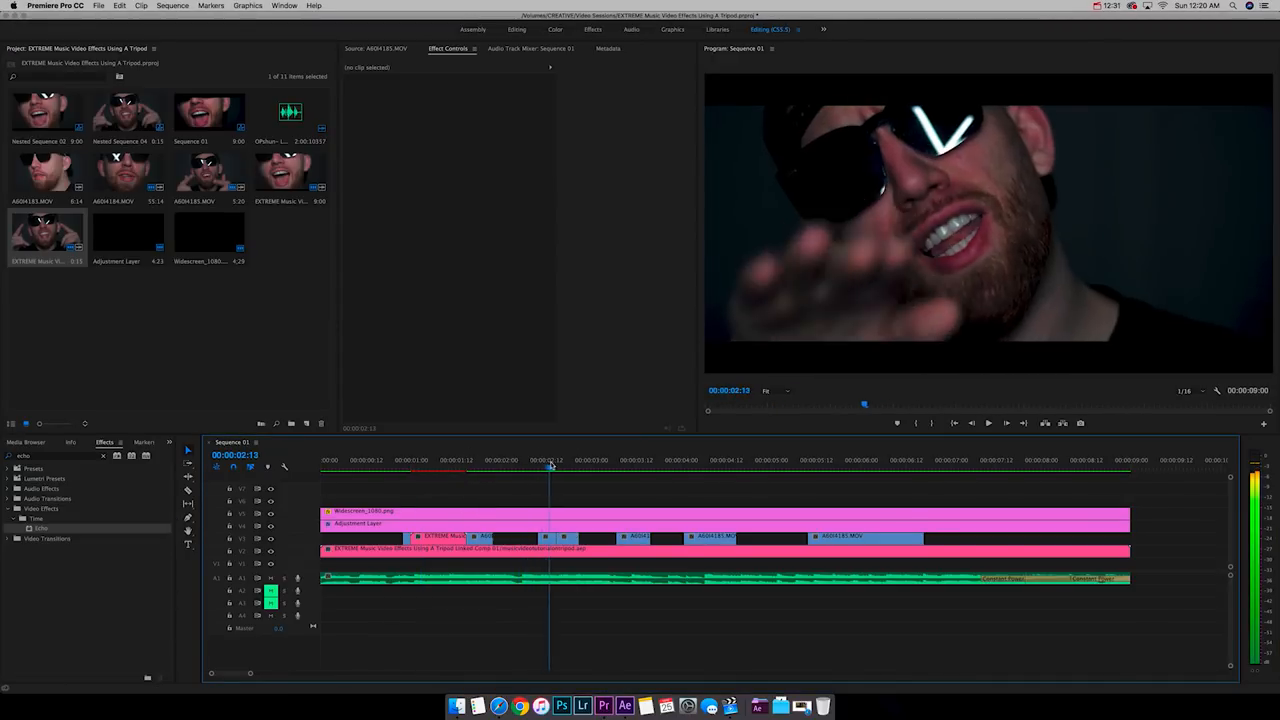
pyautogui.click(568, 470)
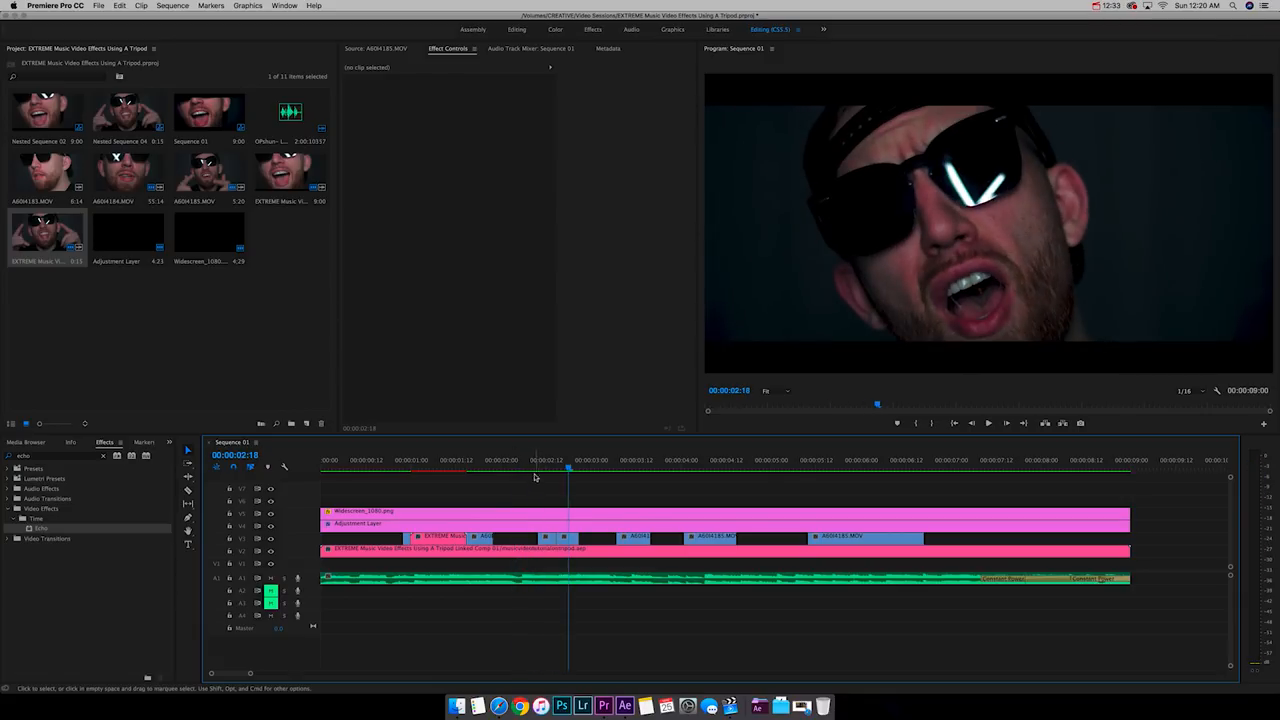
pyautogui.click(549, 468)
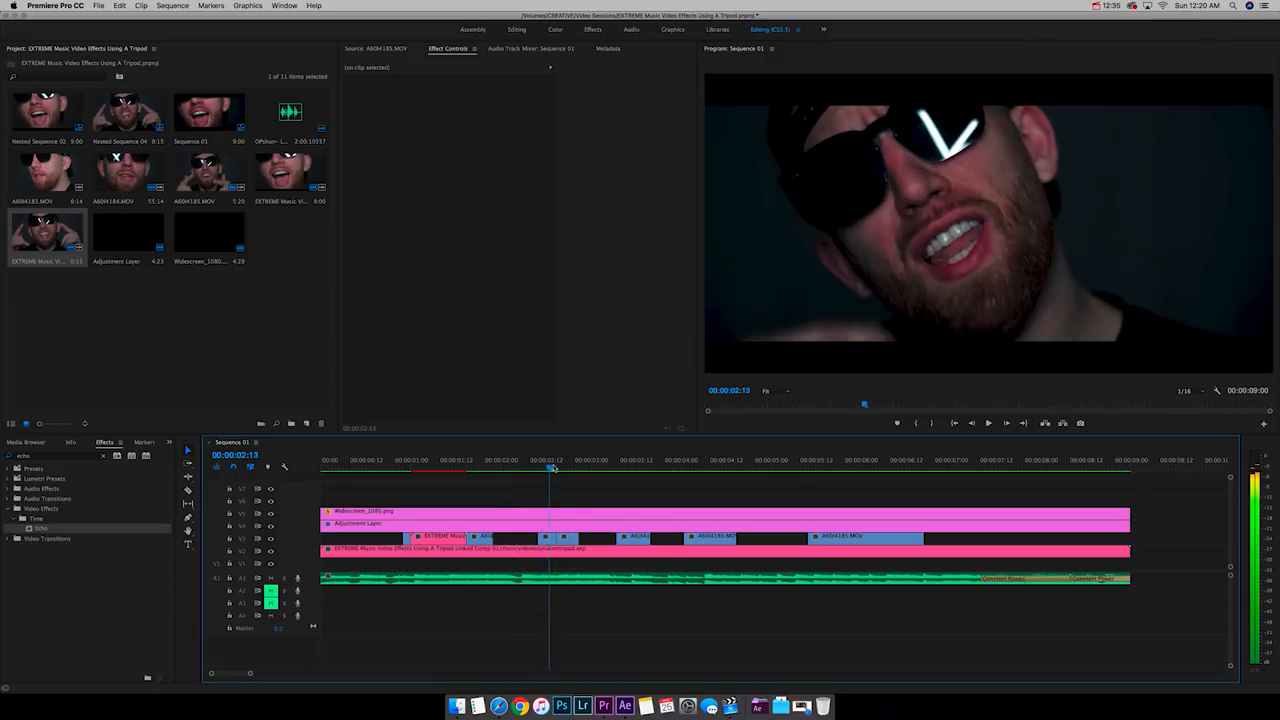
pyautogui.rightClick(550, 536)
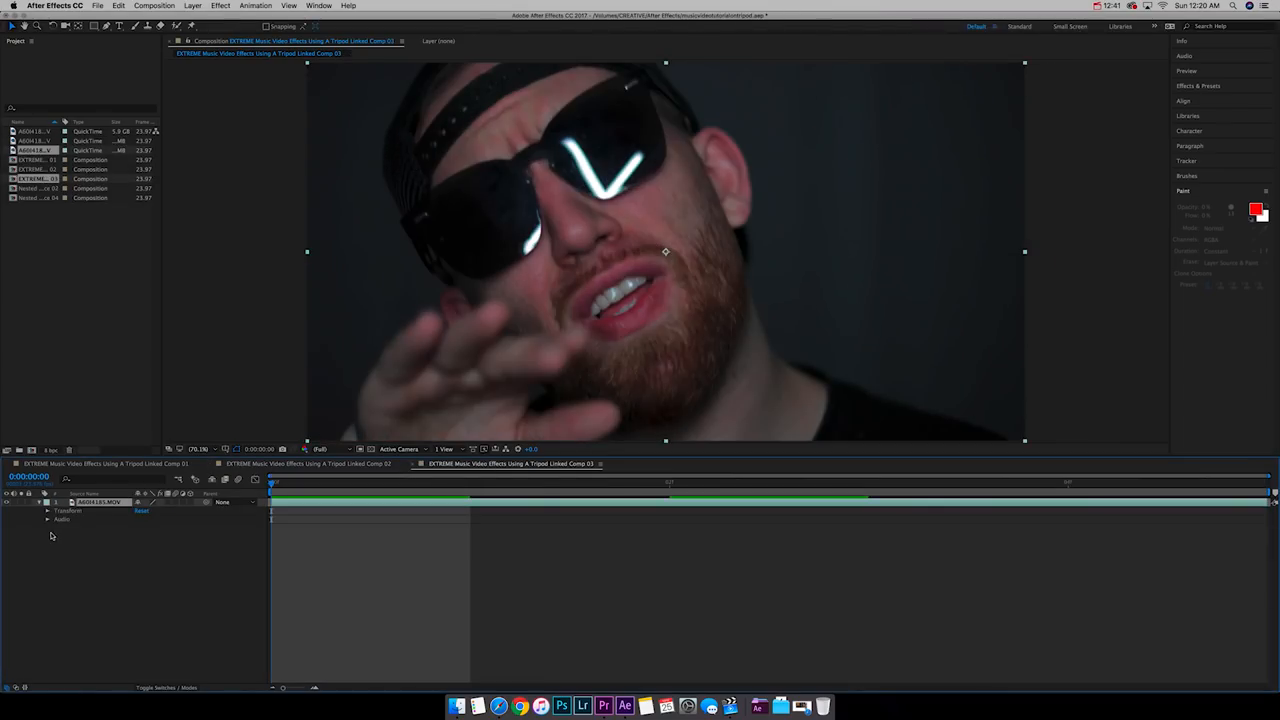
# - Add a wiggle(…,100) expression to A60H4185.MOV's Position
pyautogui.click(48, 511)
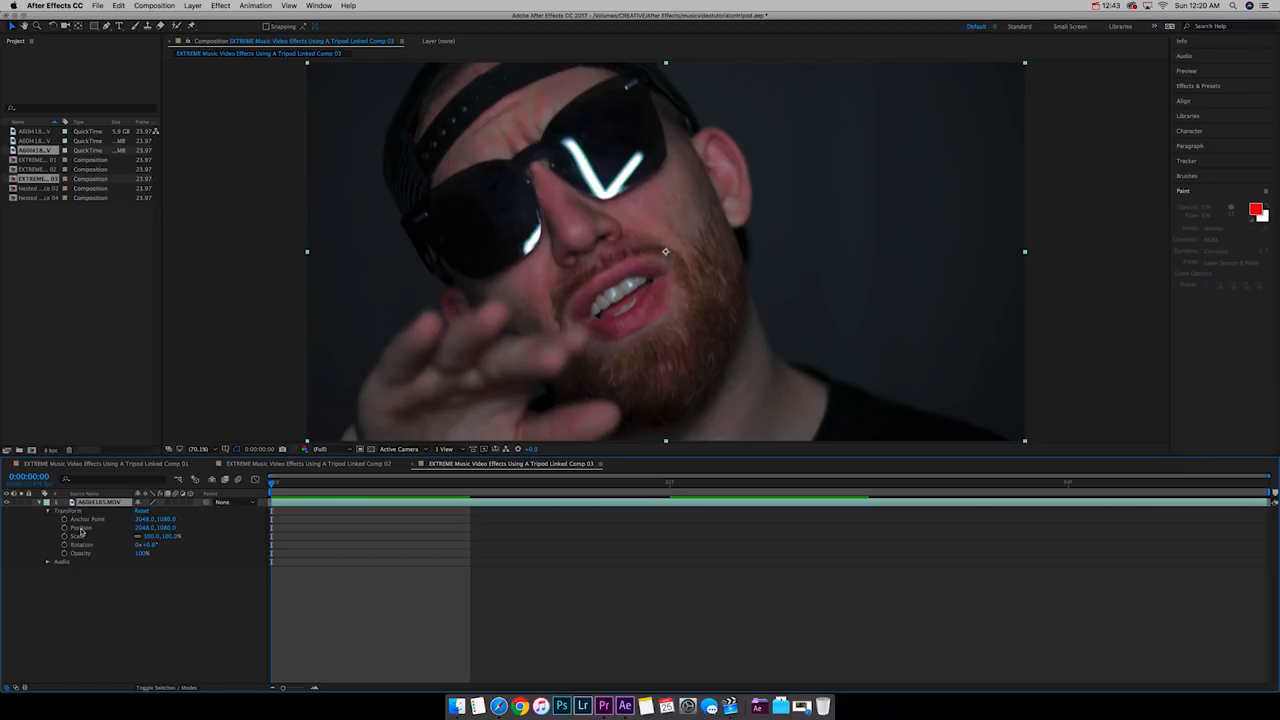
pyautogui.click(256, 6)
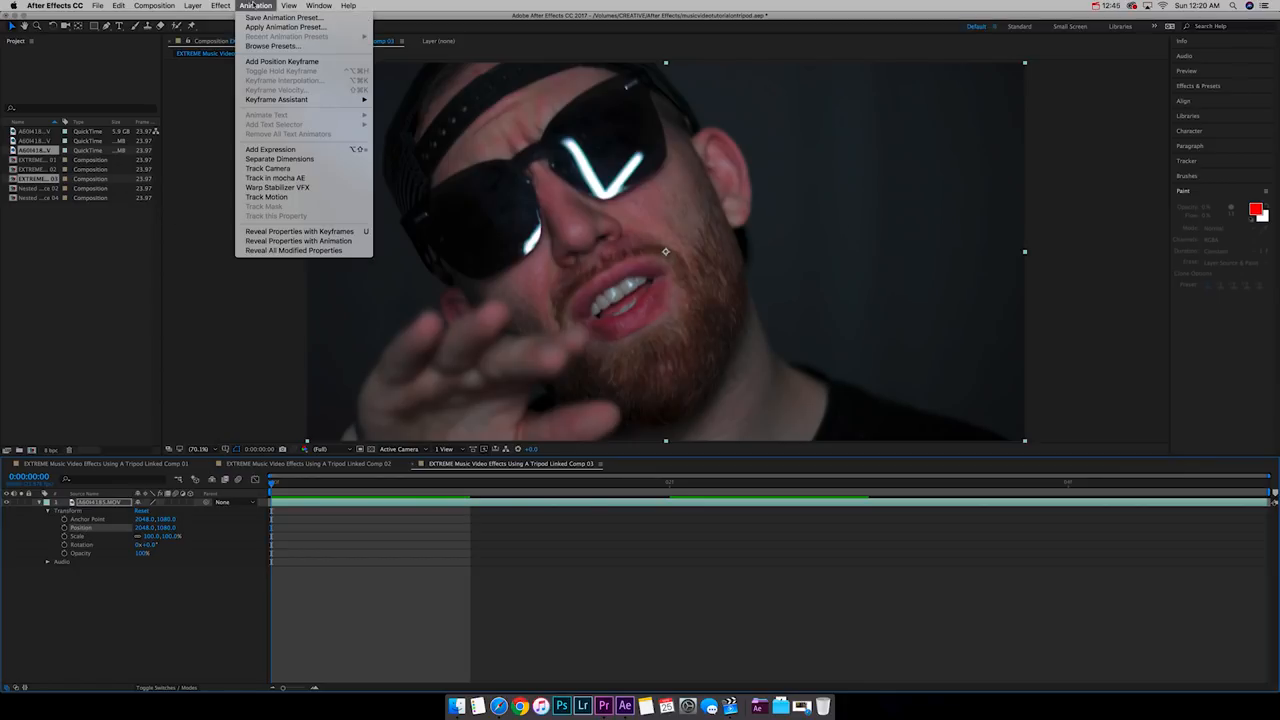
pyautogui.click(270, 149)
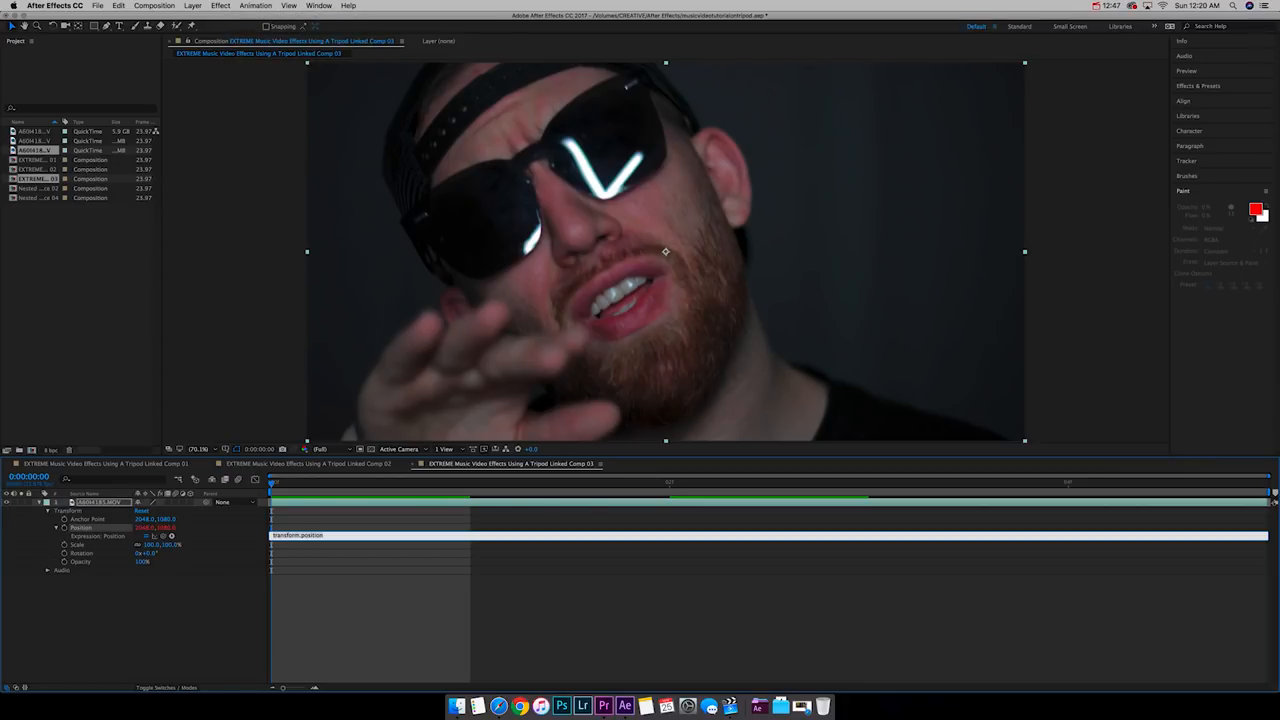
pyautogui.write('wiggle(5000,')
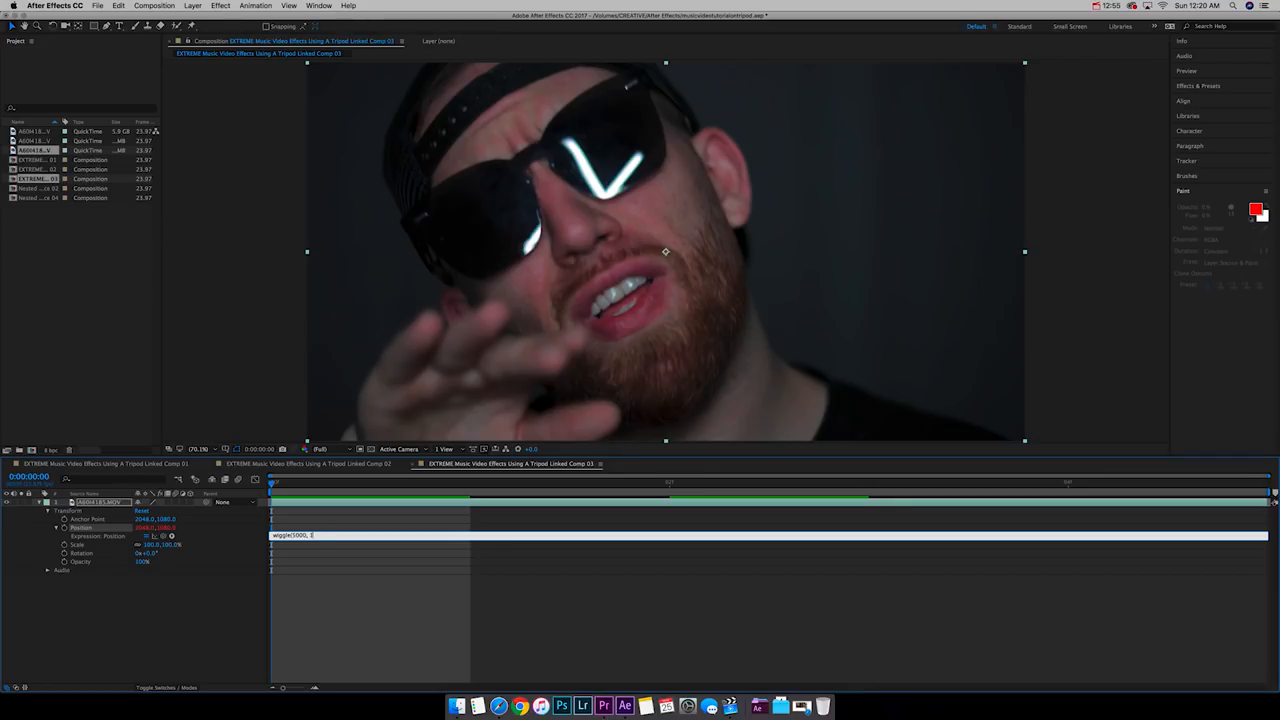
pyautogui.write('100)')
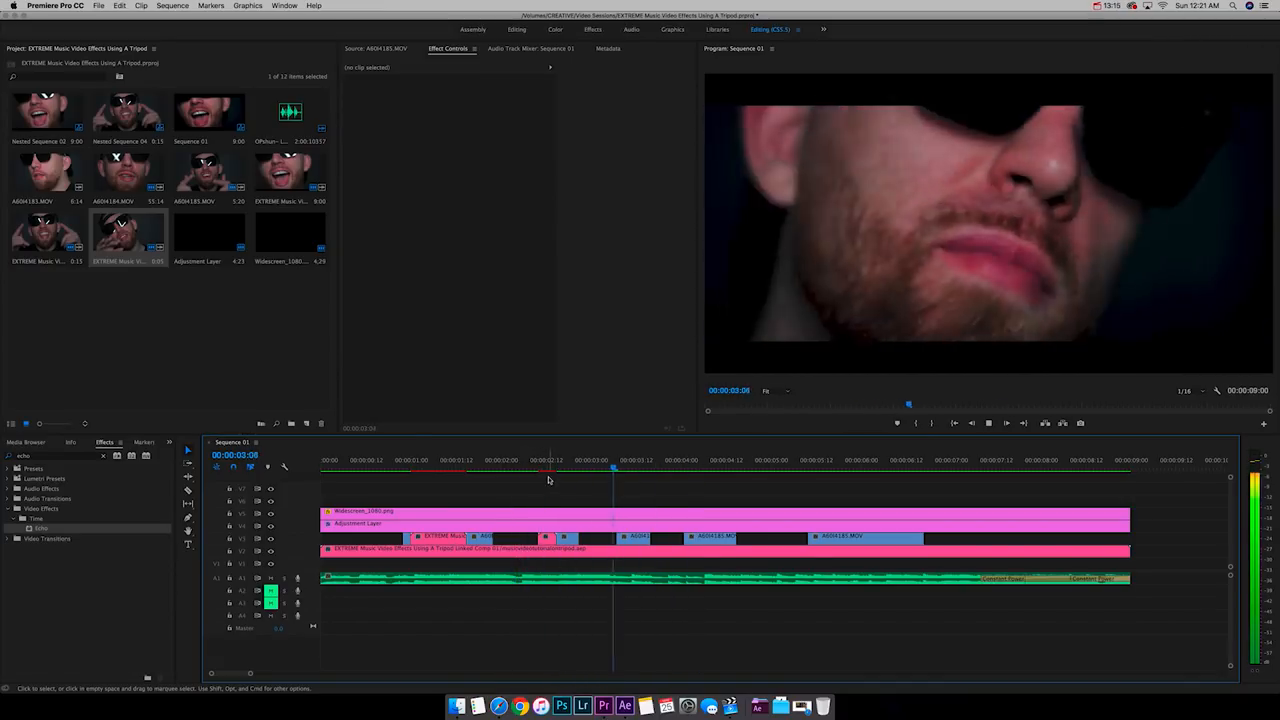
# - Move the playhead to several points in Sequence 01 to preview the shaken clips
pyautogui.click(737, 460)
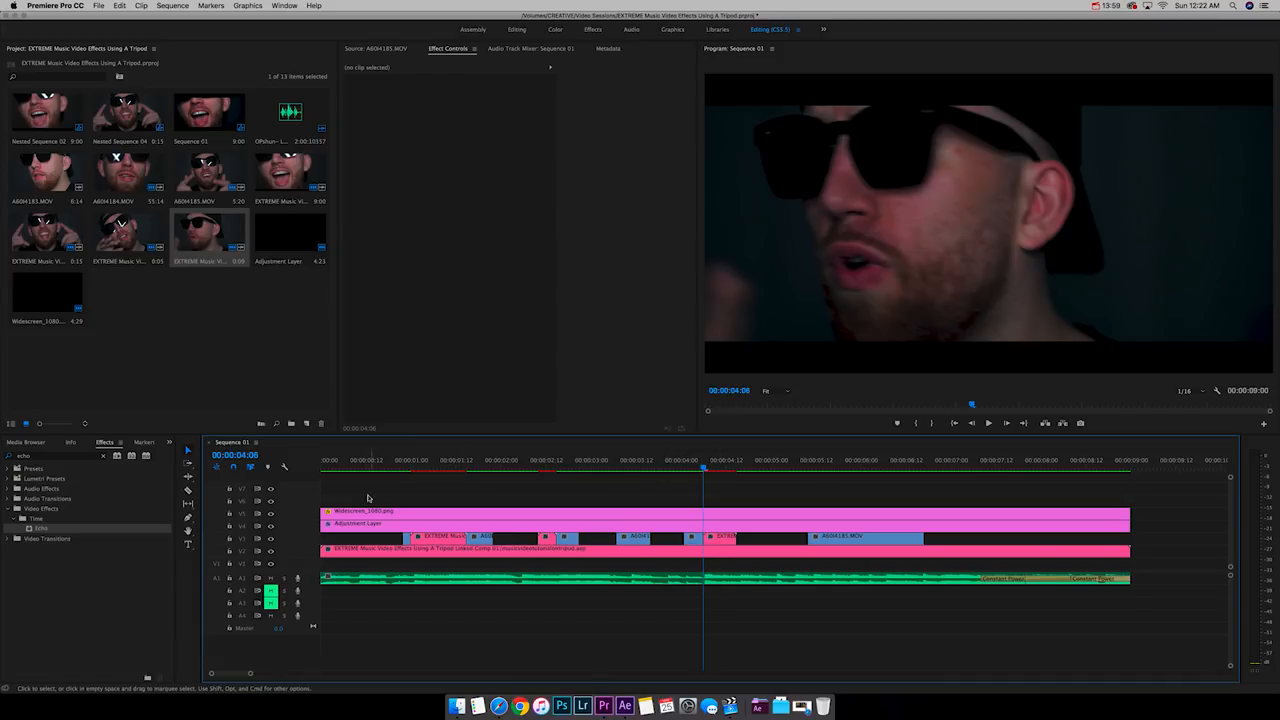
pyautogui.moveTo(762, 487)
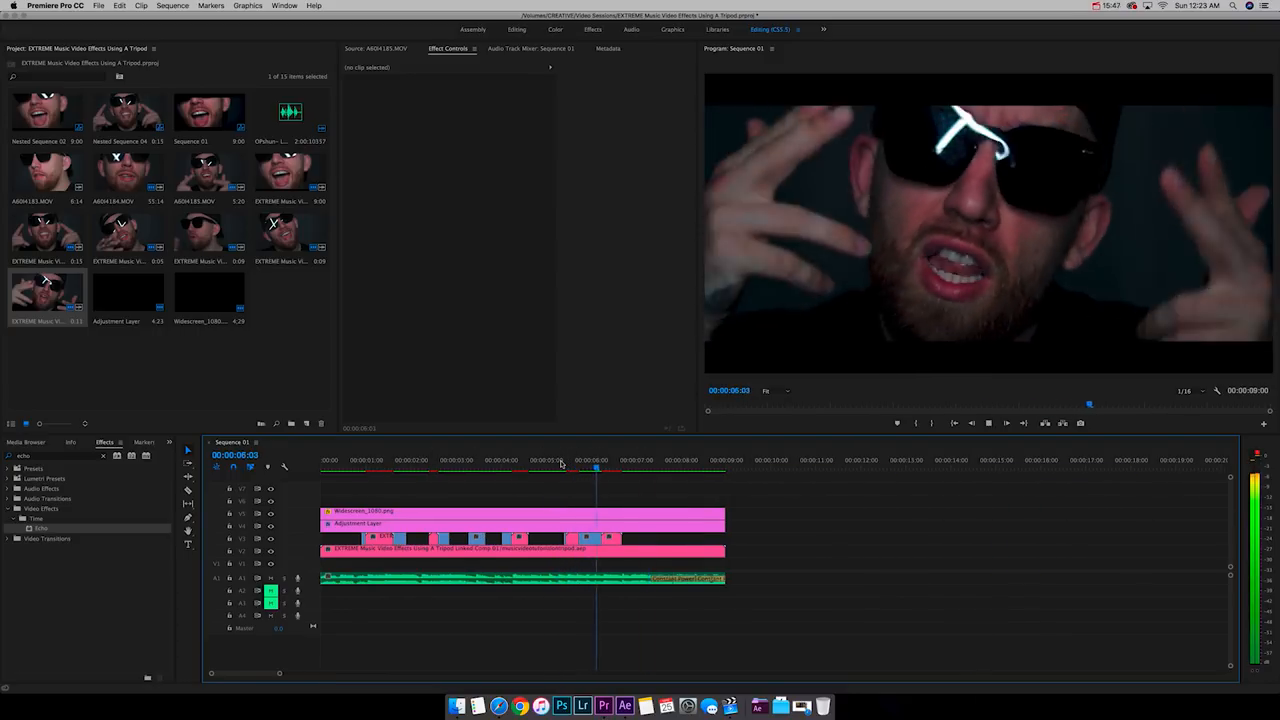
pyautogui.click(172, 6)
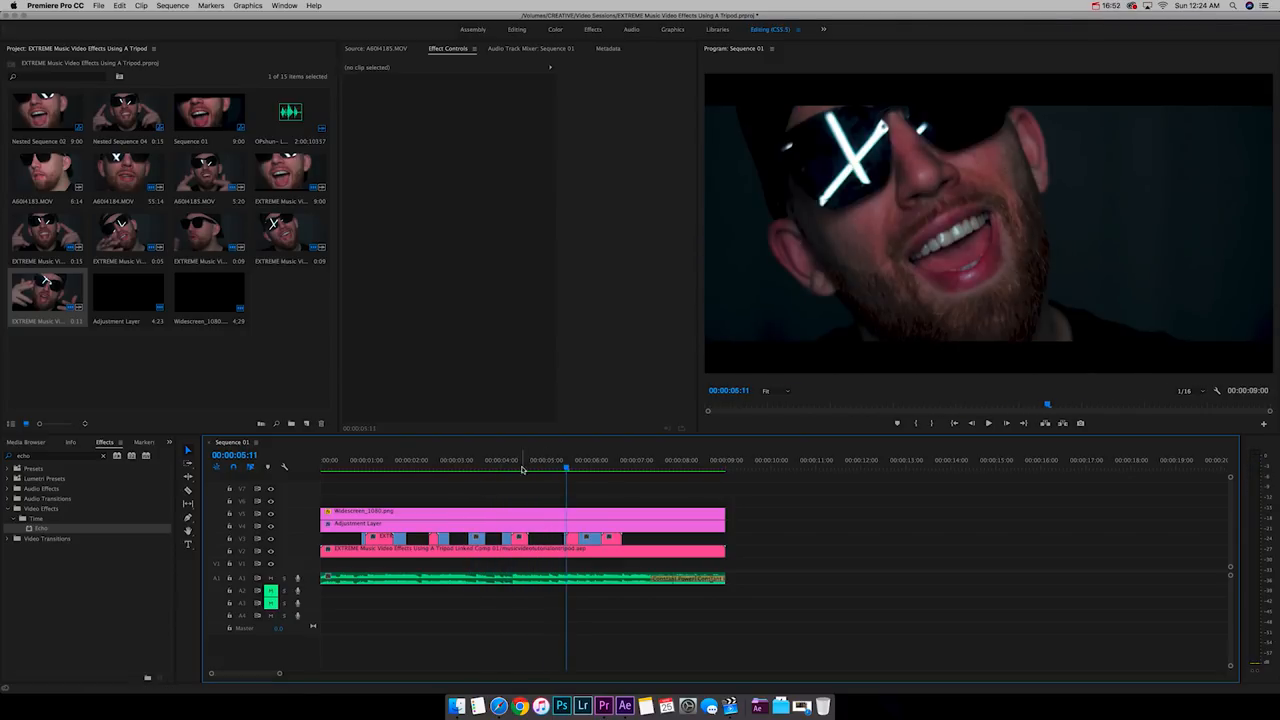
pyautogui.click(322, 470)
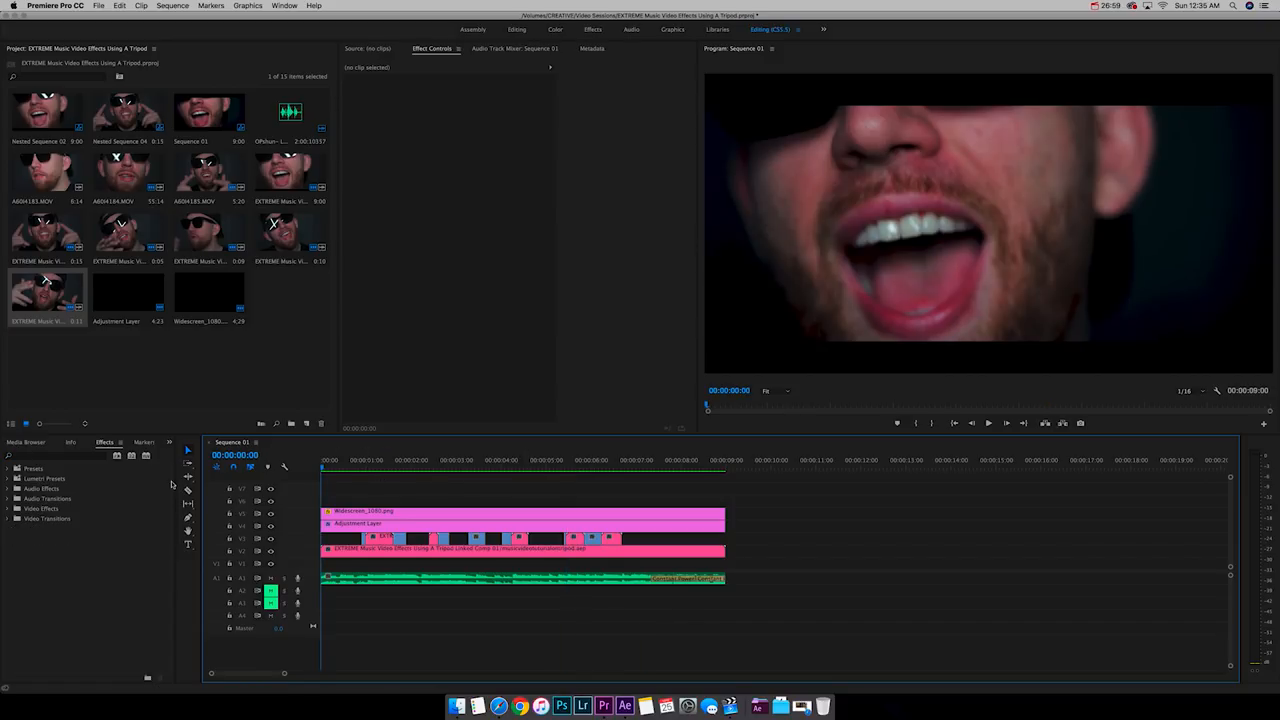
# - Search the Effects panel for 'echo' and nest the short clip at the playhead as Nested Sequence 10
pyautogui.click(55, 456)
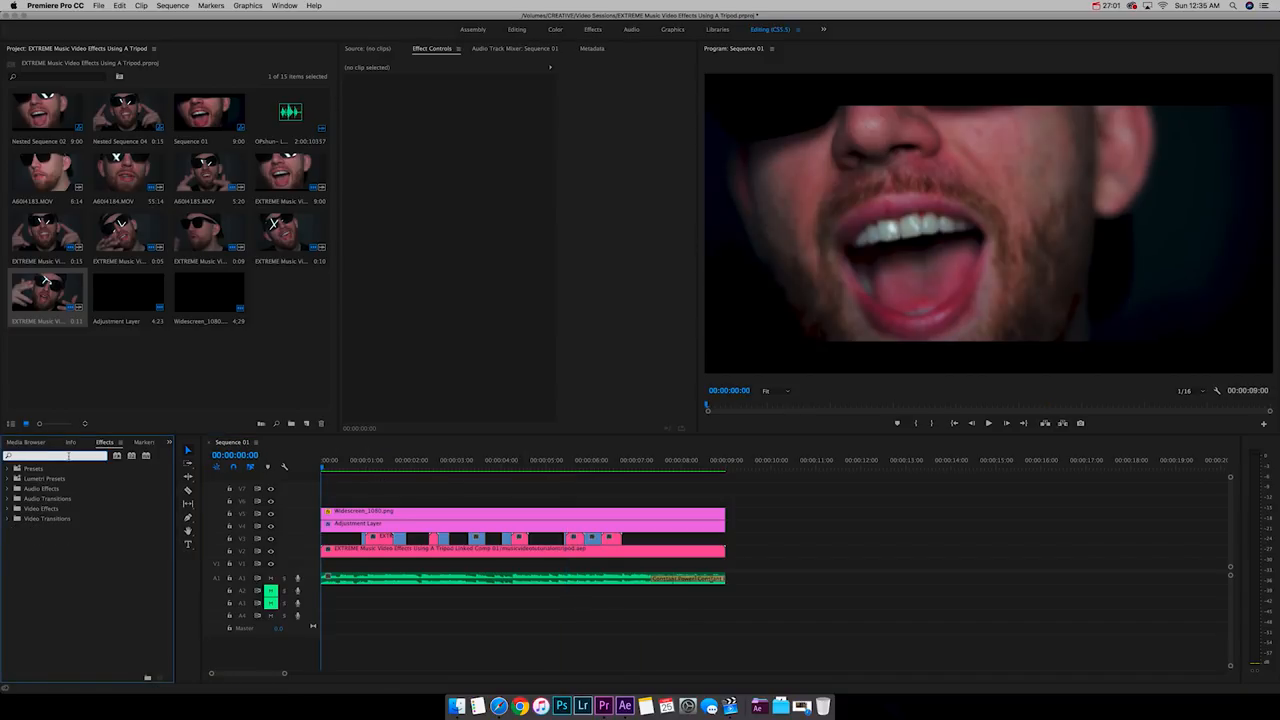
pyautogui.write('echo')
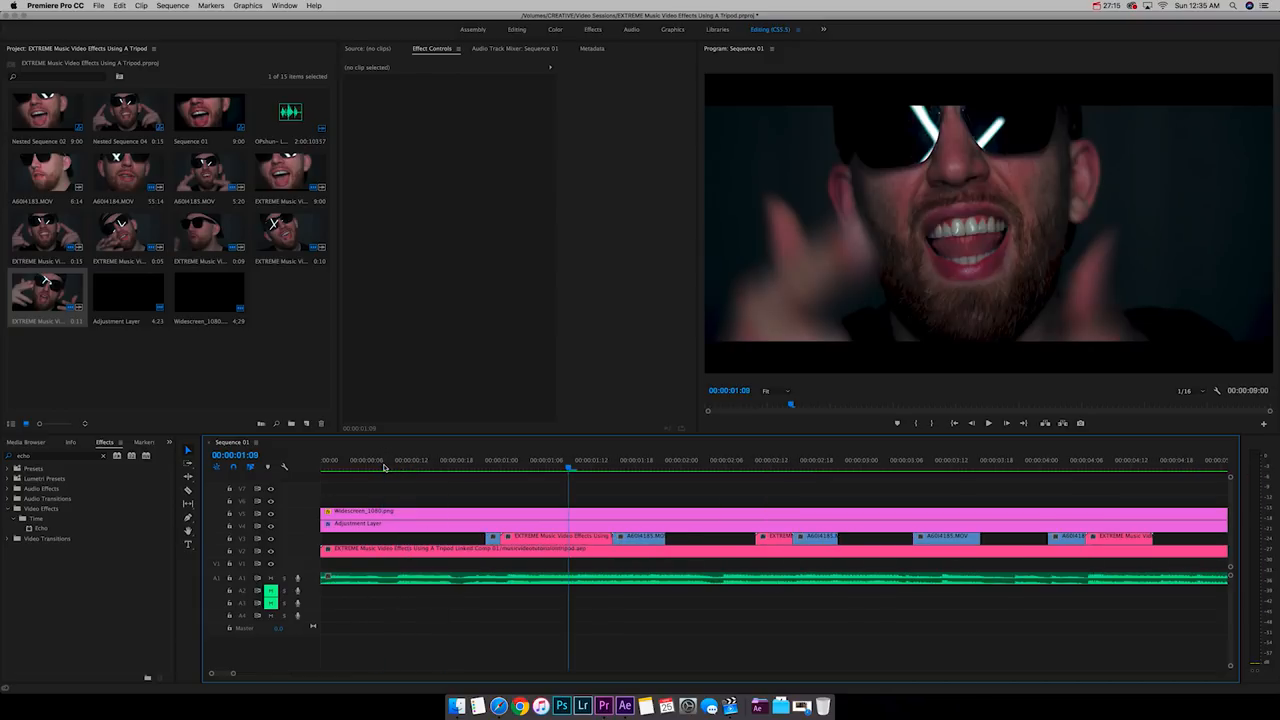
pyautogui.click(515, 460)
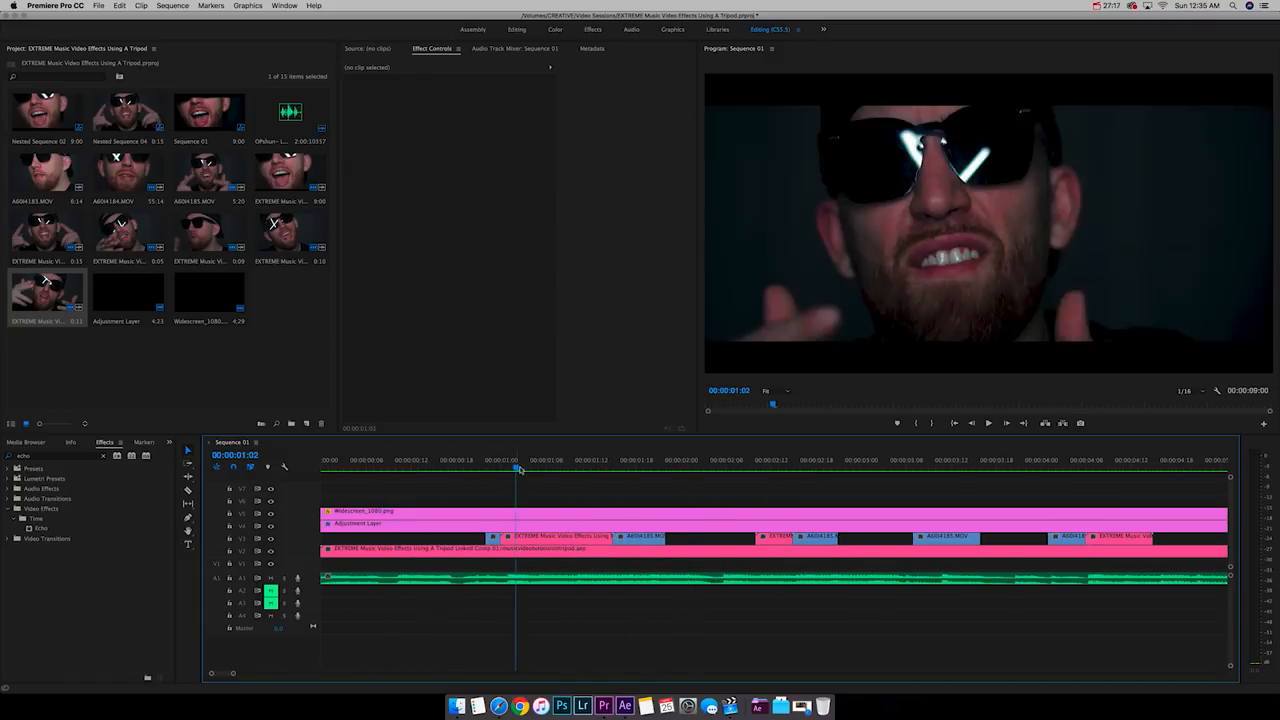
pyautogui.click(585, 470)
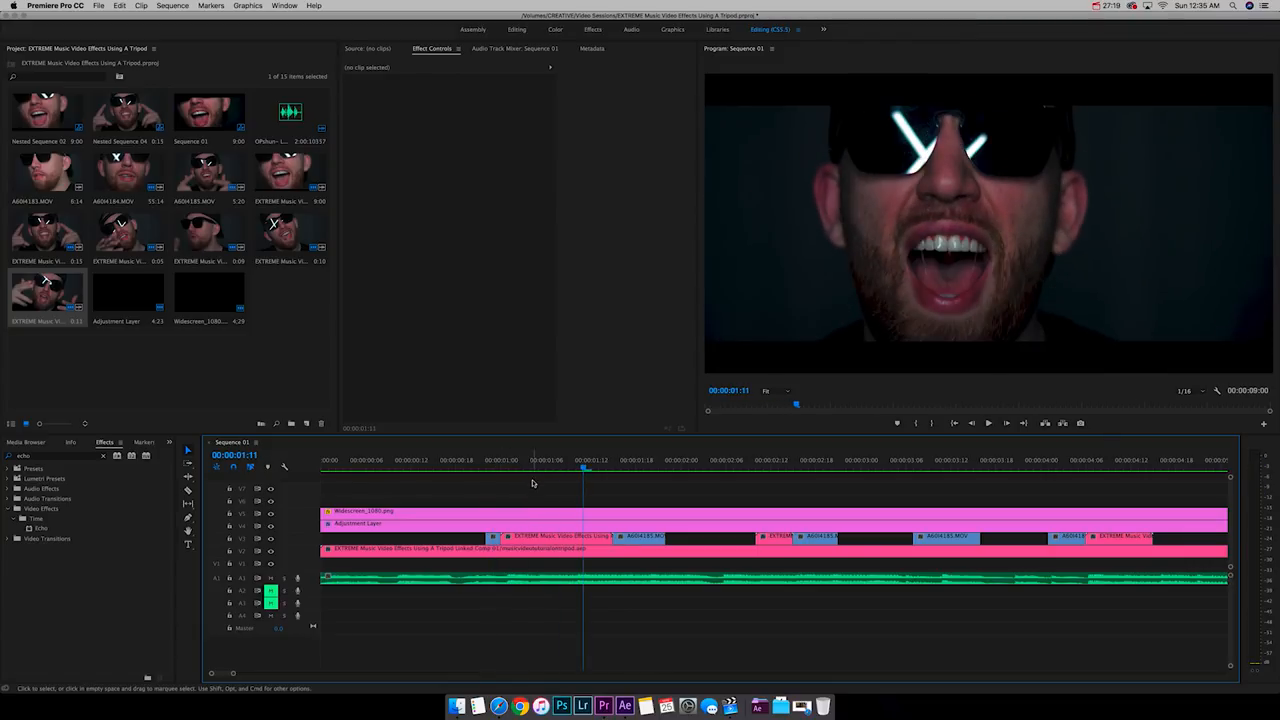
pyautogui.click(625, 536)
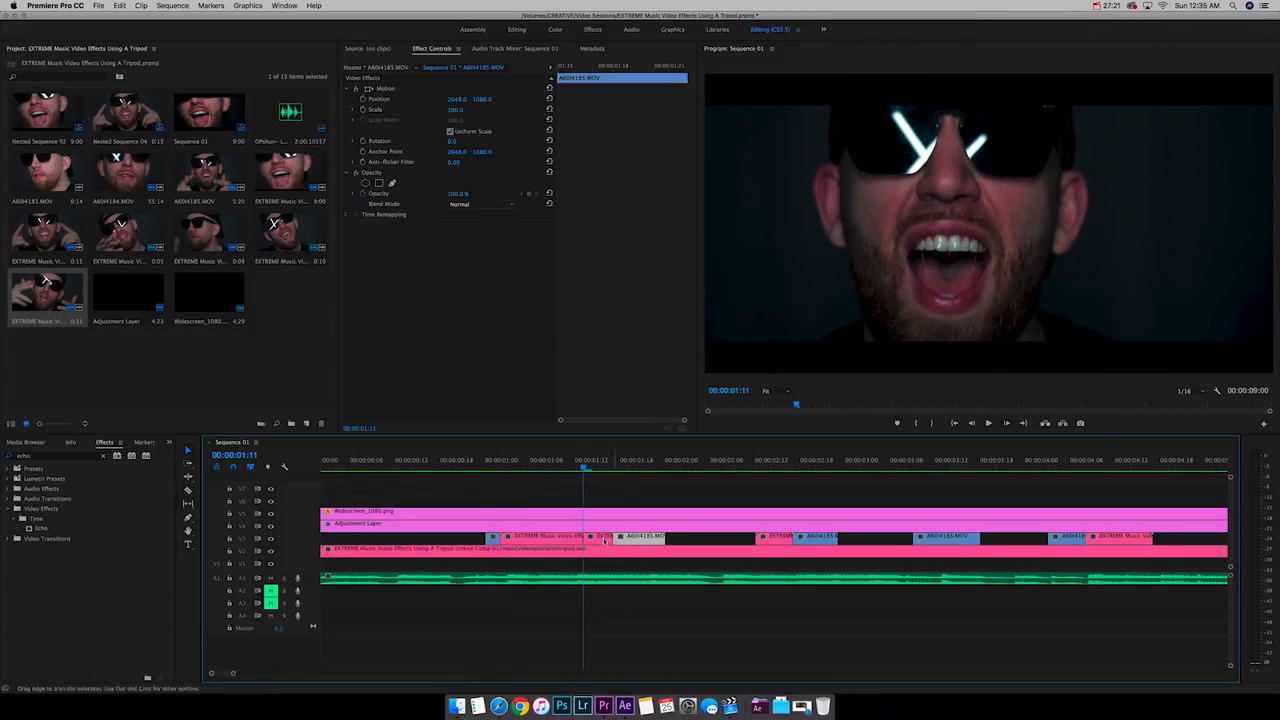
pyautogui.rightClick(605, 537)
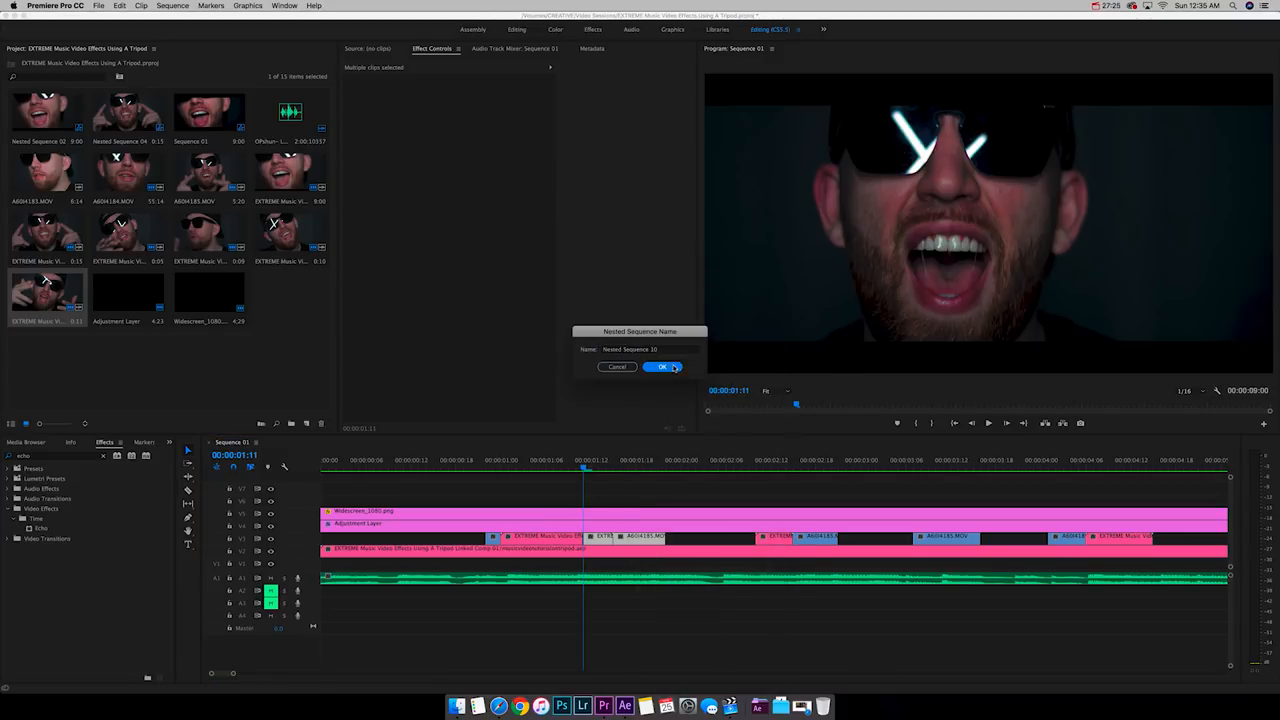
pyautogui.click(663, 367)
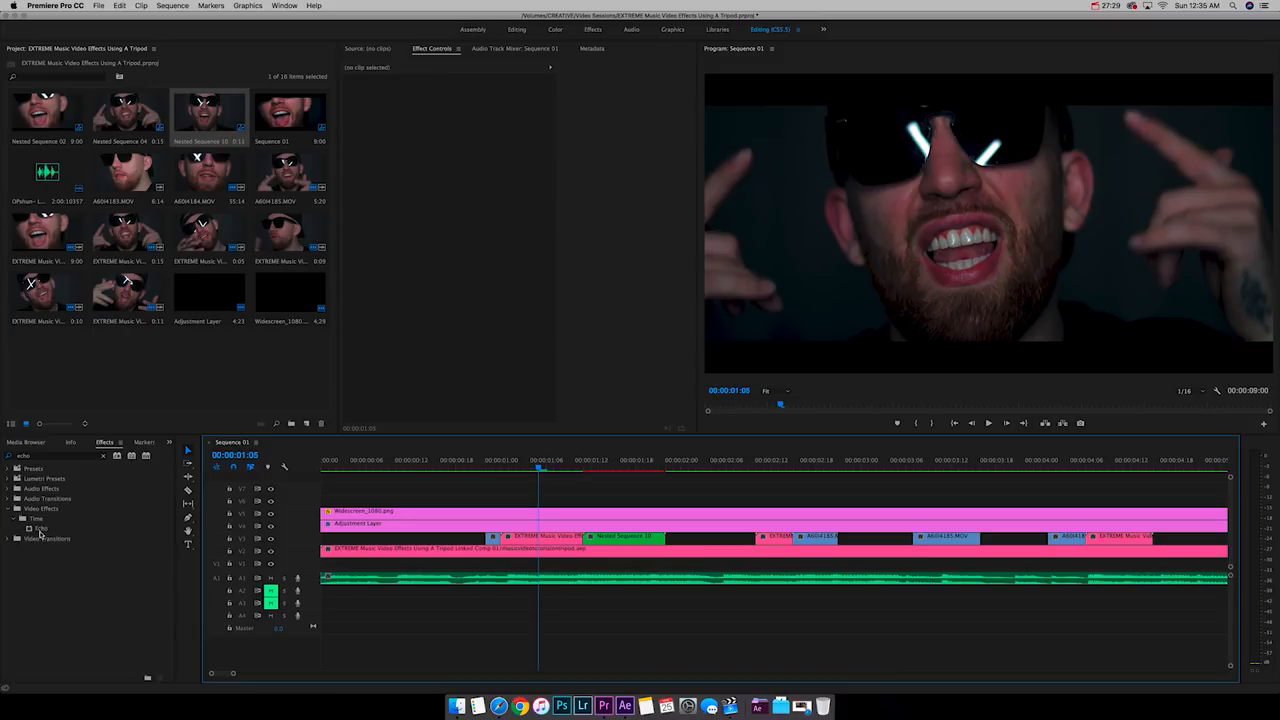
# - Give Nested Sequence 10 an Echo with 2 echoes, 0.50 decay and the Screen operator, then preview it
pyautogui.click(625, 536)
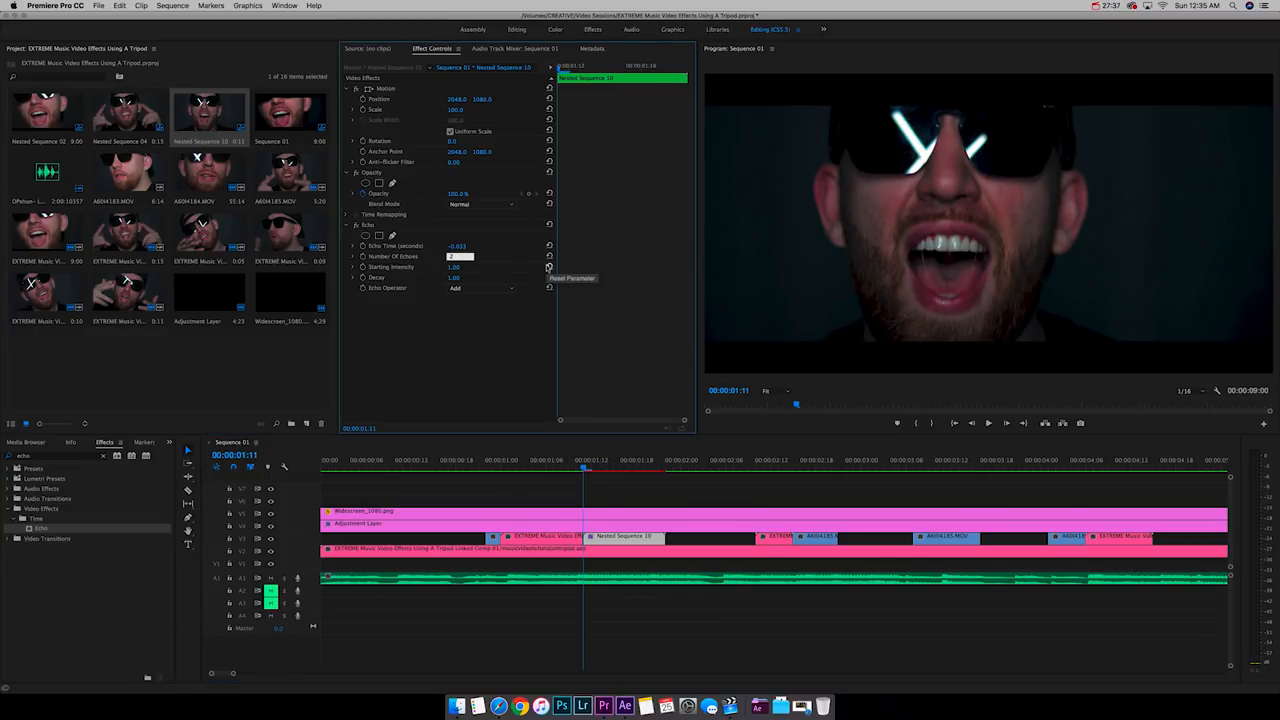
pyautogui.click(598, 467)
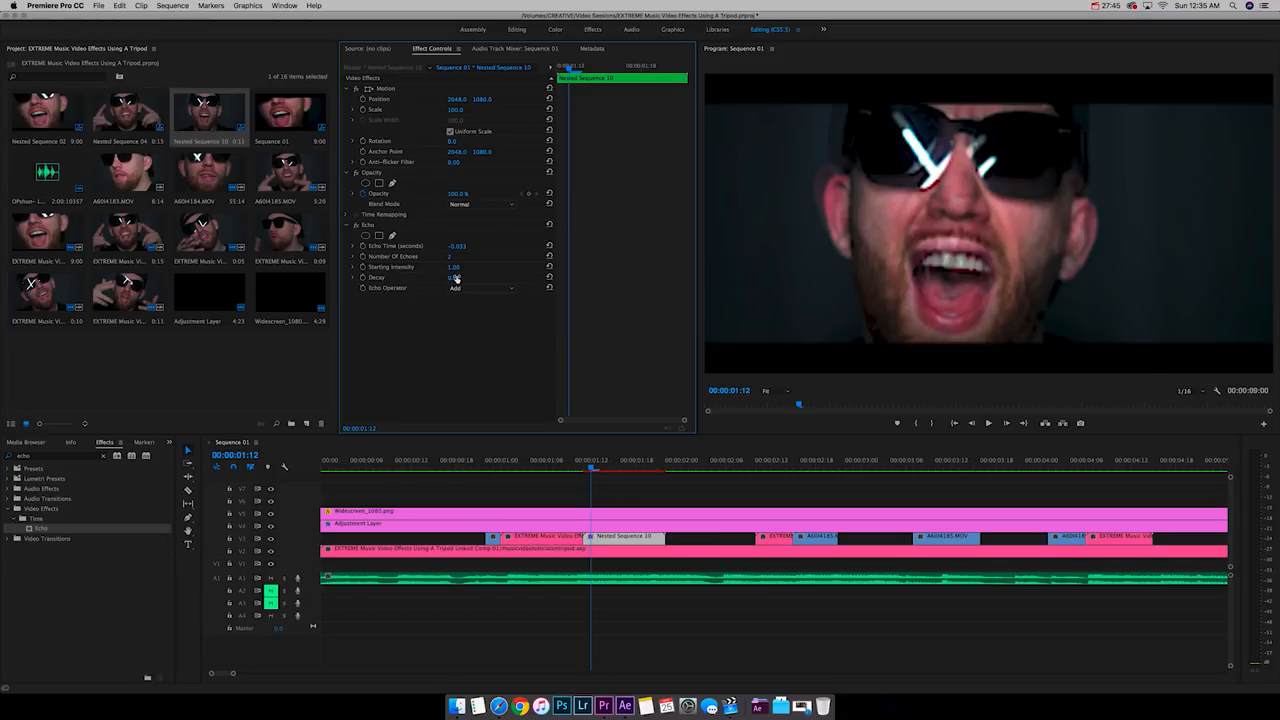
pyautogui.doubleClick(456, 277)
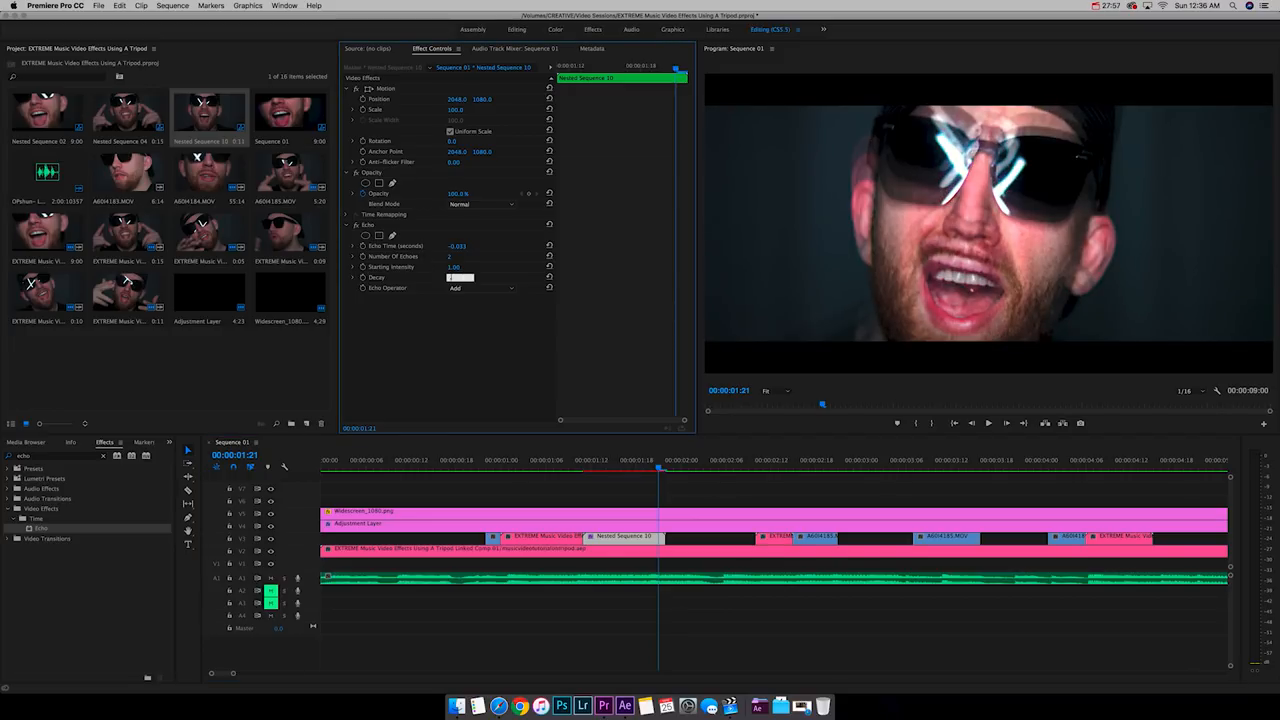
pyautogui.click(483, 288)
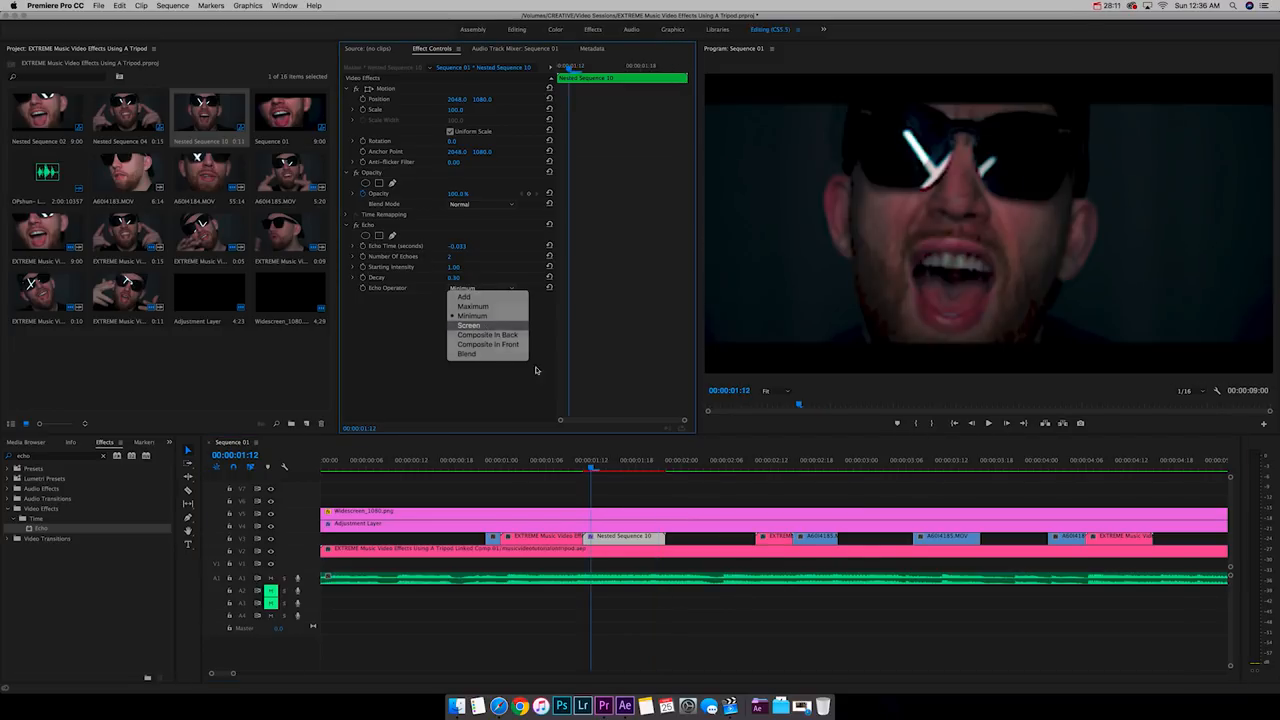
pyautogui.click(468, 325)
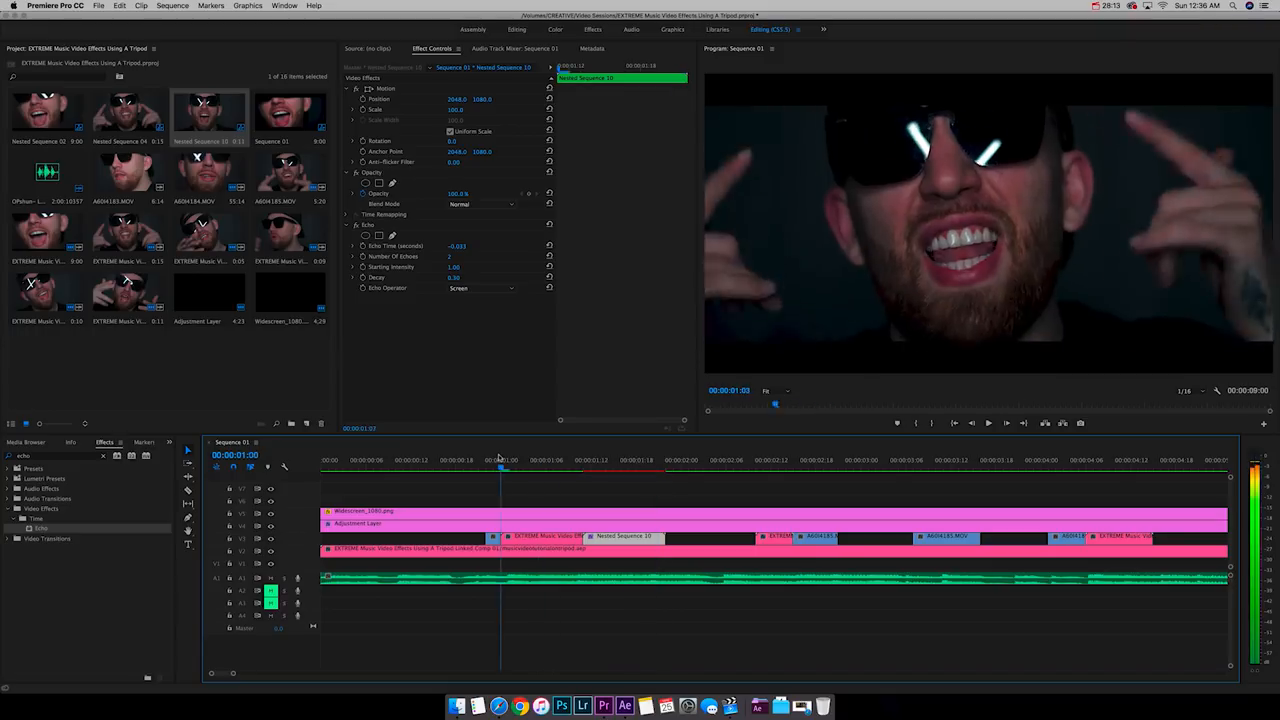
pyautogui.click(583, 460)
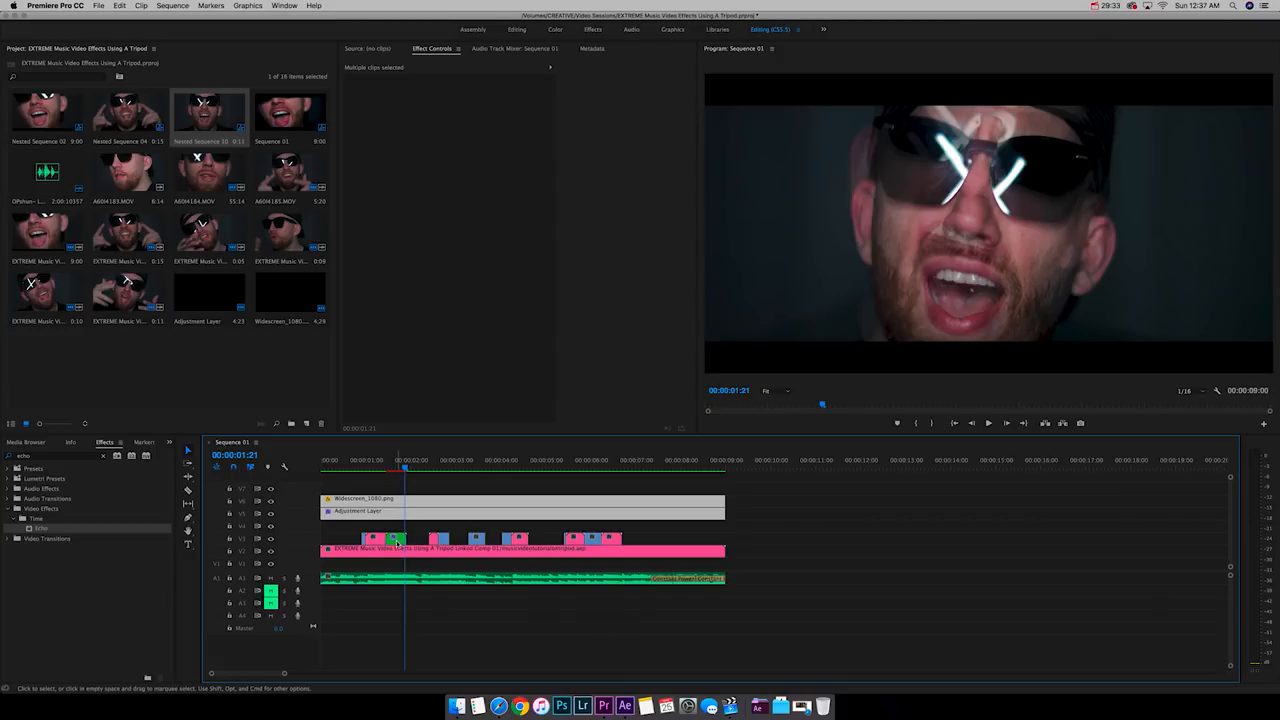
# - Select the V4 copy of the nested clip and adjust its Echo: -0.100 echo time, 1 echo, 0.40 decay
pyautogui.click(395, 525)
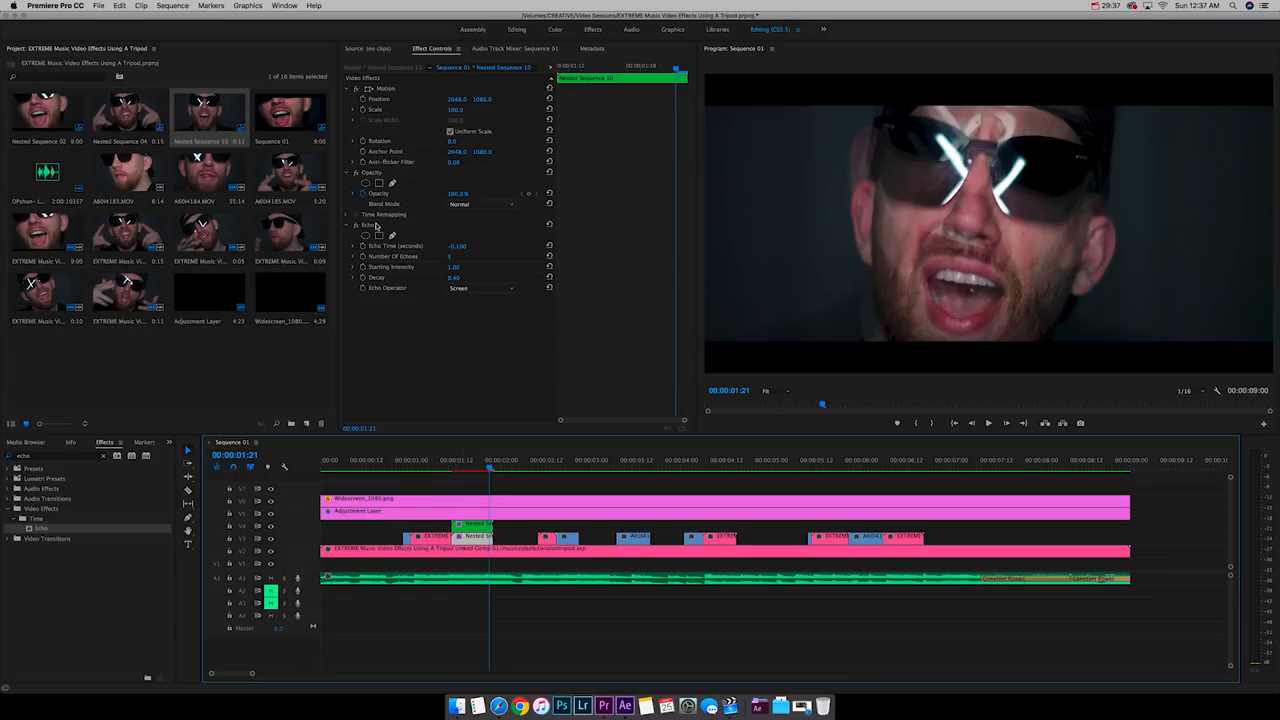
pyautogui.click(472, 532)
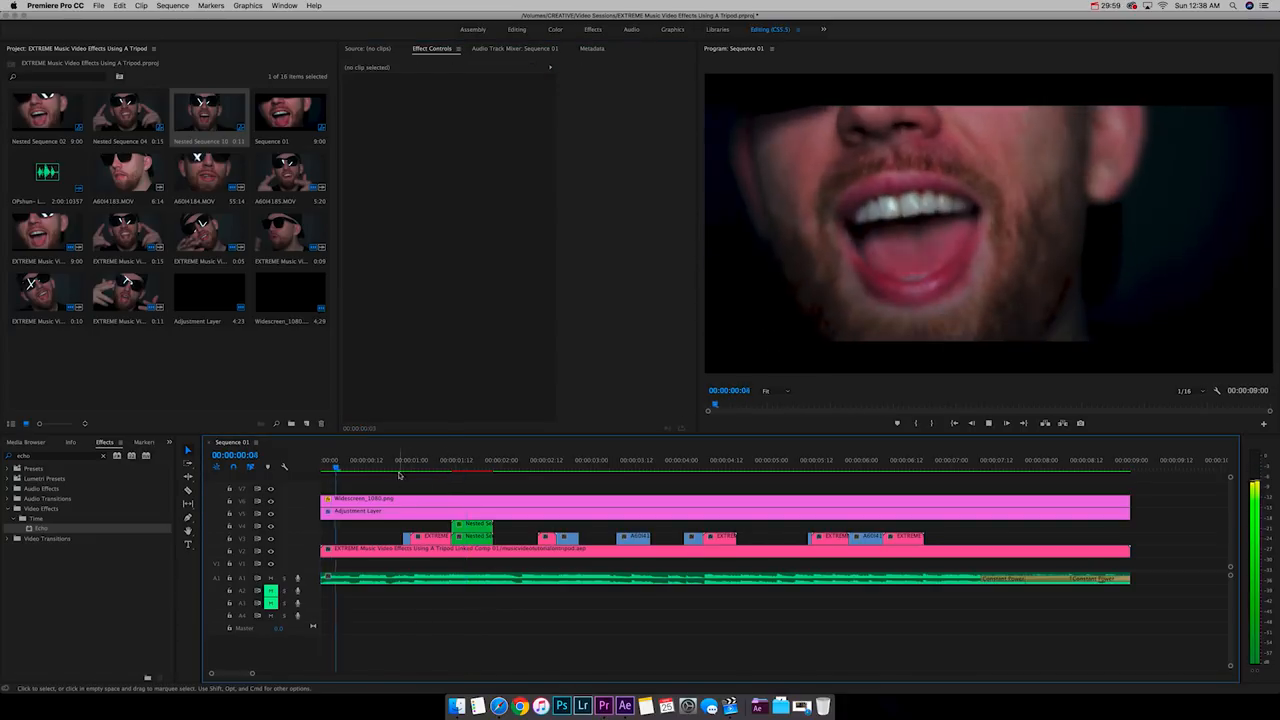
# - Paste the Echo settings onto other cut sections of the V2 track, including A60H4185.MOV
pyautogui.click(515, 460)
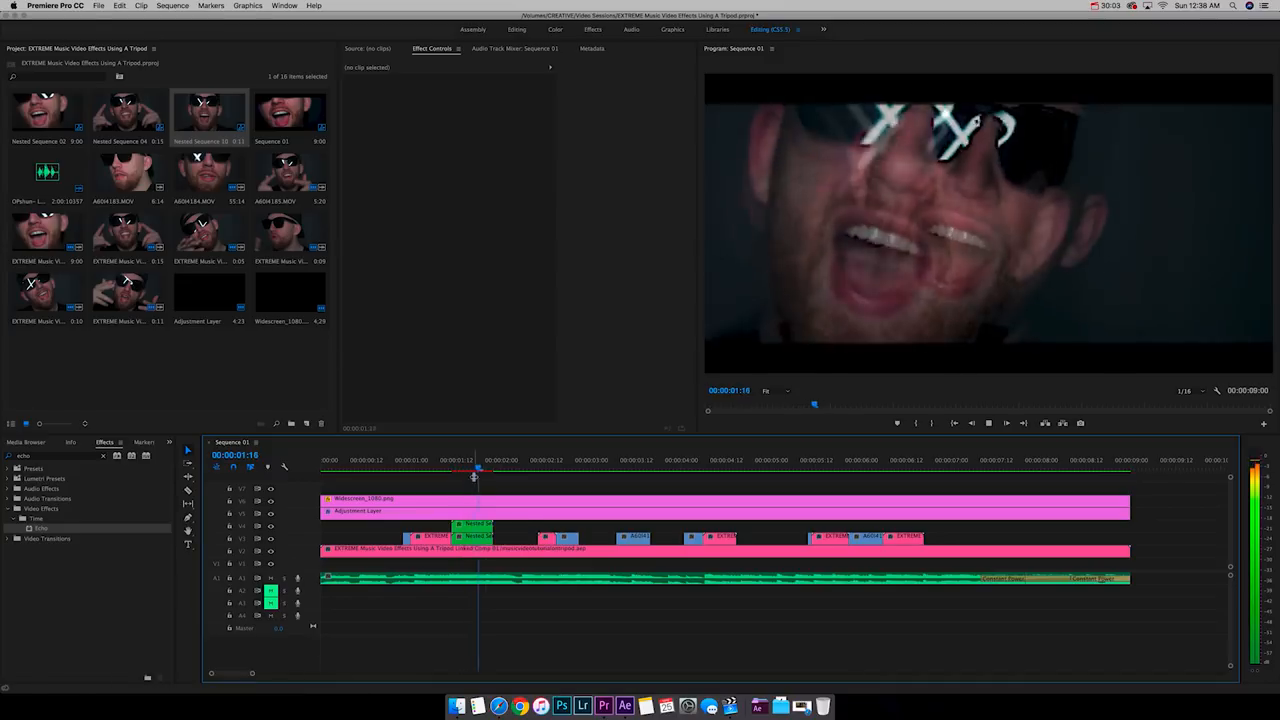
pyautogui.click(655, 469)
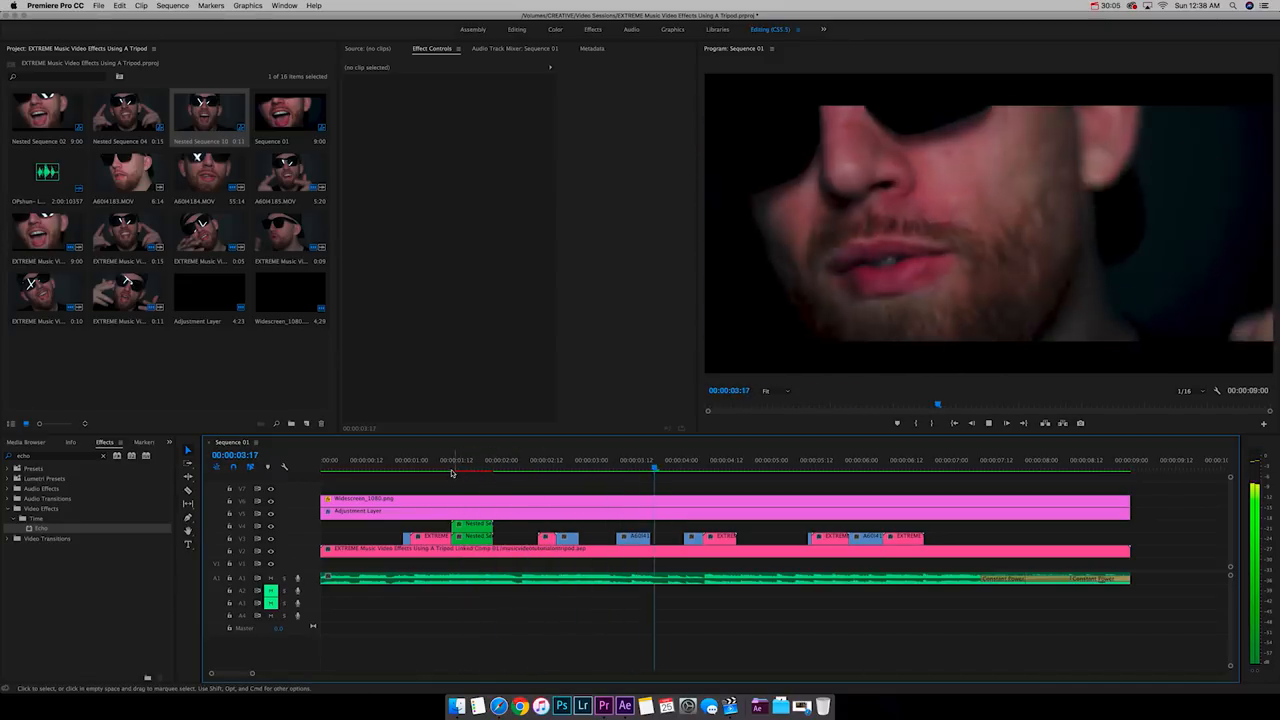
pyautogui.click(489, 460)
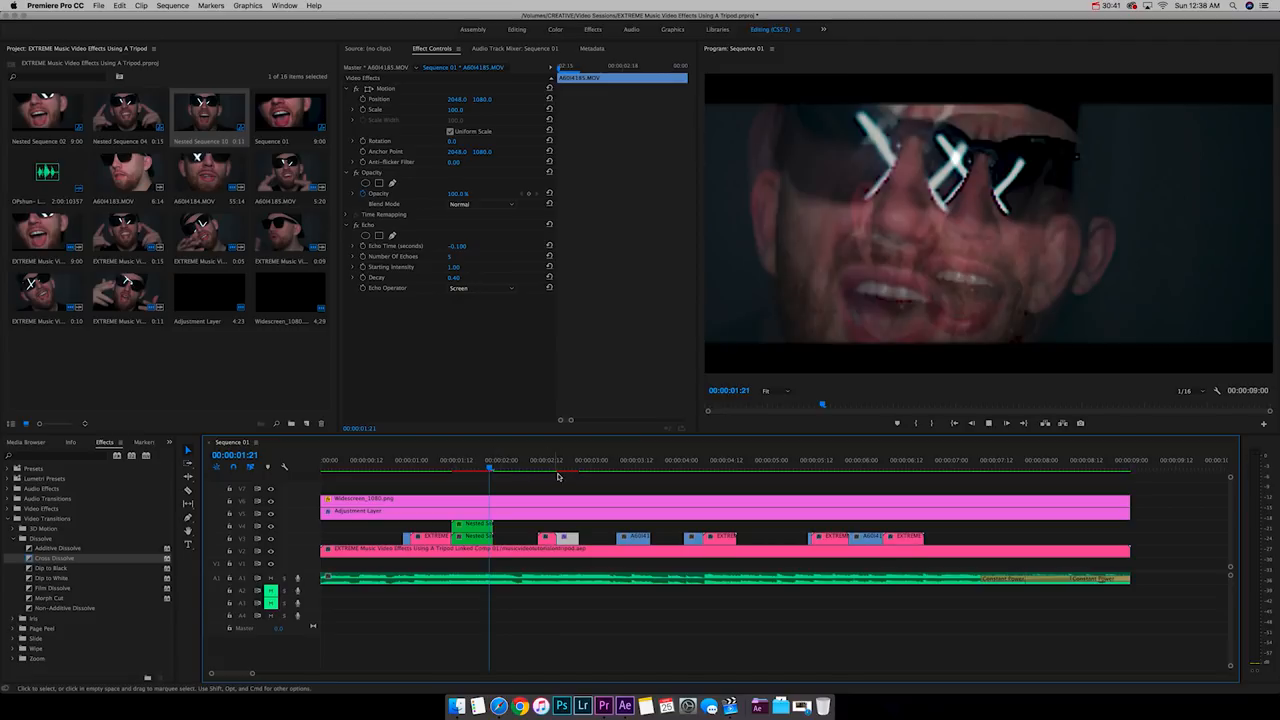
pyautogui.click(540, 460)
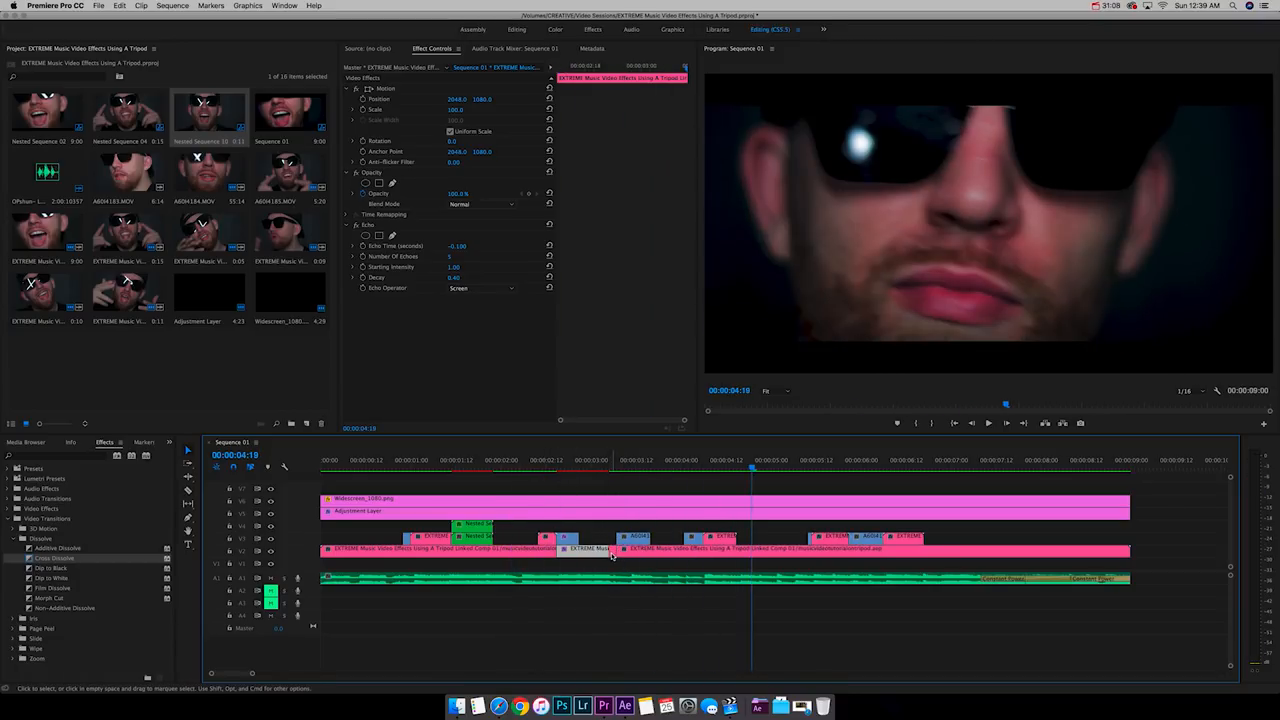
pyautogui.click(546, 470)
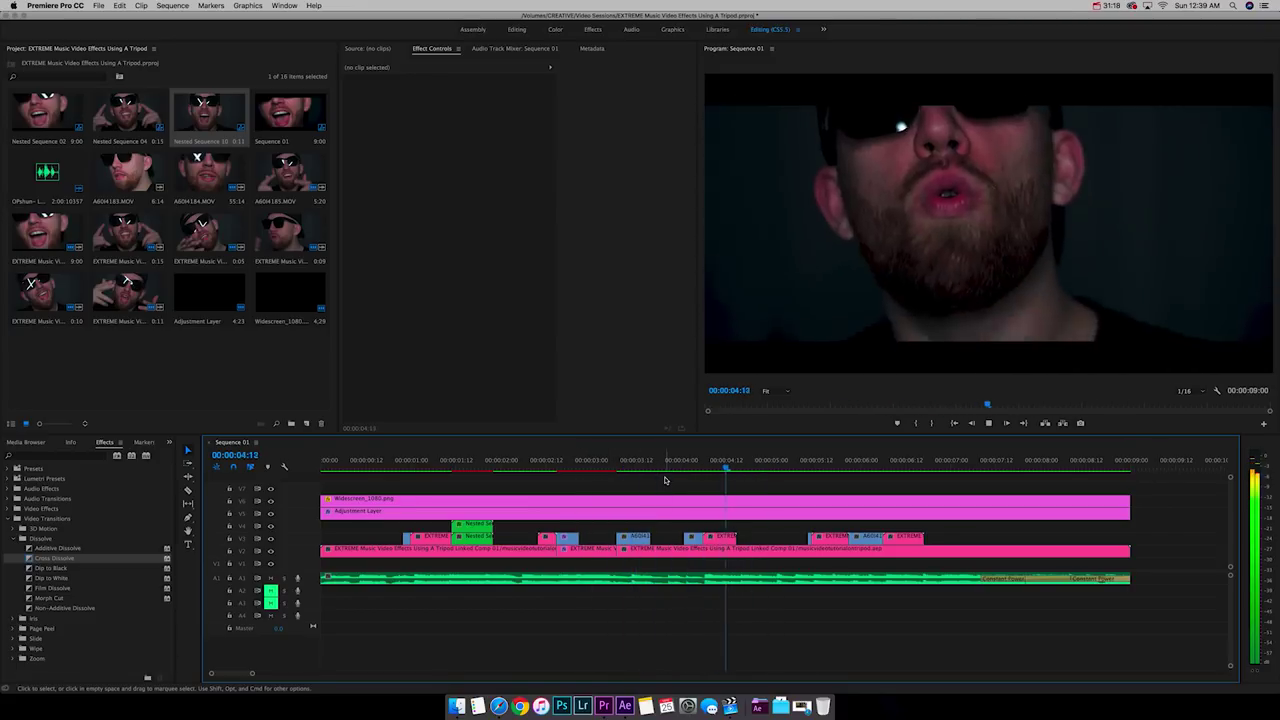
pyautogui.click(923, 467)
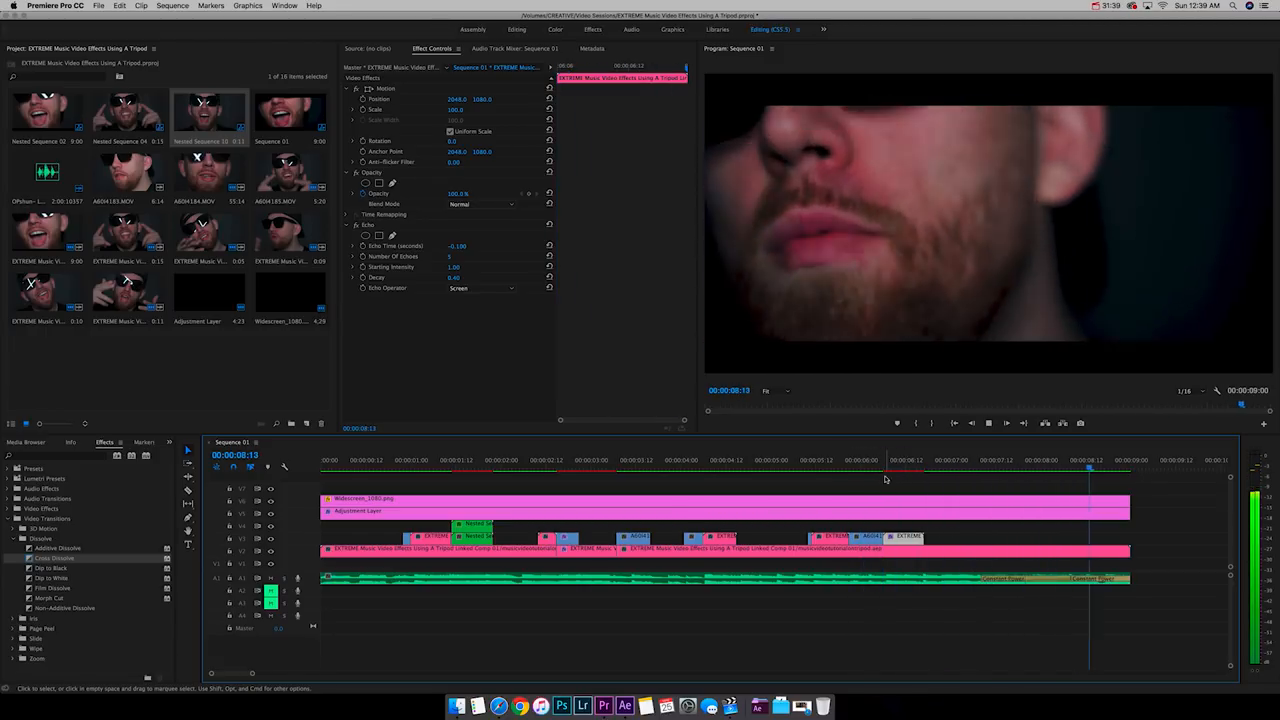
pyautogui.click(1118, 465)
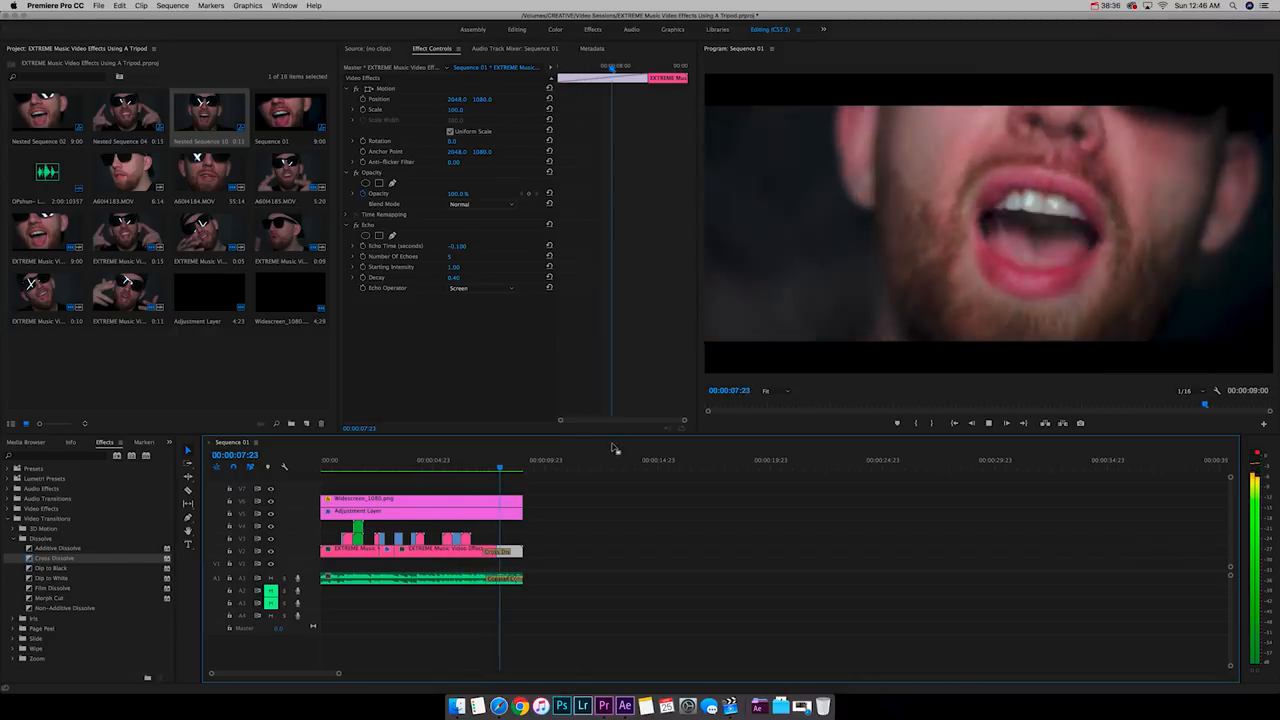
# - Place a Cross Dissolve at the end of the main V2 music video clip
pyautogui.click(500, 480)
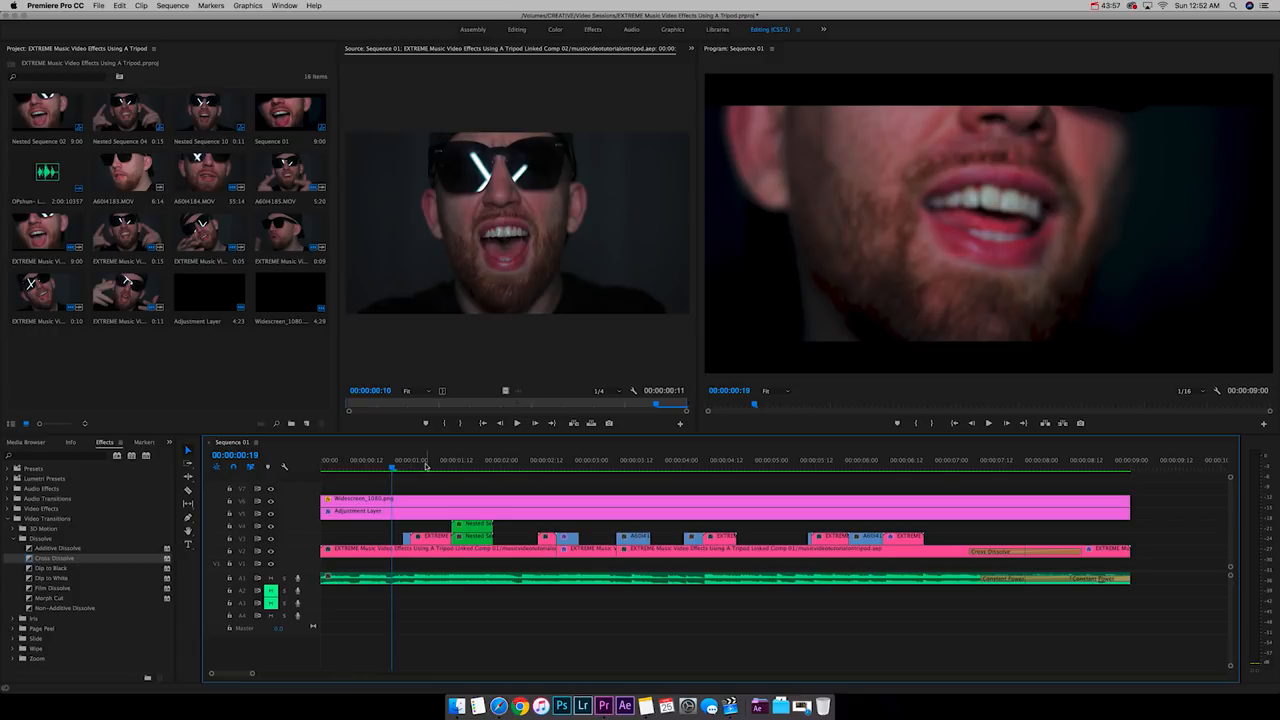
# - Razor V2 on the beats around four to five seconds and scale the pieces to 80 and 40
pyautogui.click(673, 465)
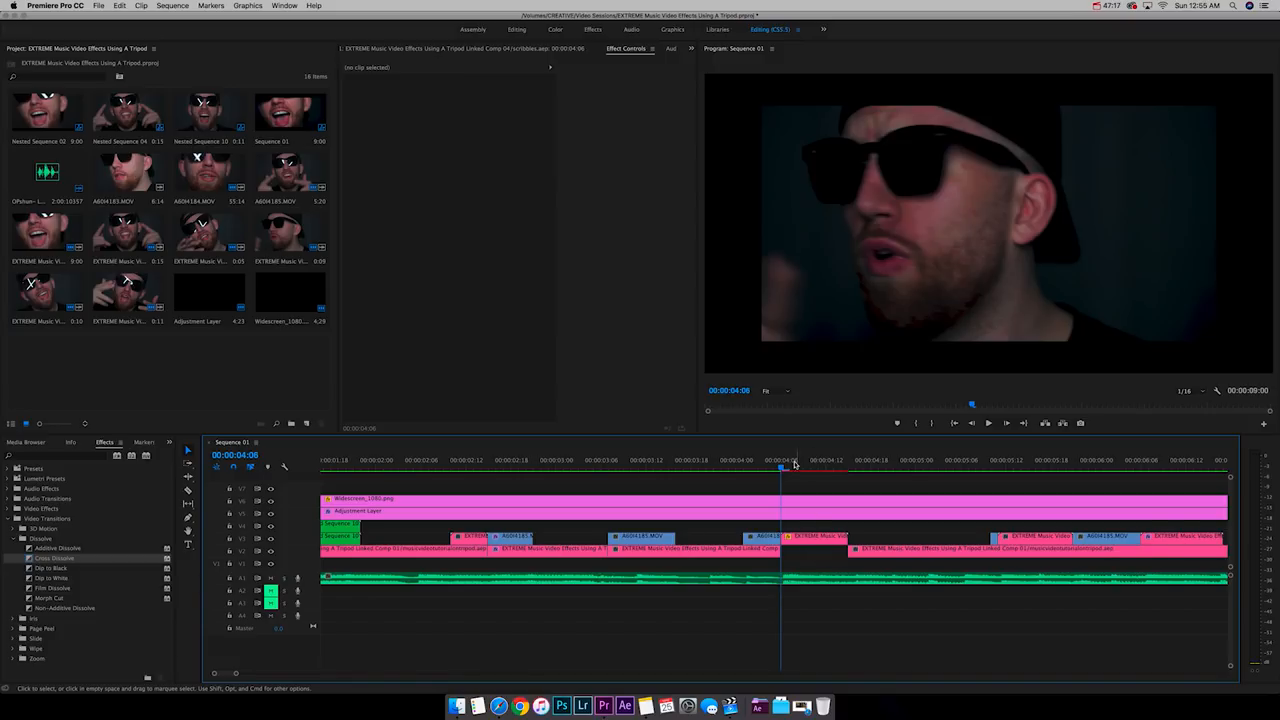
pyautogui.click(707, 468)
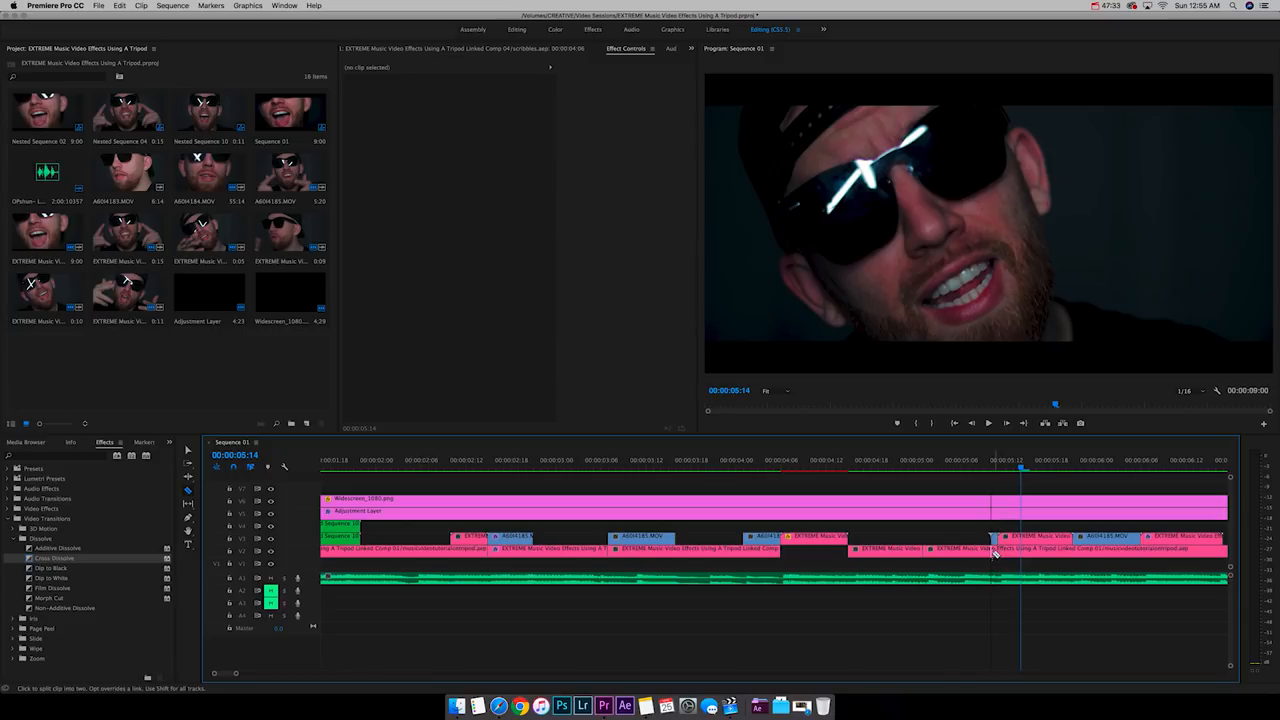
pyautogui.click(790, 460)
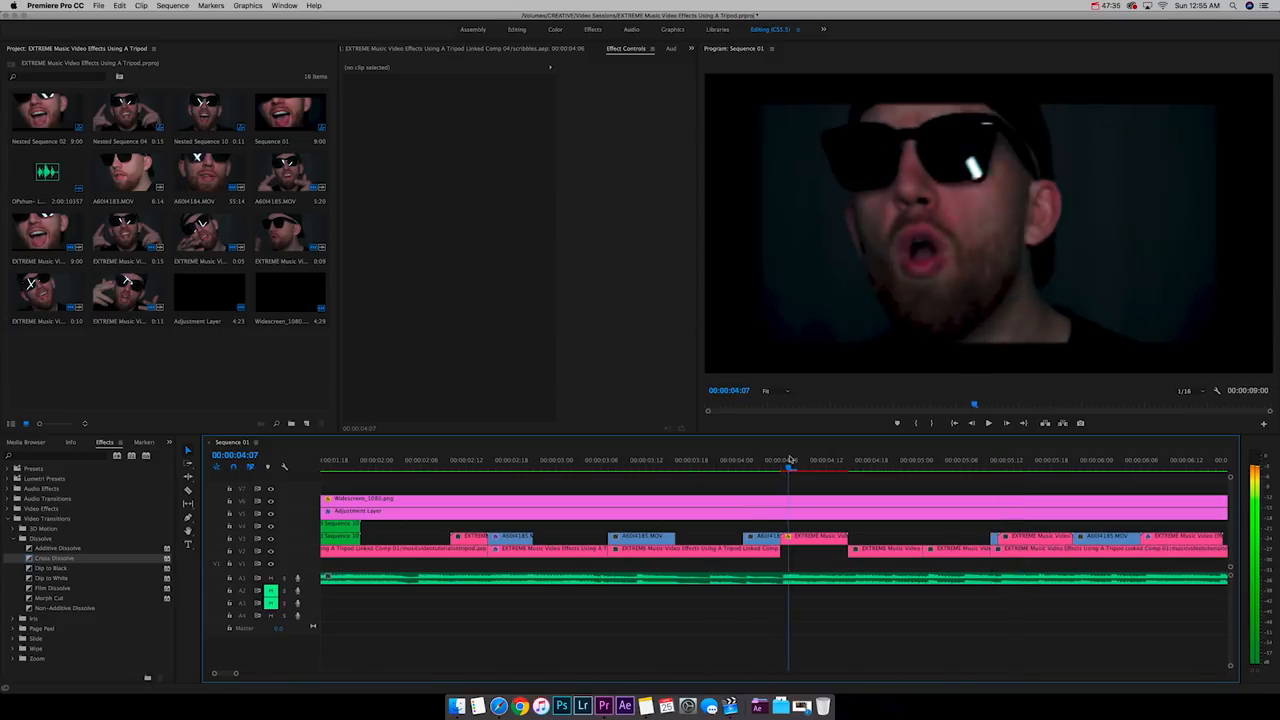
pyautogui.click(850, 460)
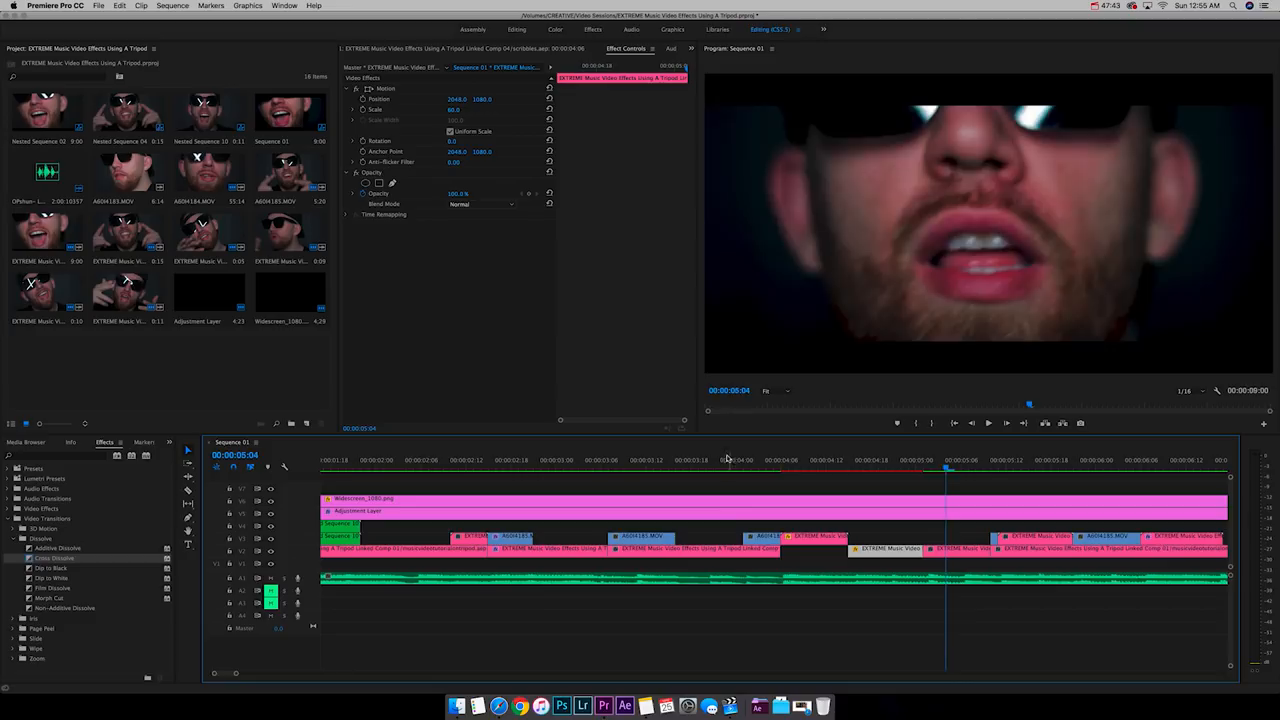
pyautogui.click(735, 460)
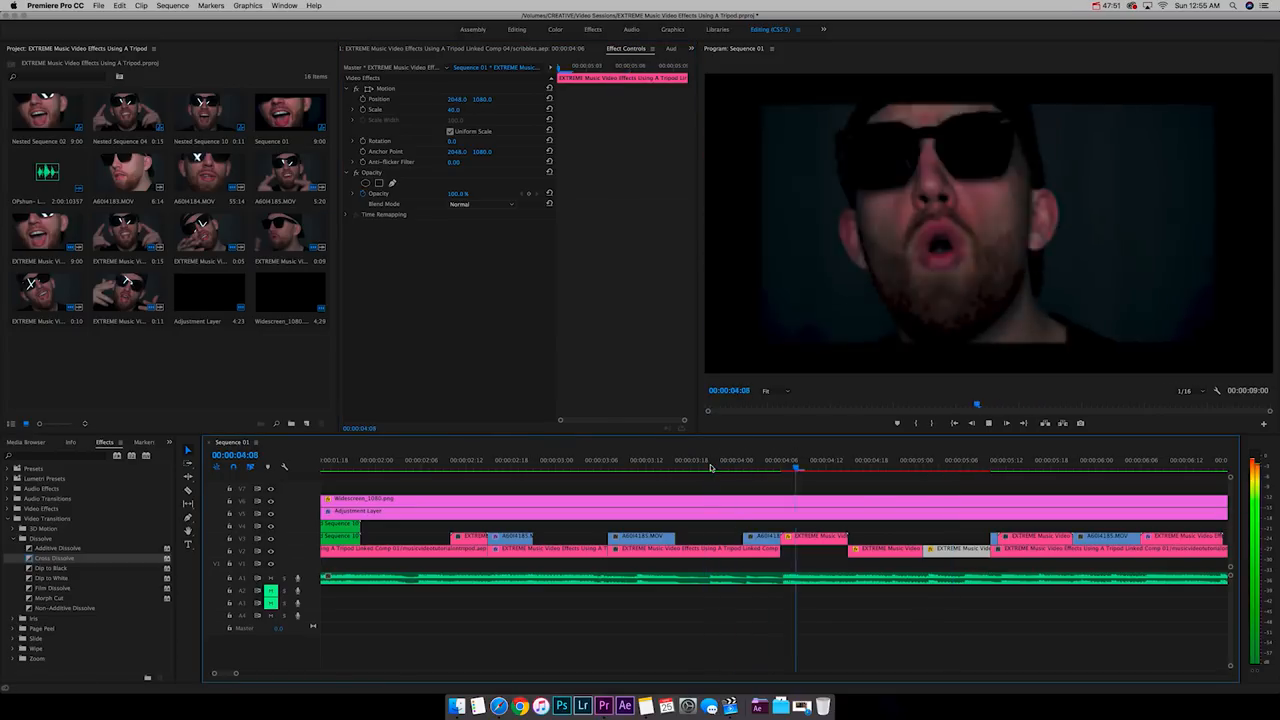
pyautogui.click(675, 467)
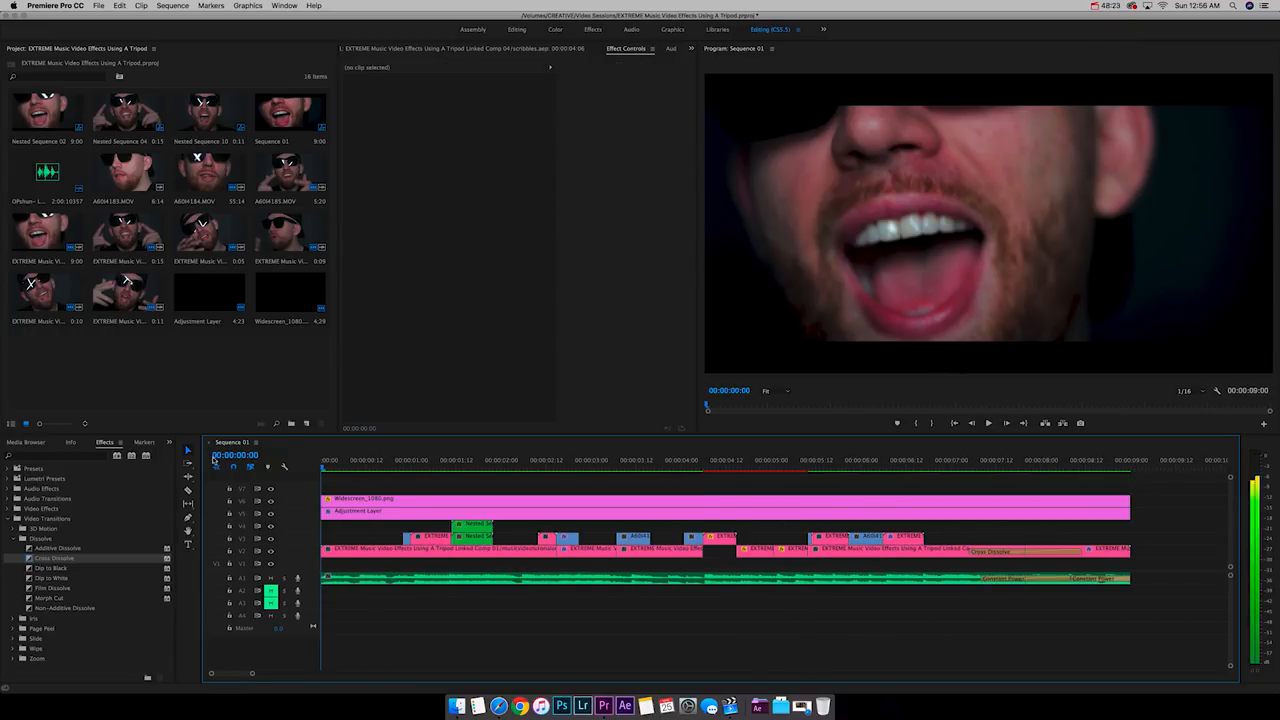
# - Cut the opening V2 section on the beat just under one second and shrink the pieces
pyautogui.click(395, 460)
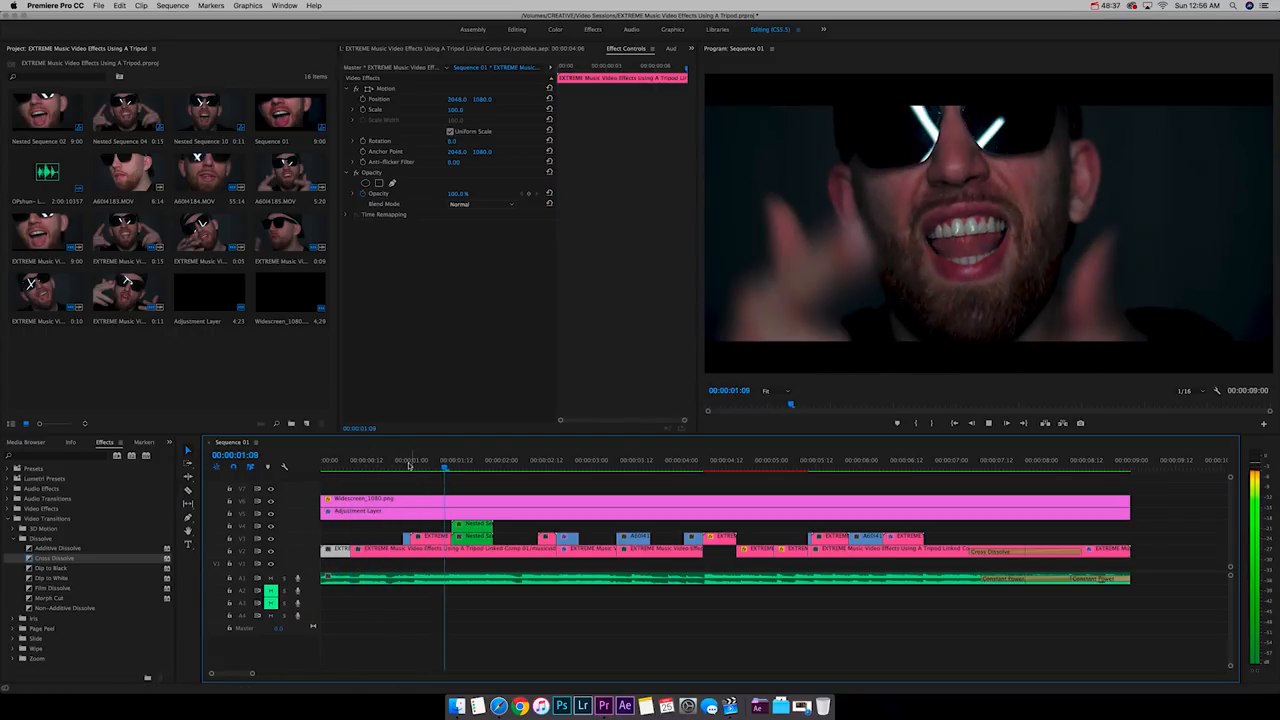
pyautogui.click(391, 460)
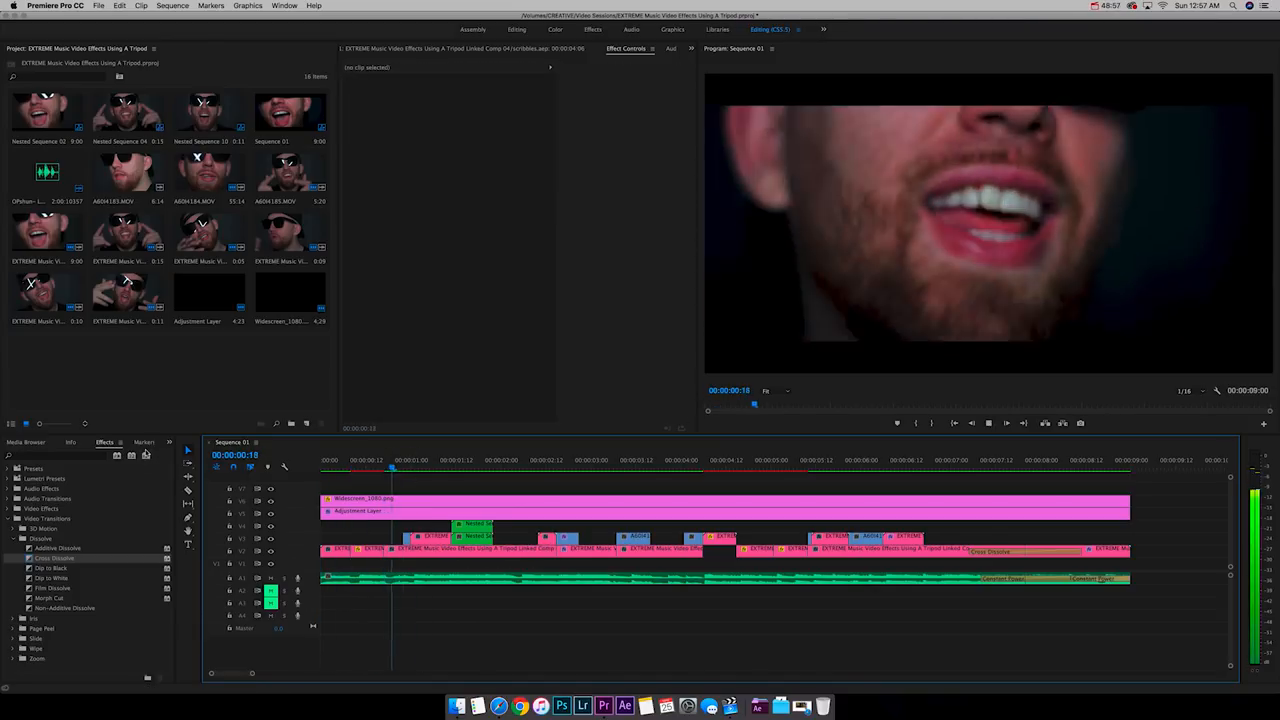
pyautogui.click(481, 470)
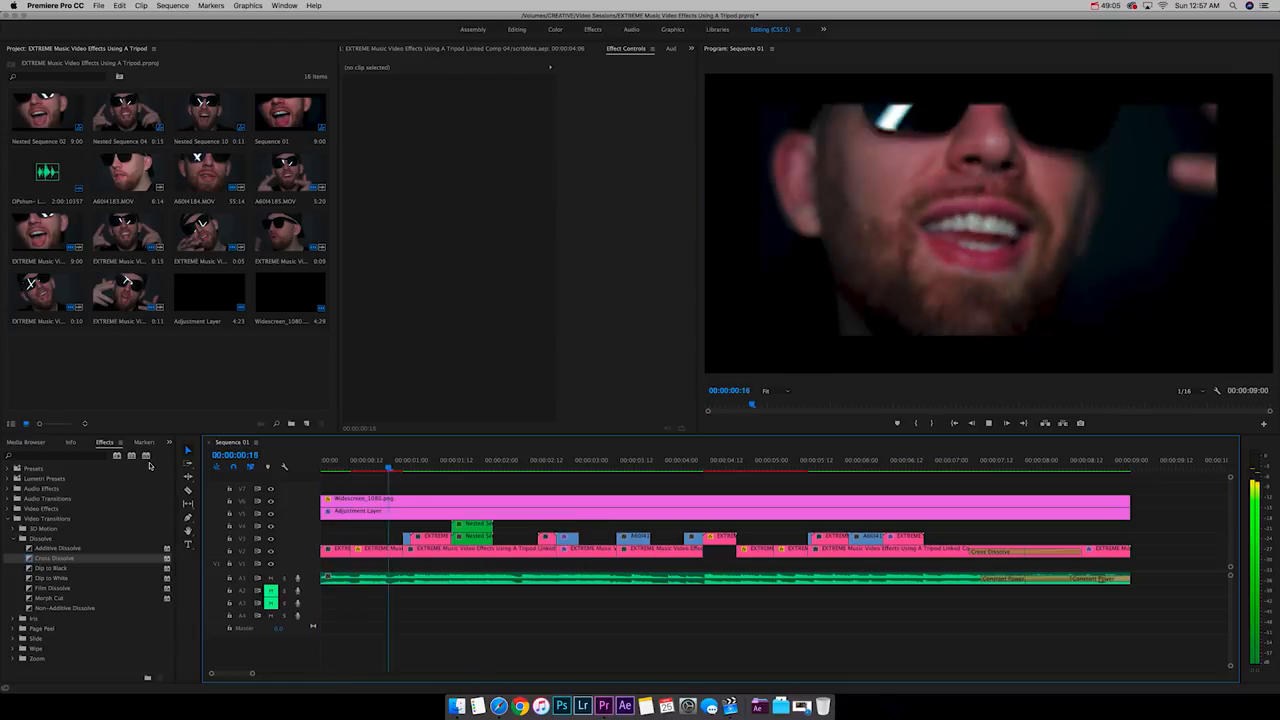
pyautogui.click(703, 460)
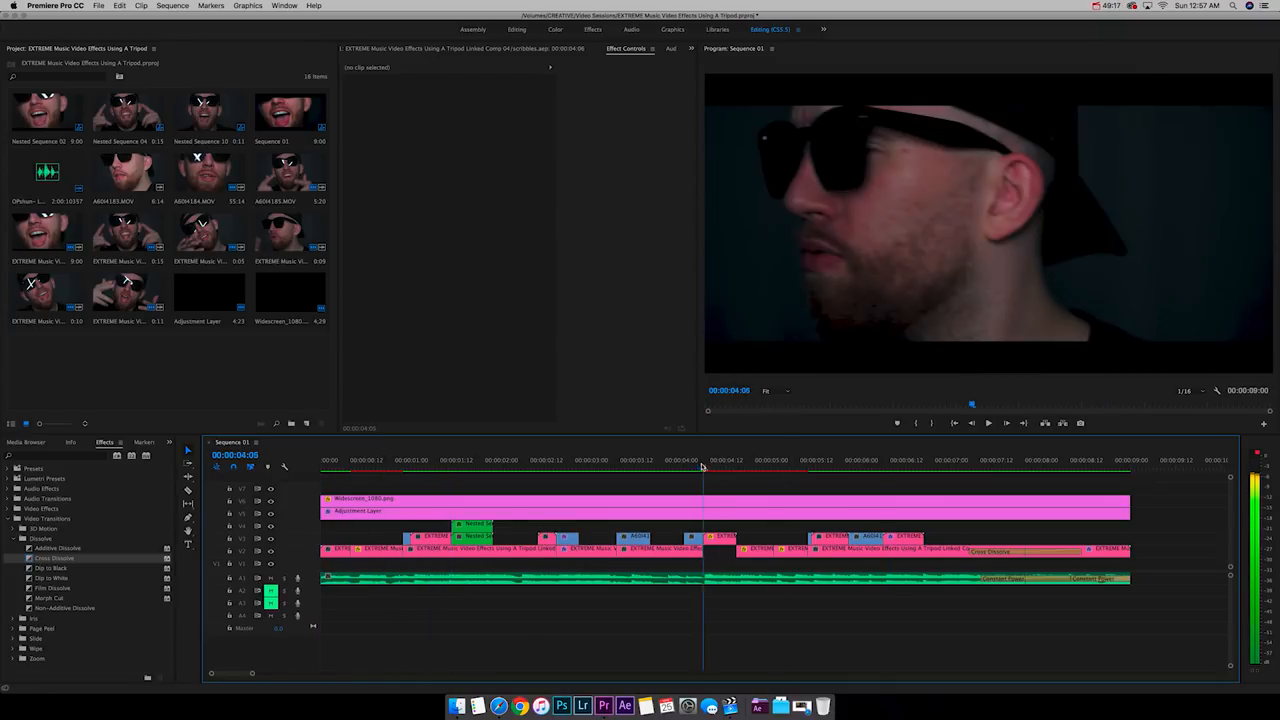
pyautogui.click(620, 460)
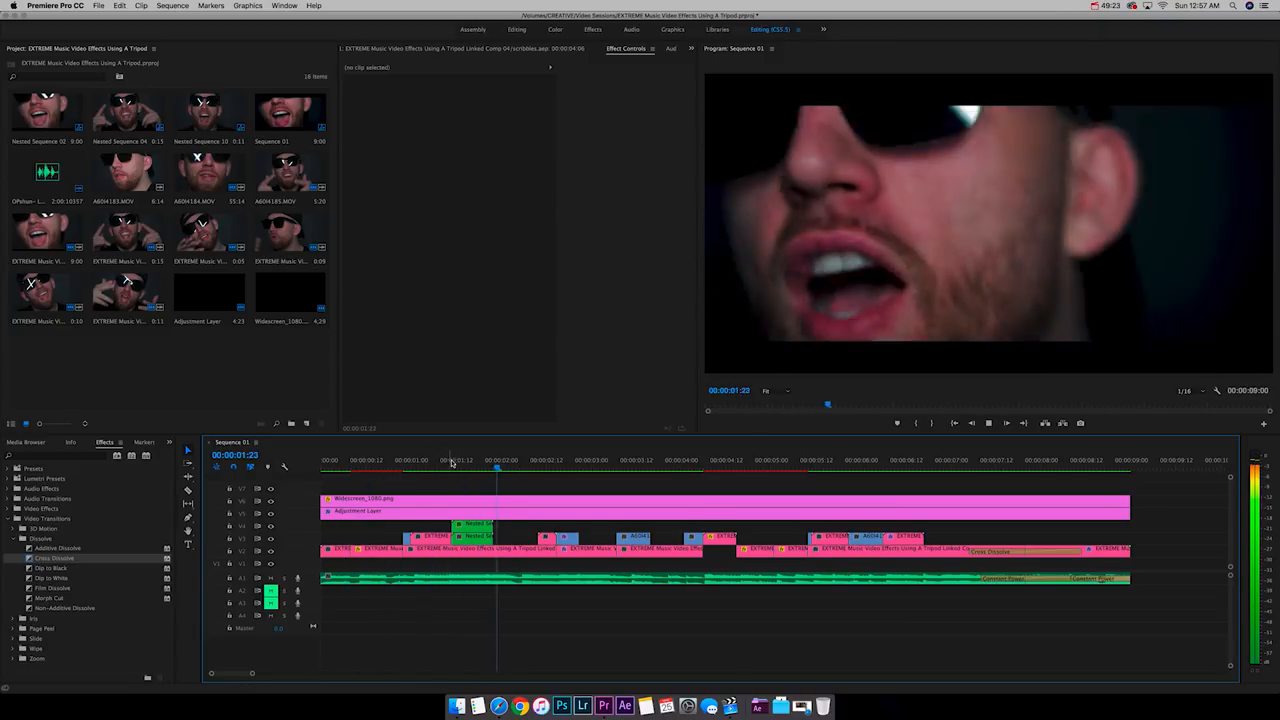
pyautogui.click(429, 468)
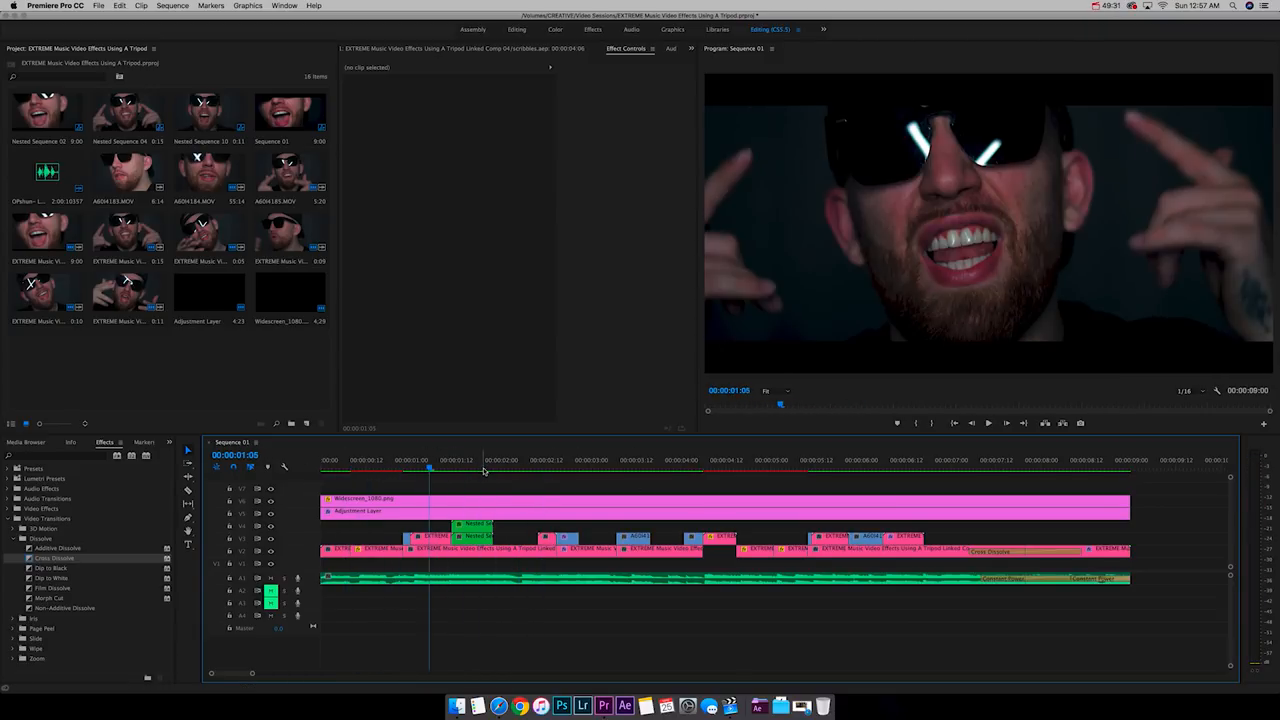
pyautogui.click(568, 468)
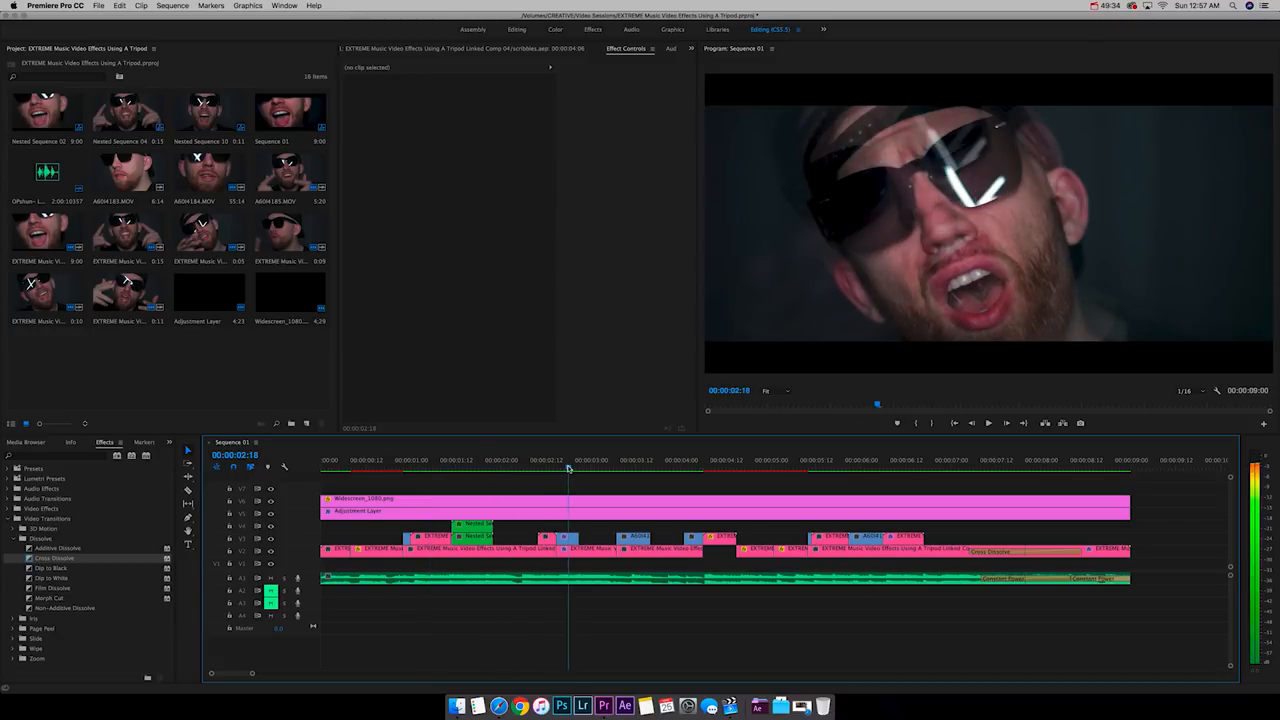
pyautogui.click(680, 469)
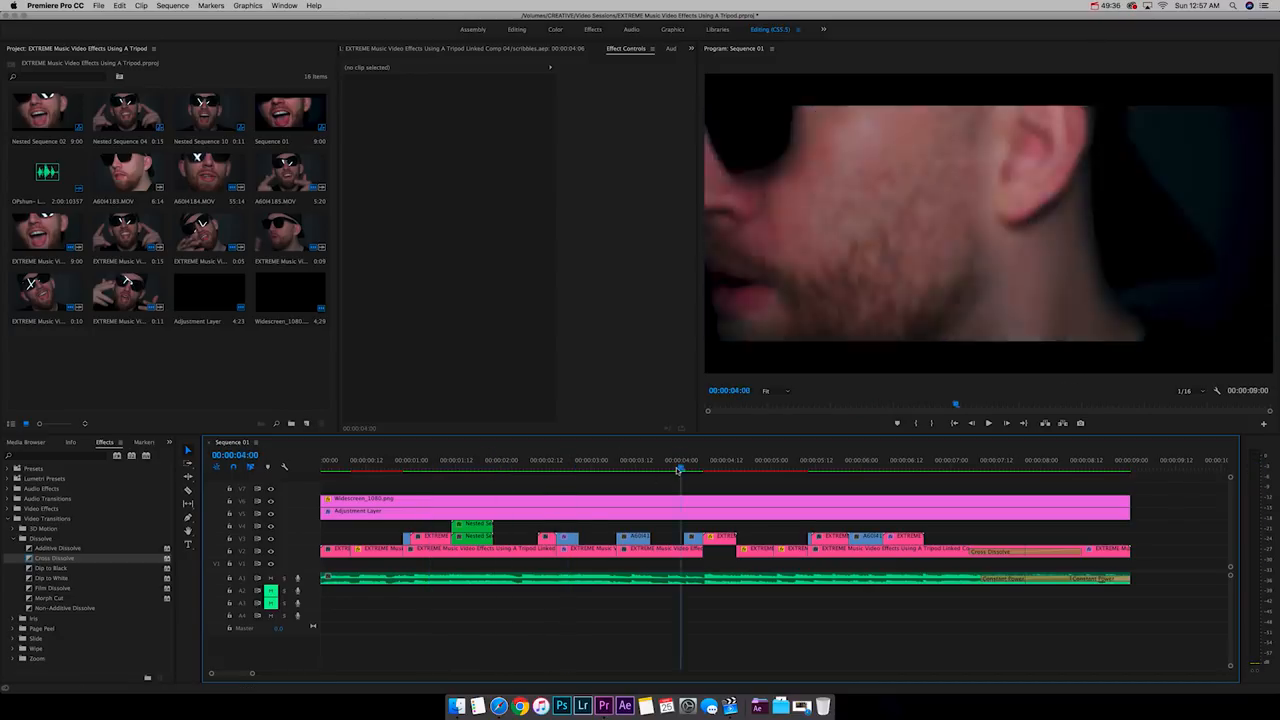
pyautogui.click(548, 470)
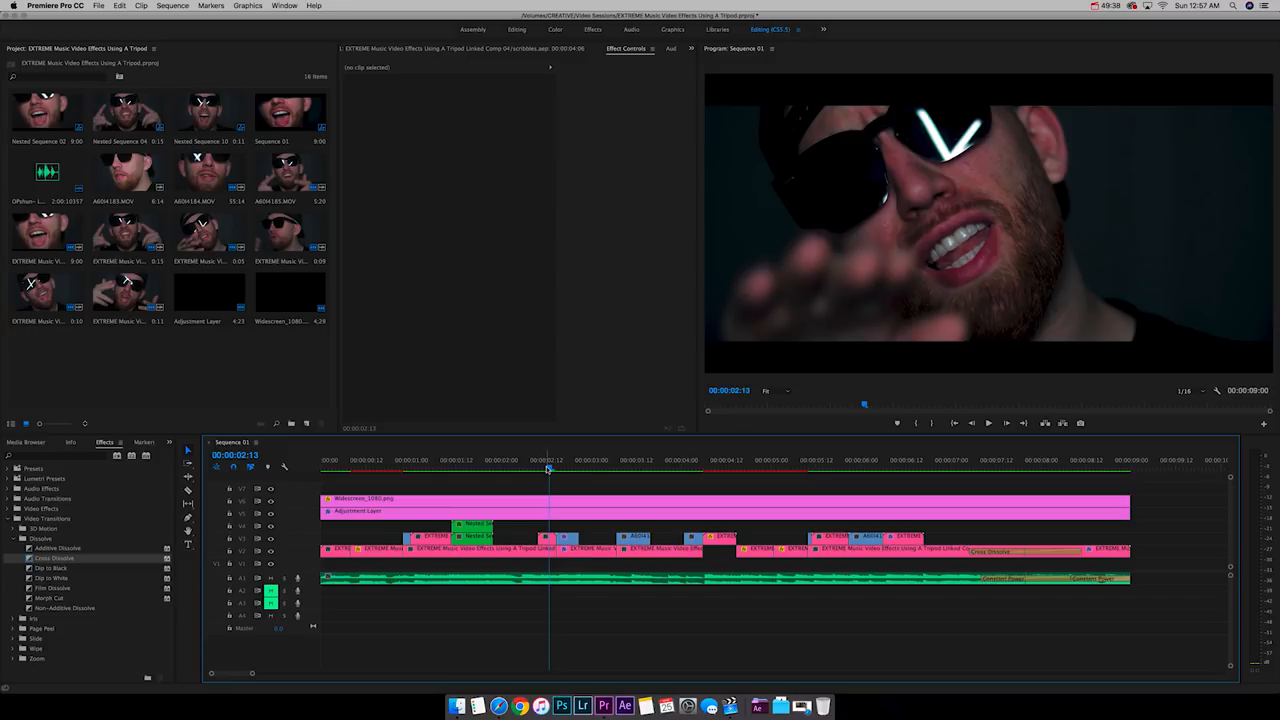
pyautogui.click(535, 460)
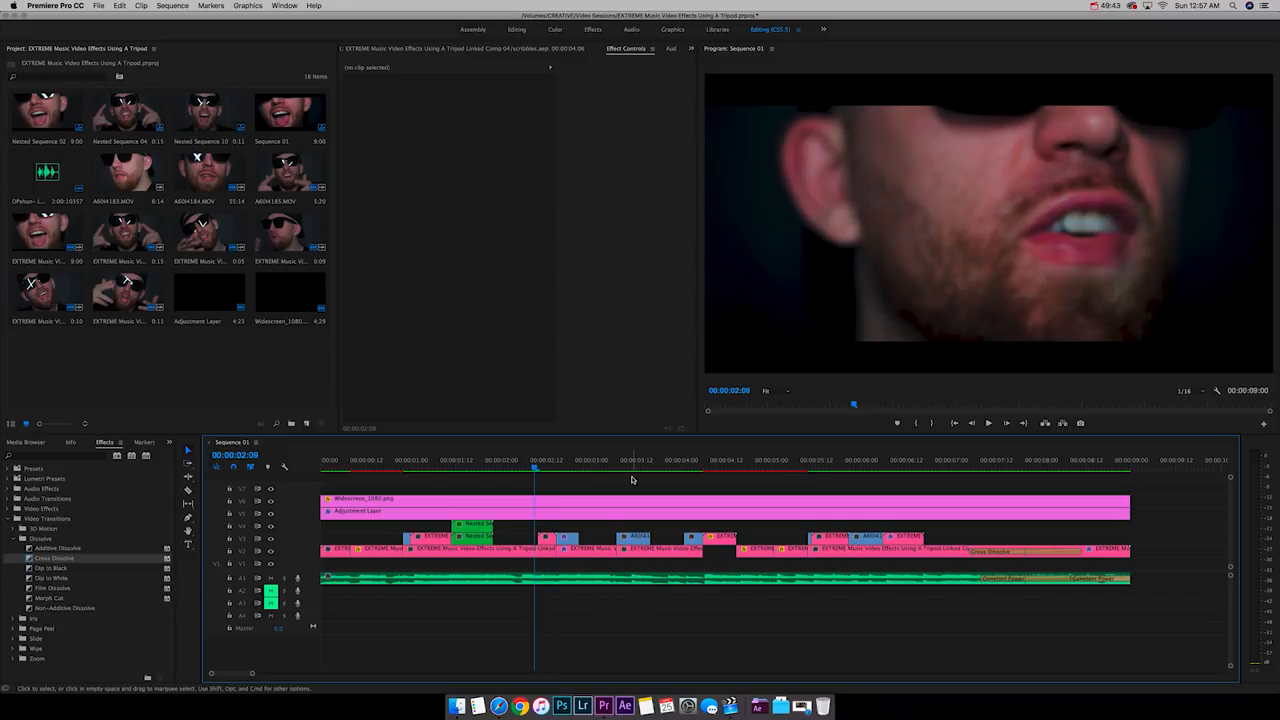
pyautogui.moveTo(572, 477)
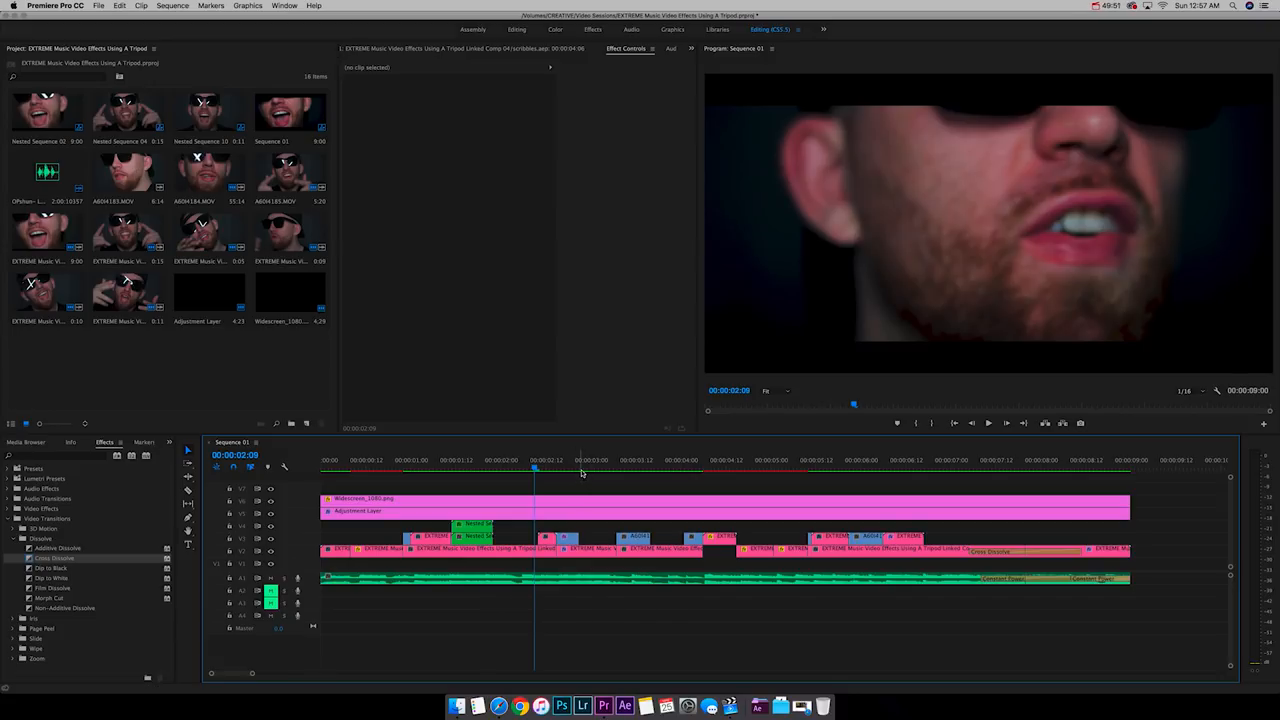
pyautogui.click(565, 468)
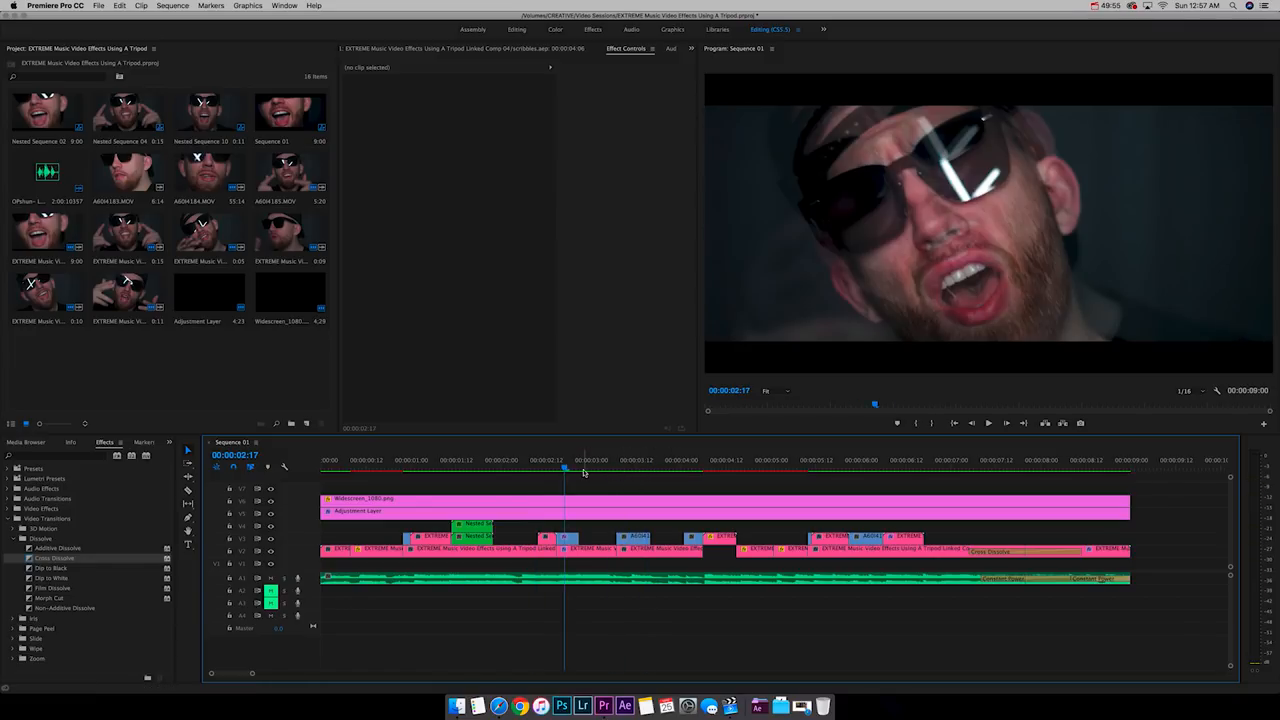